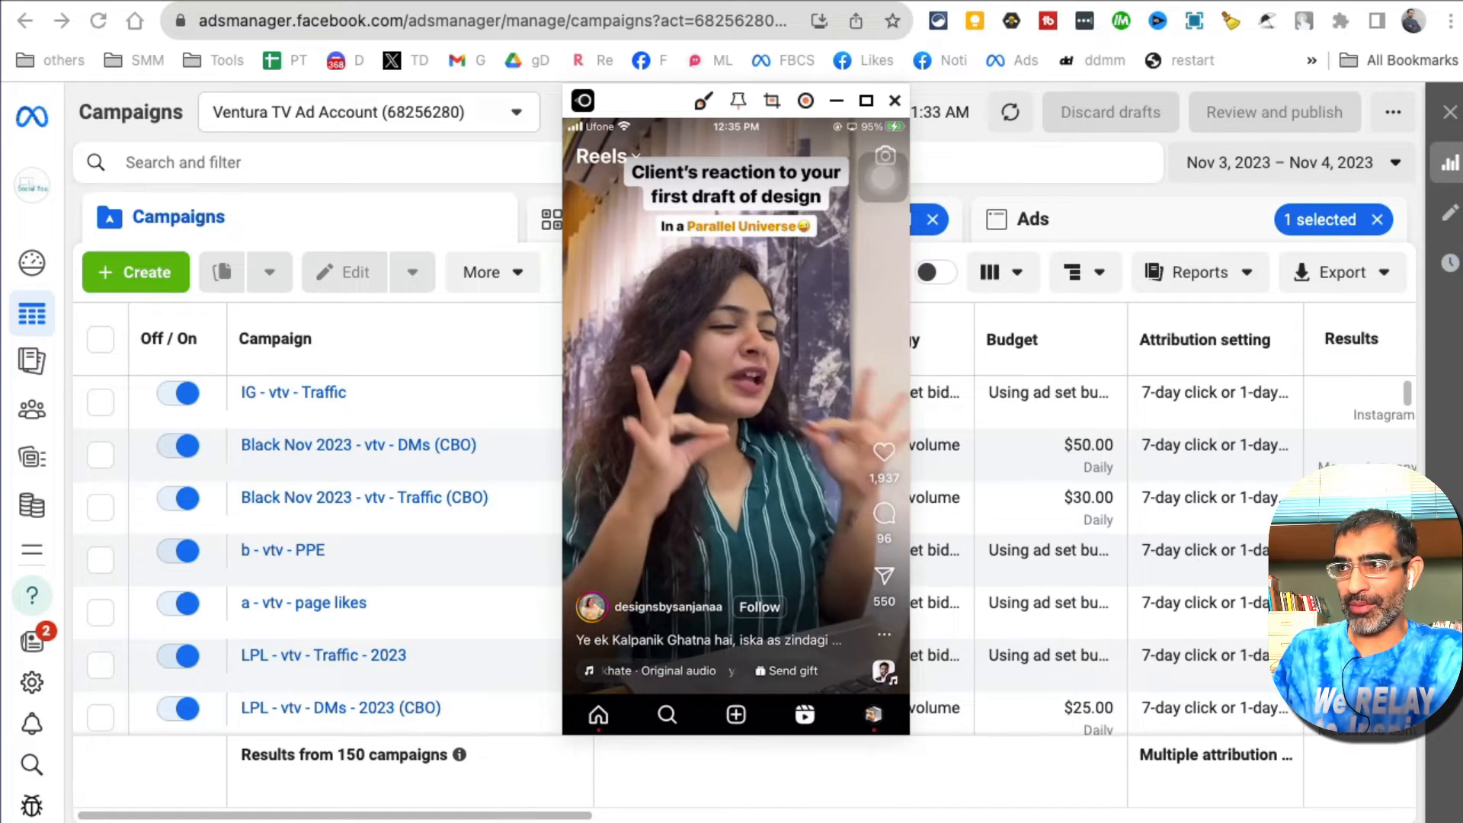
Step: Browse a sponsored reel and look through its sign-up landing page as a reference
scroll(up, 3)
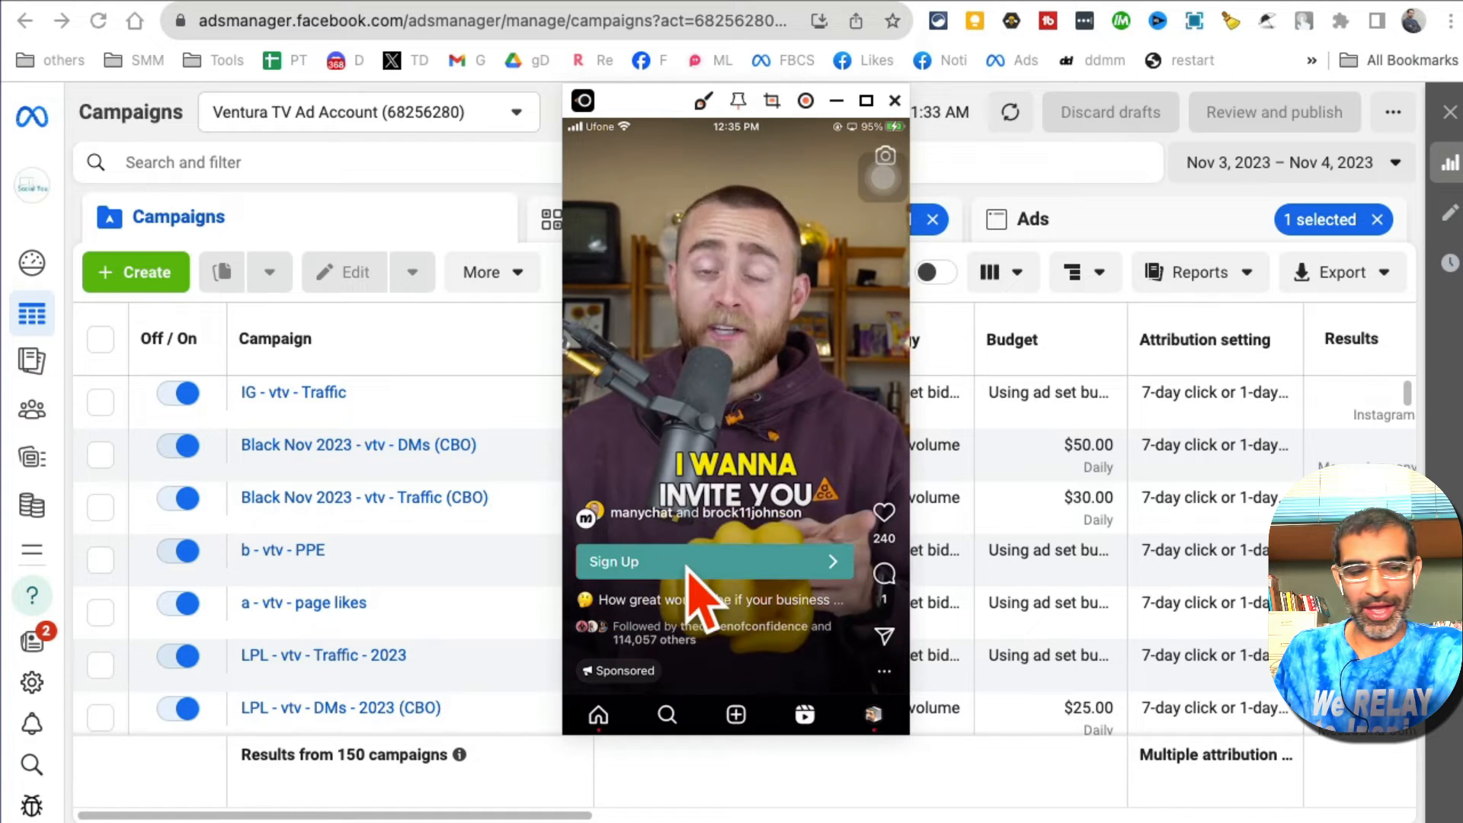
click(714, 561)
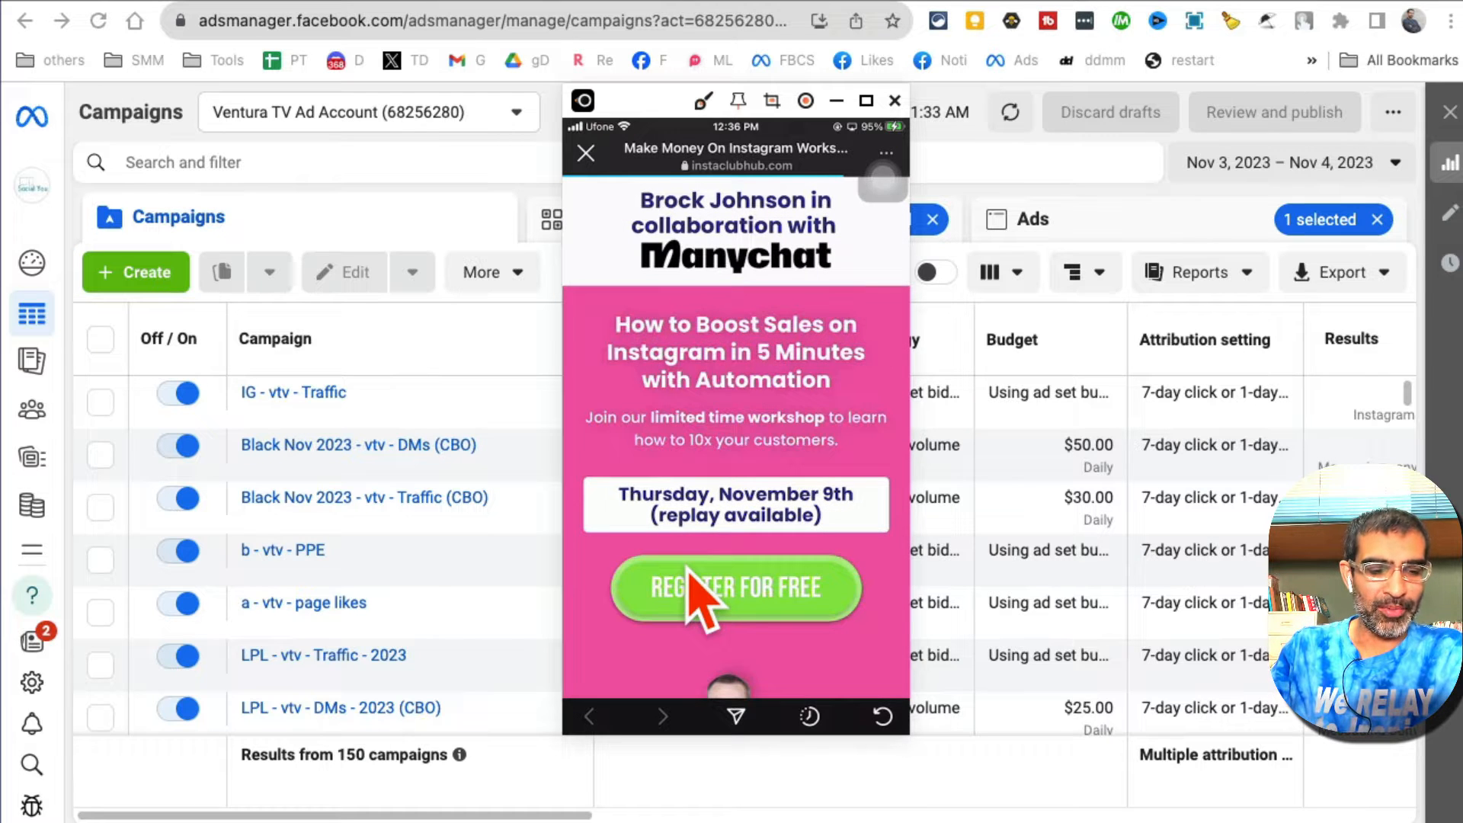
scroll(down, 3)
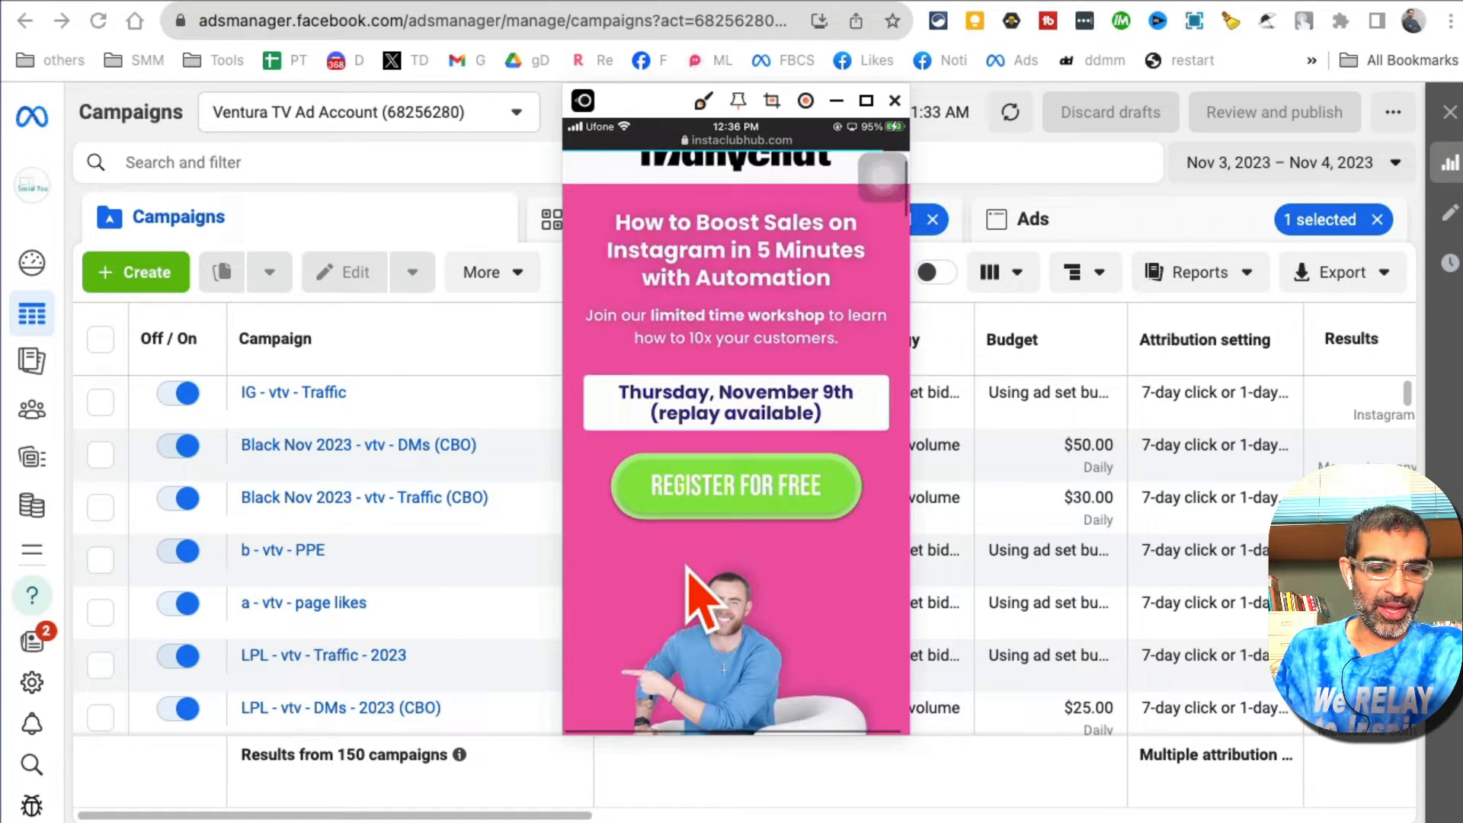
scroll(down, 3)
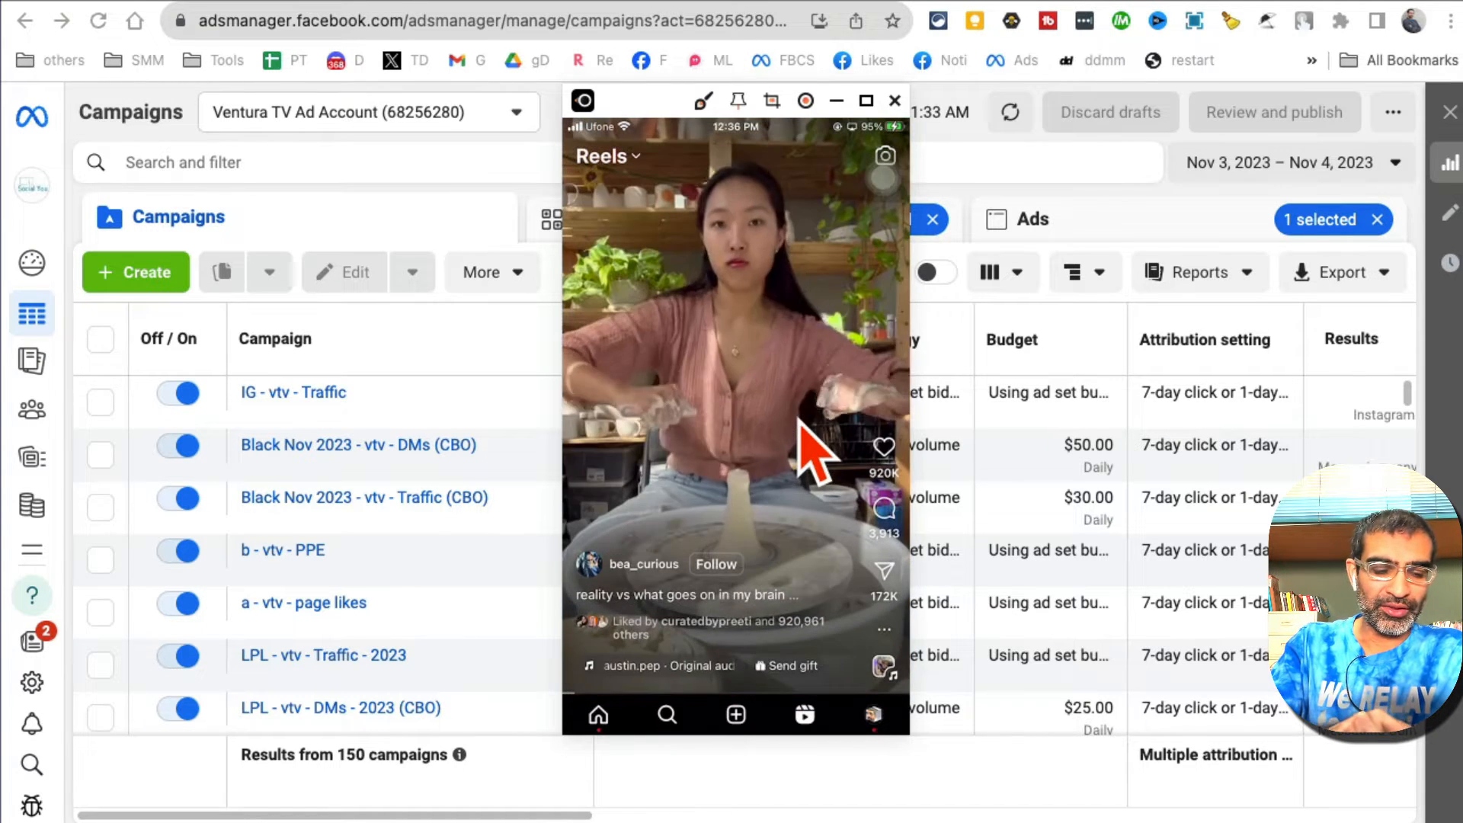
Step: Start a new auction campaign with the Engagement objective and continue to its setup
click(871, 714)
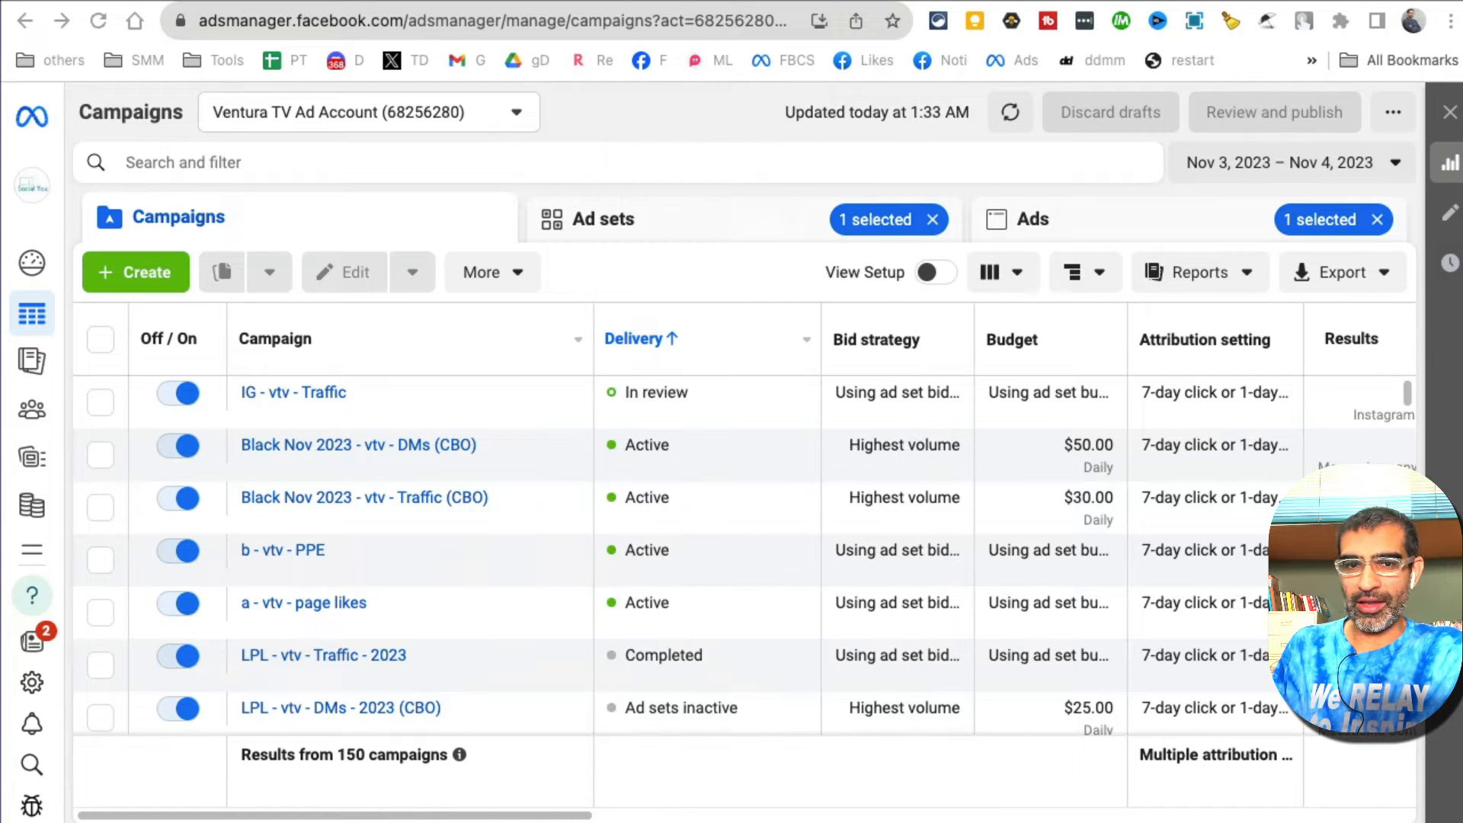
mouse_move(1288, 420)
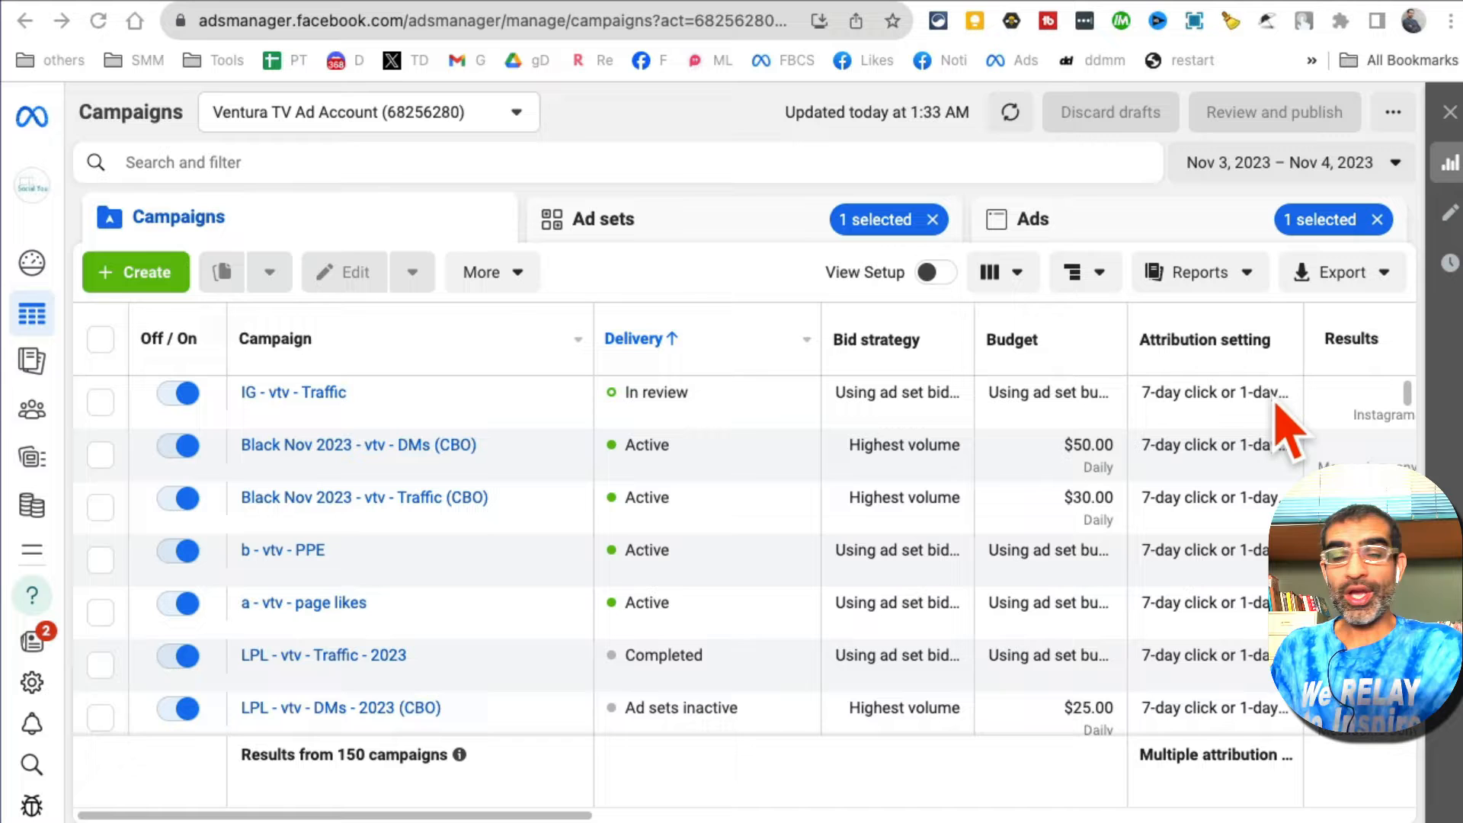
mouse_move(224, 178)
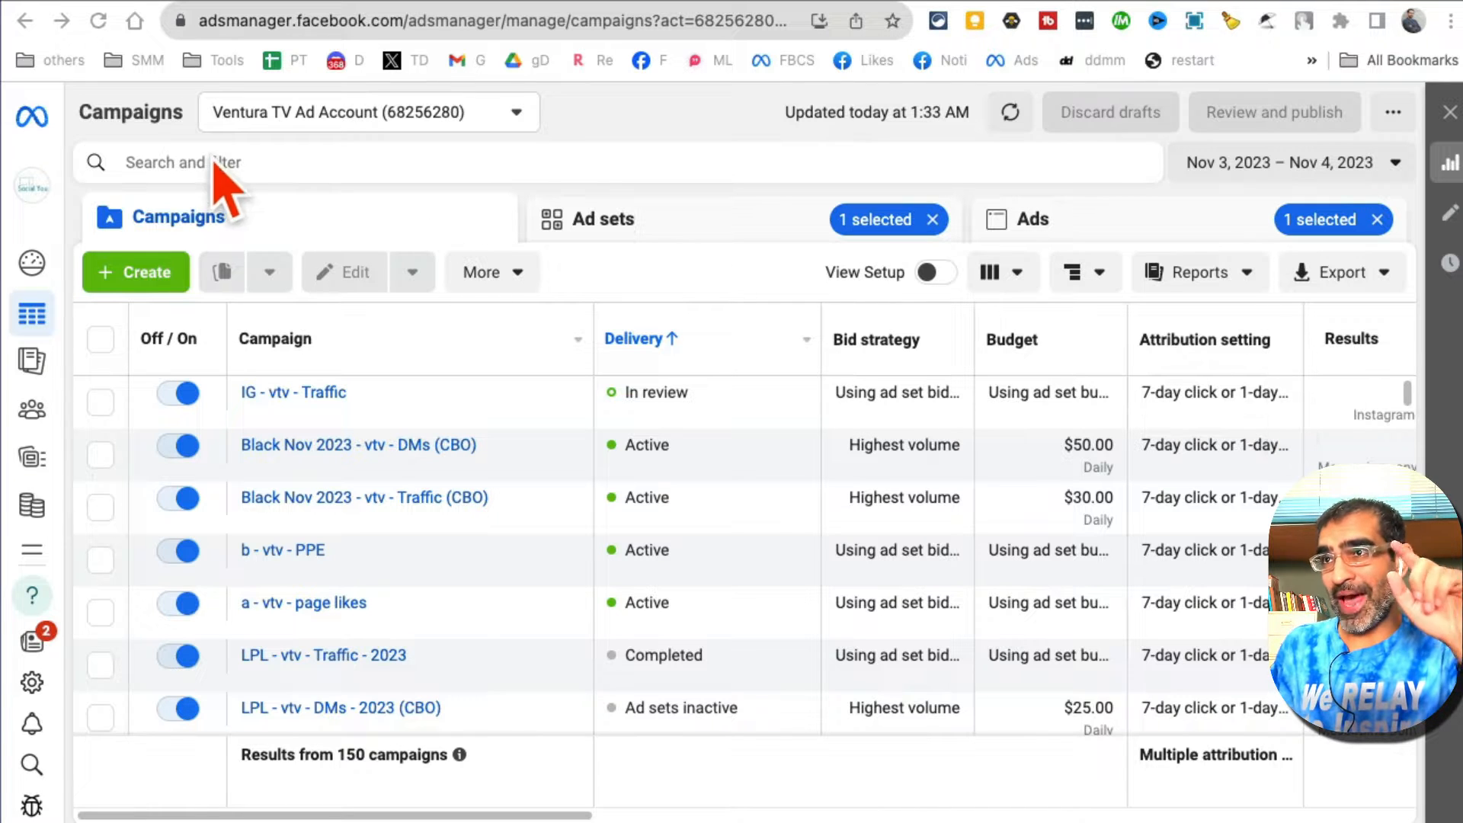
mouse_move(371, 76)
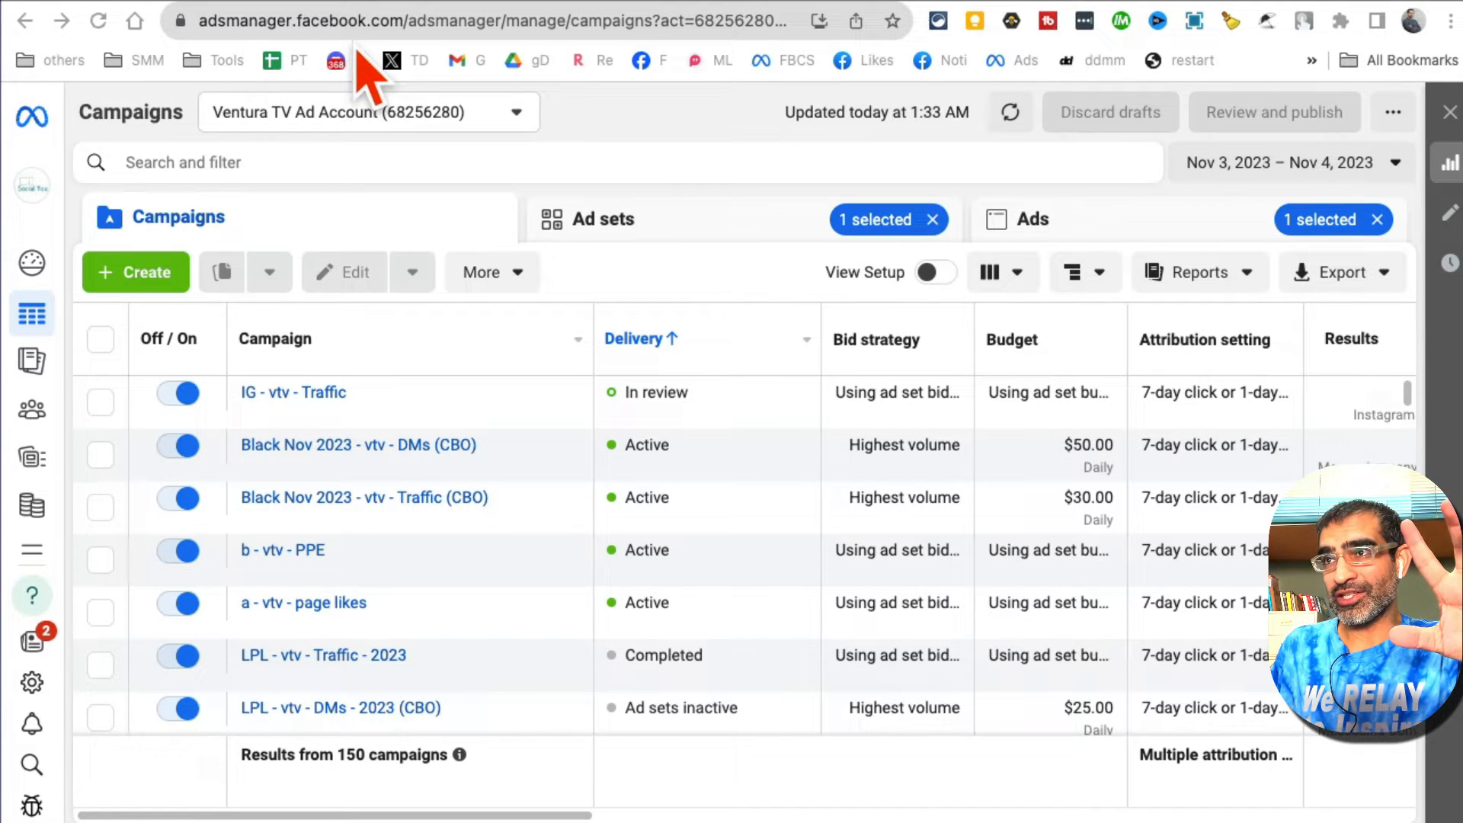
mouse_move(602, 154)
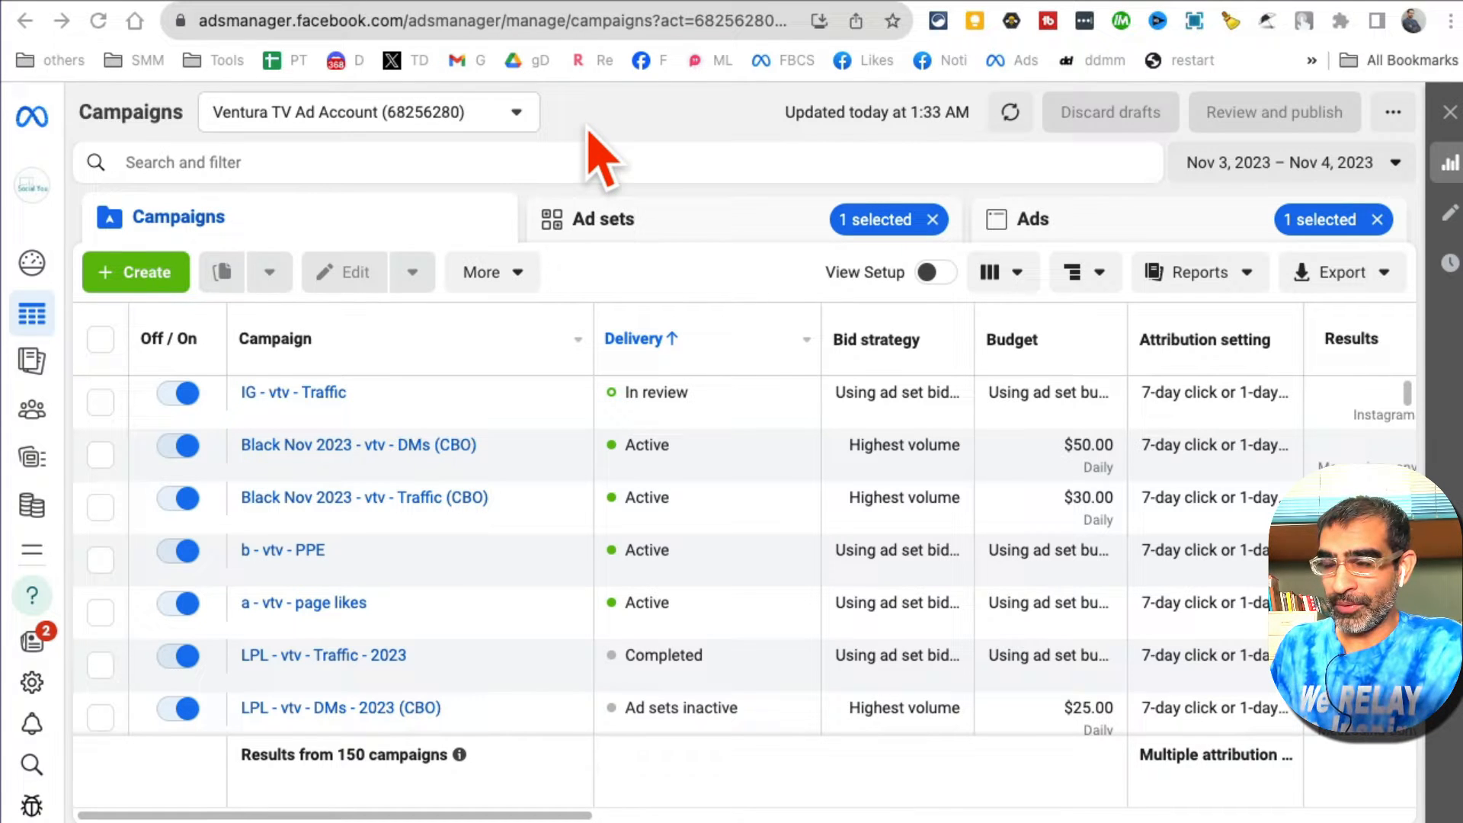
mouse_move(709, 178)
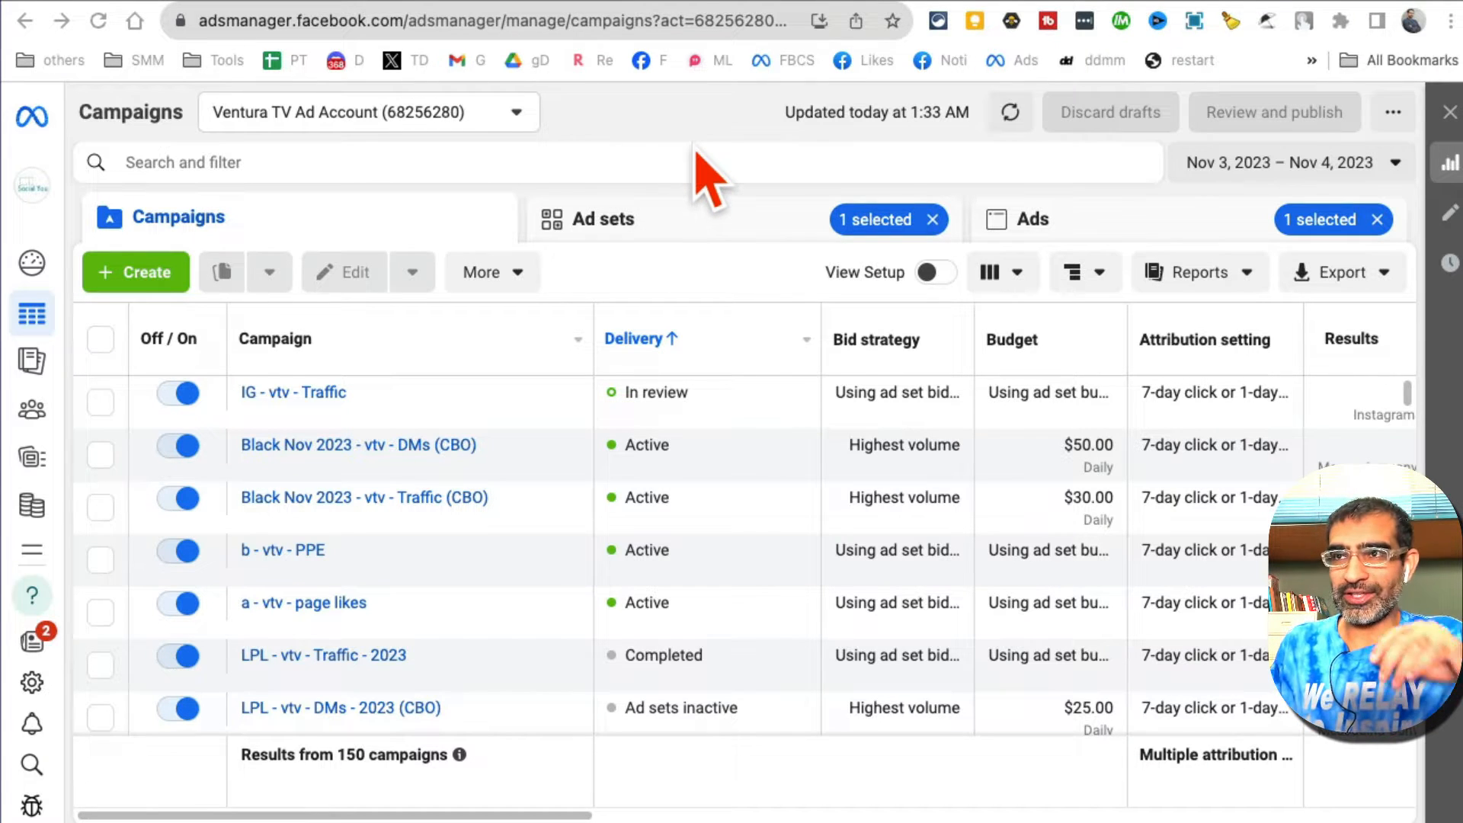
mouse_move(275, 243)
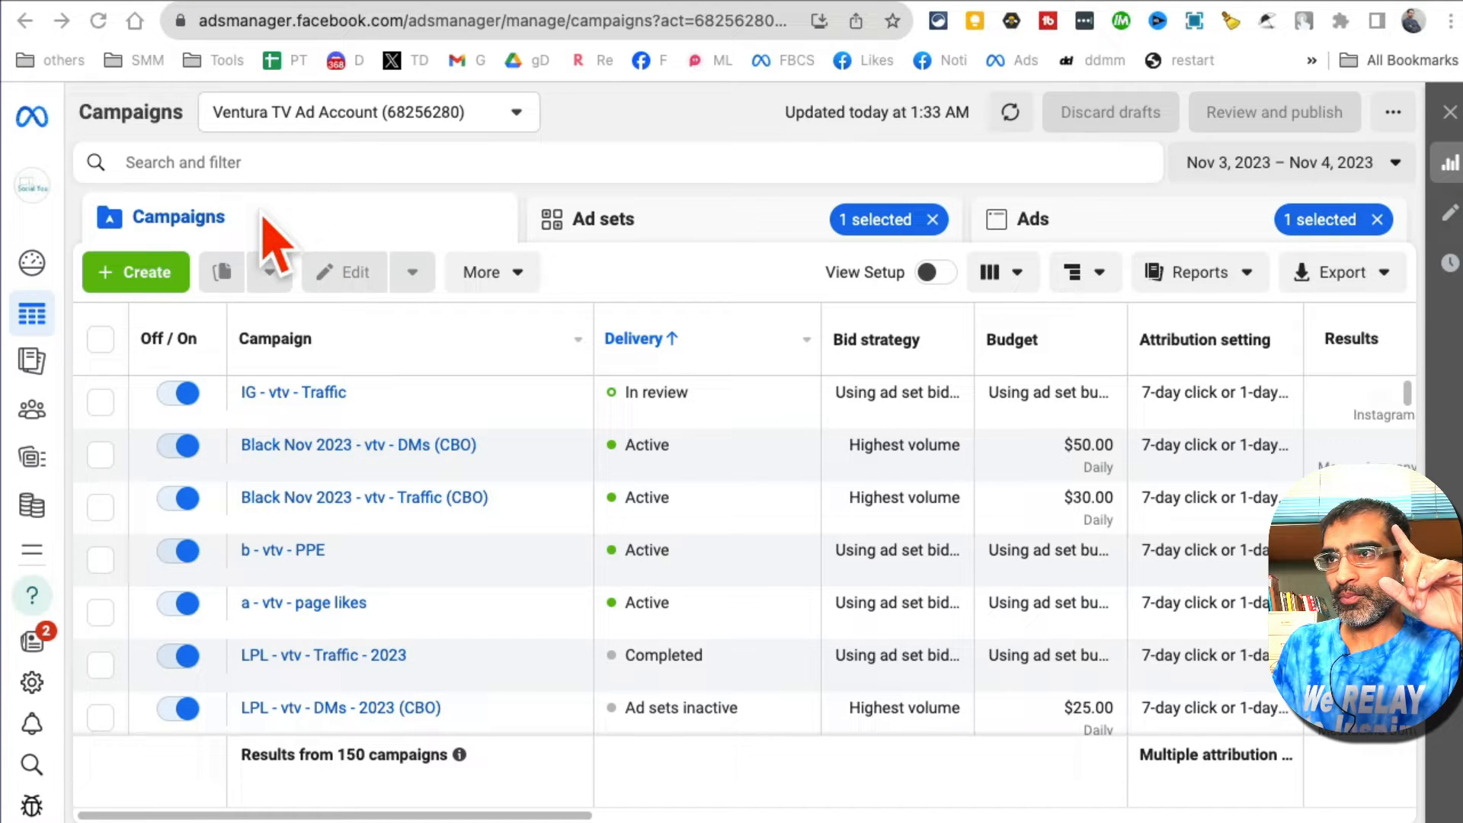
click(136, 271)
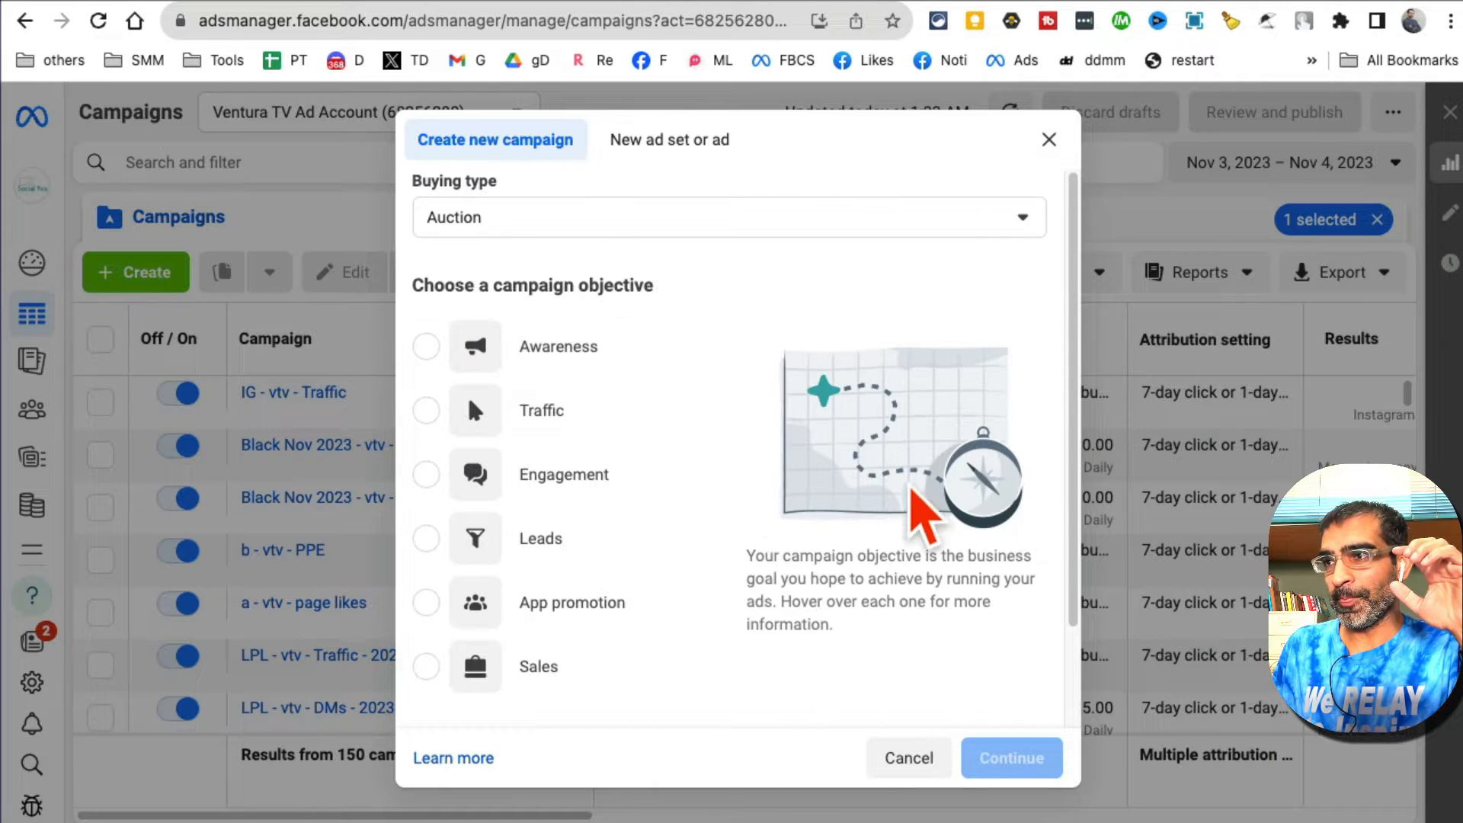
mouse_move(557, 346)
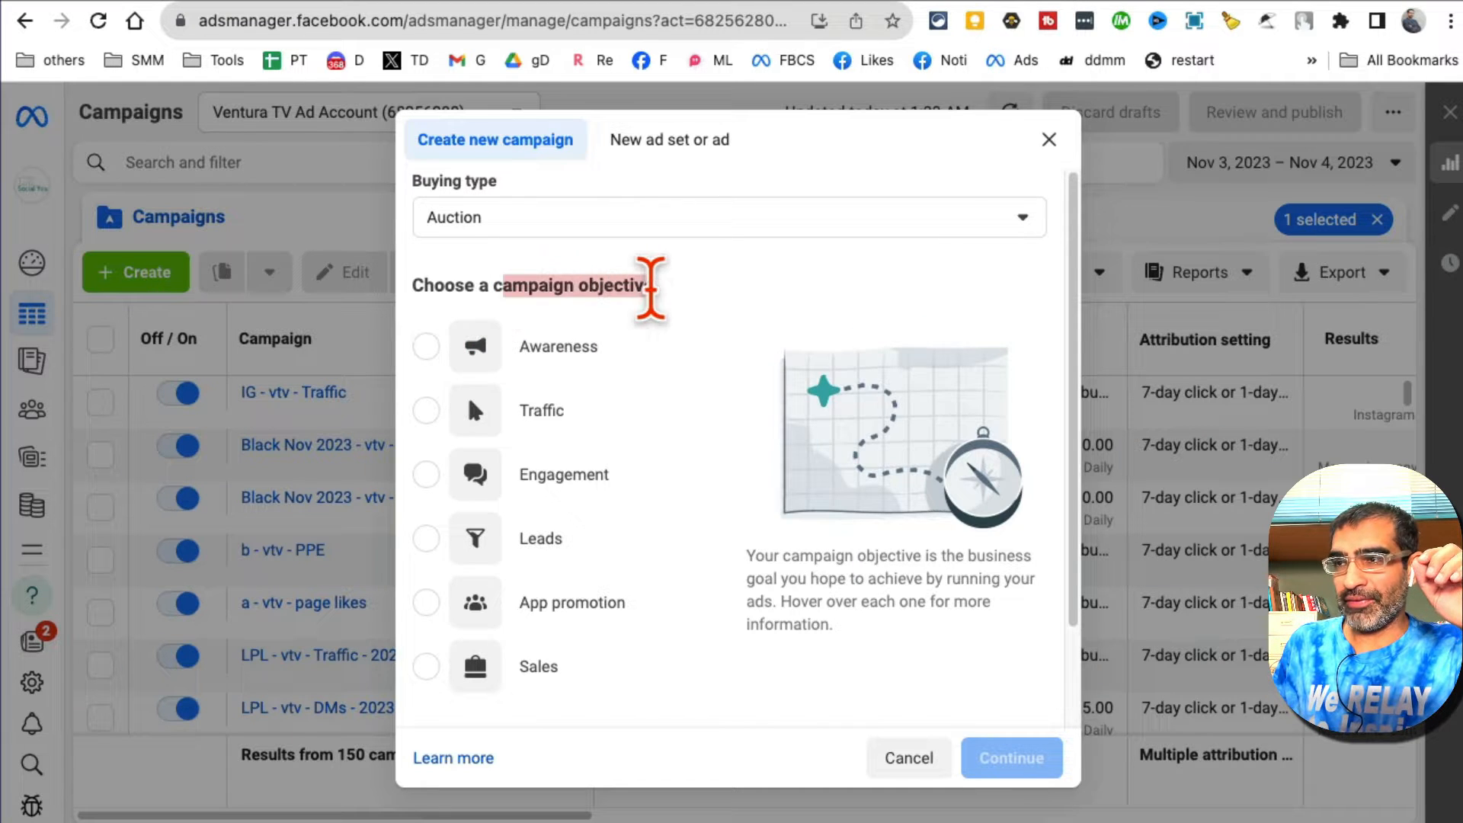
mouse_move(747, 415)
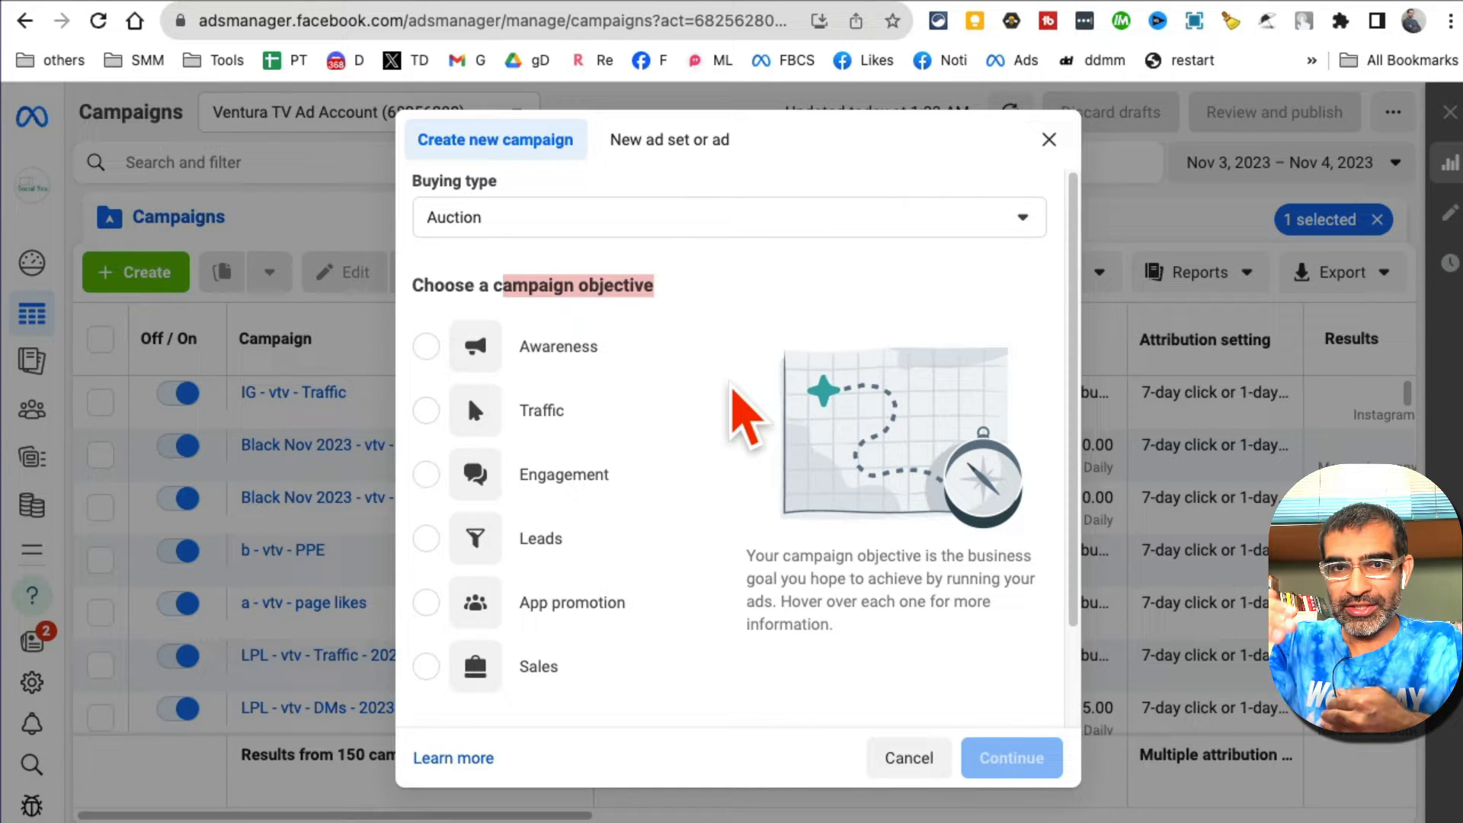
mouse_move(564, 474)
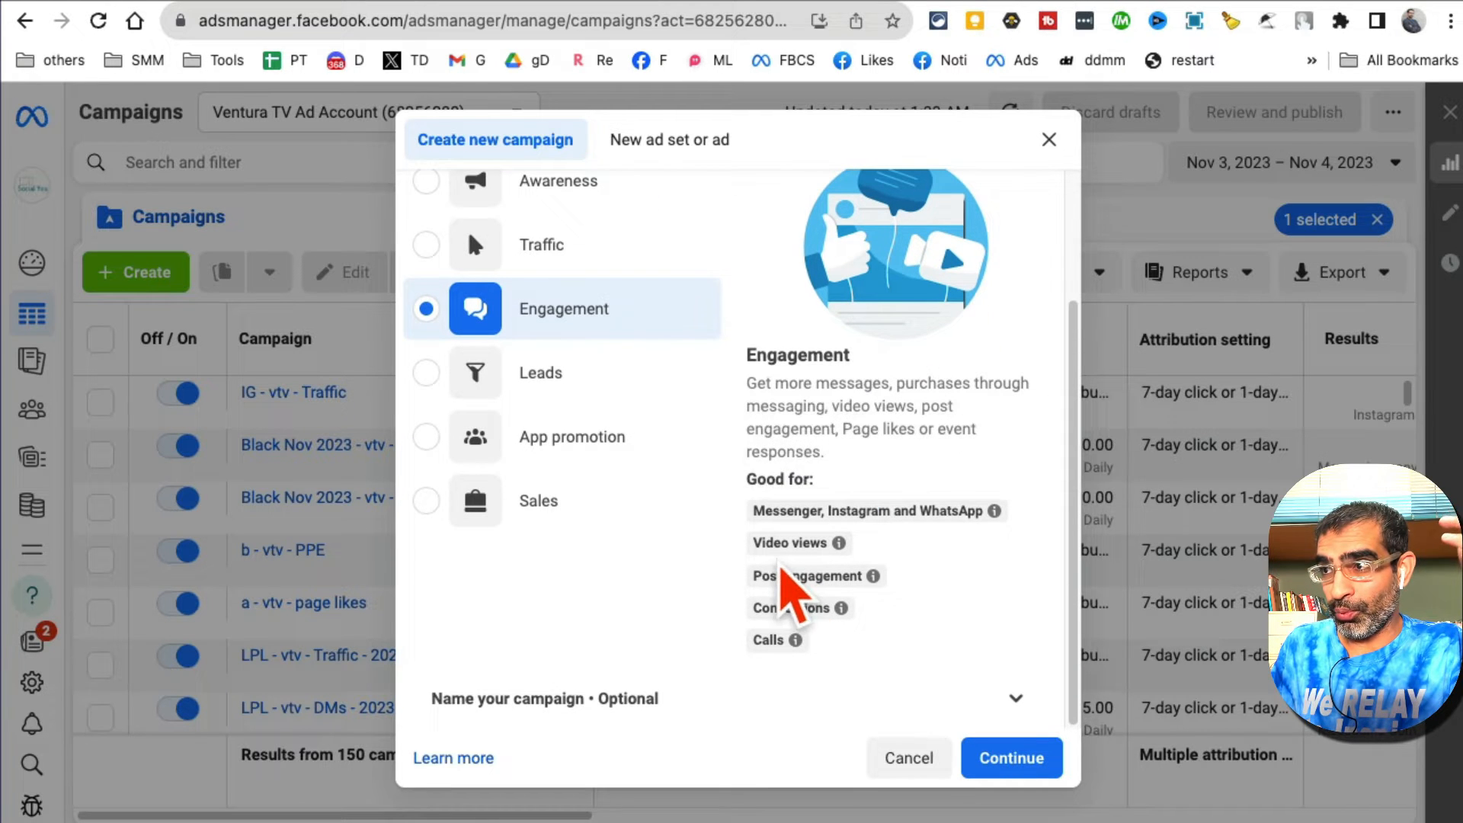
mouse_move(837, 542)
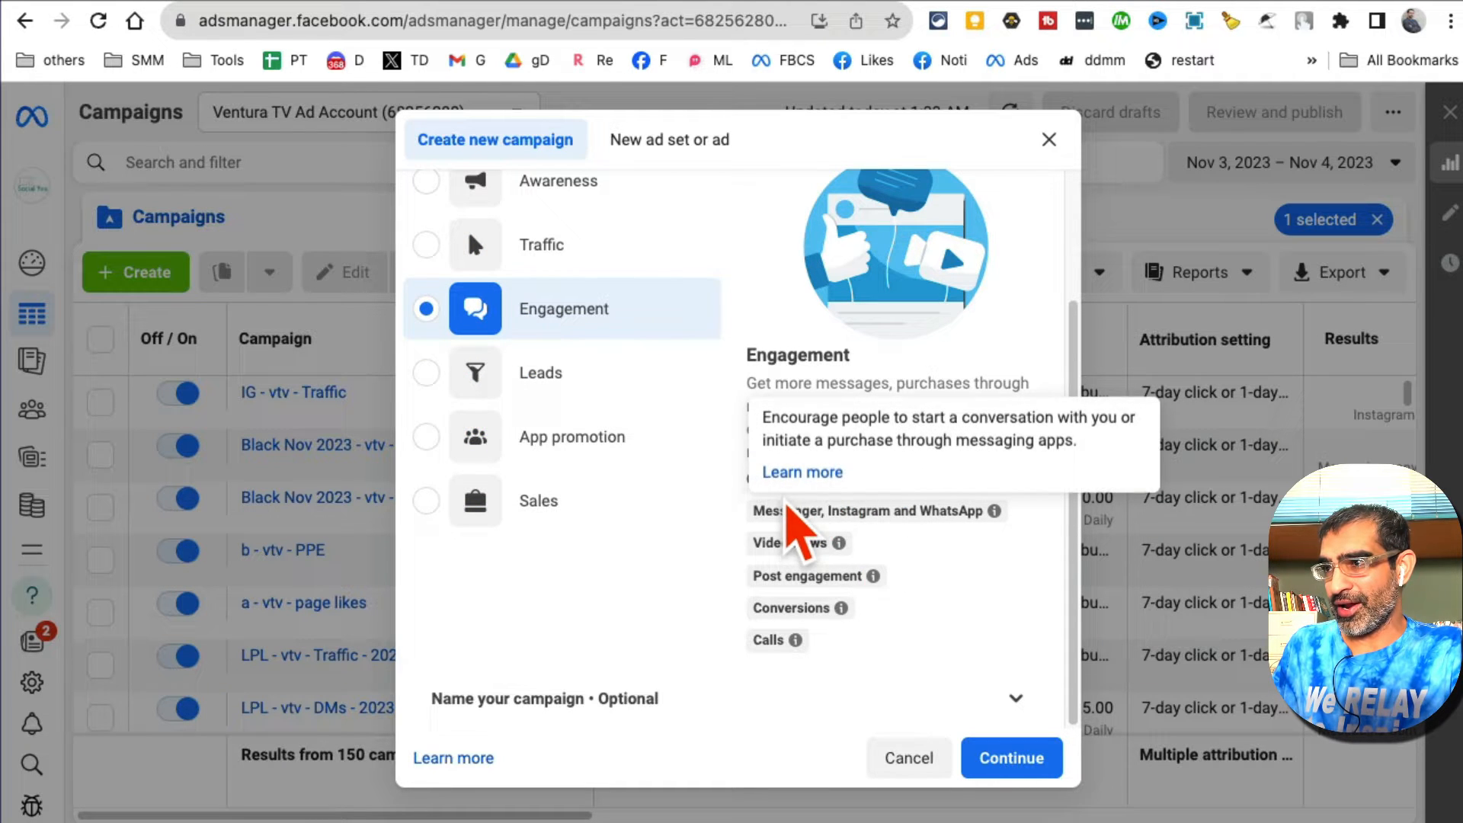
mouse_move(792, 543)
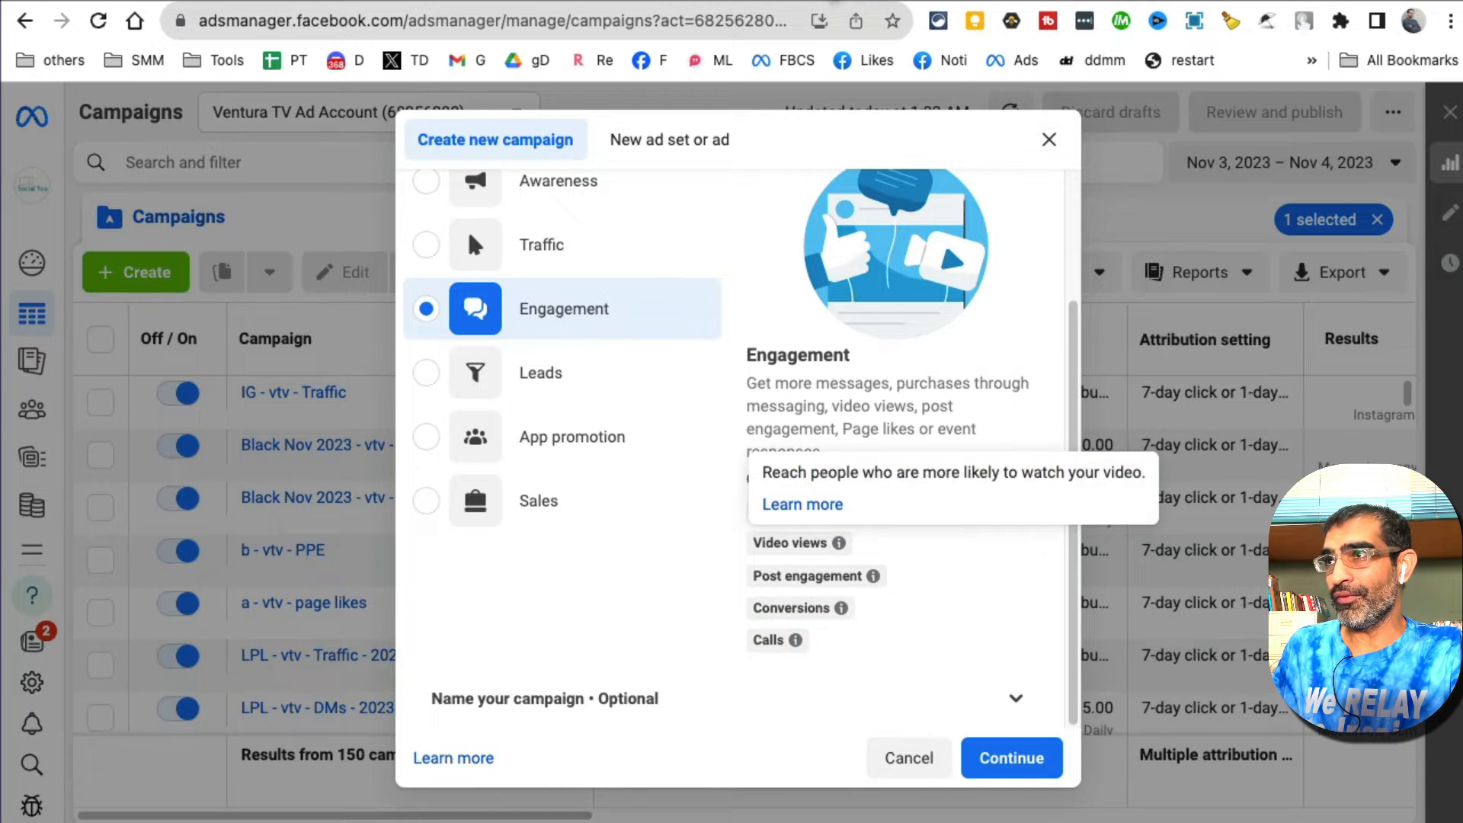
click(1010, 757)
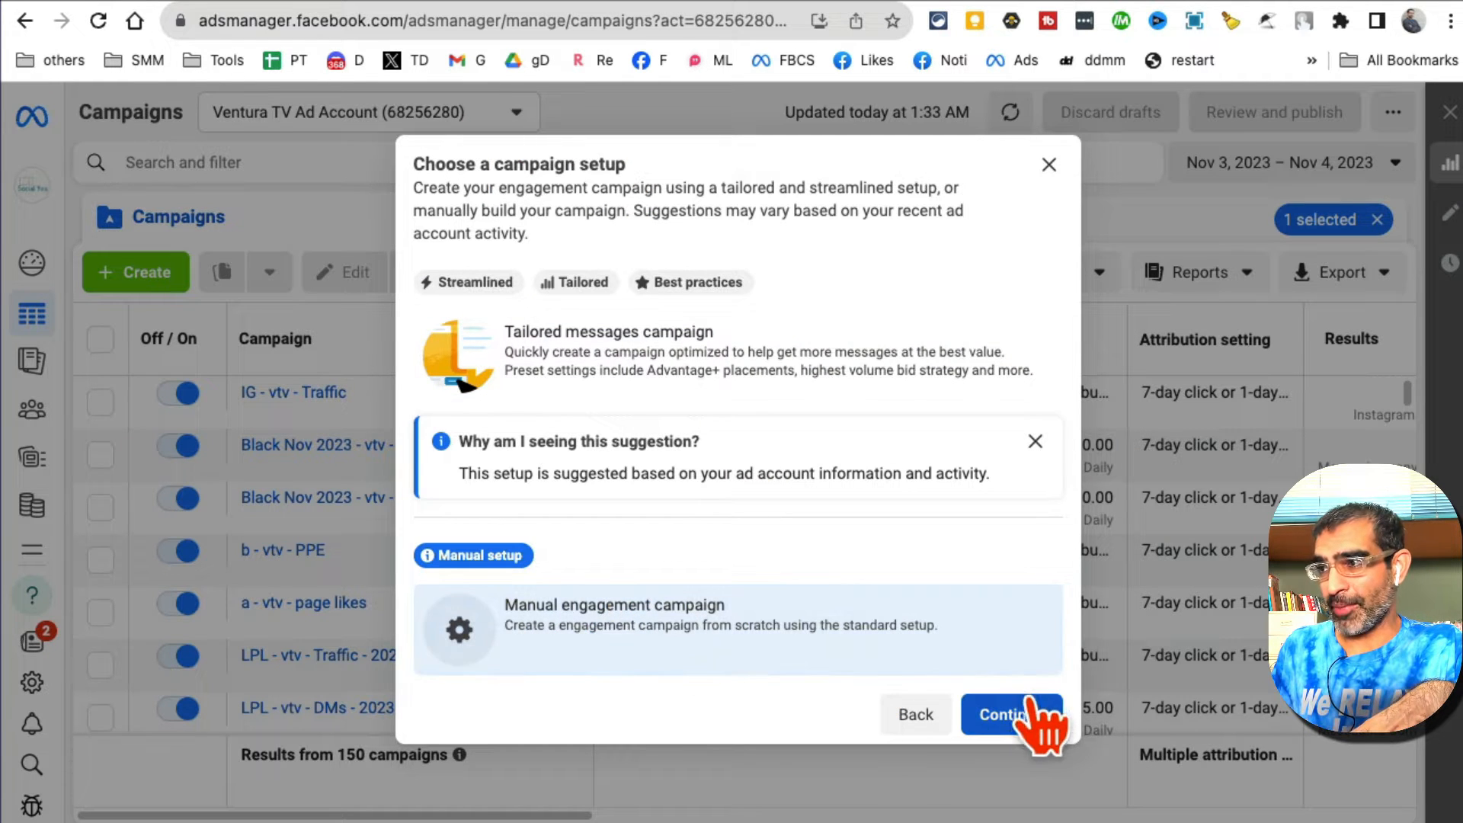
Step: Choose the manual engagement campaign setup and open the new draft for editing
click(1011, 714)
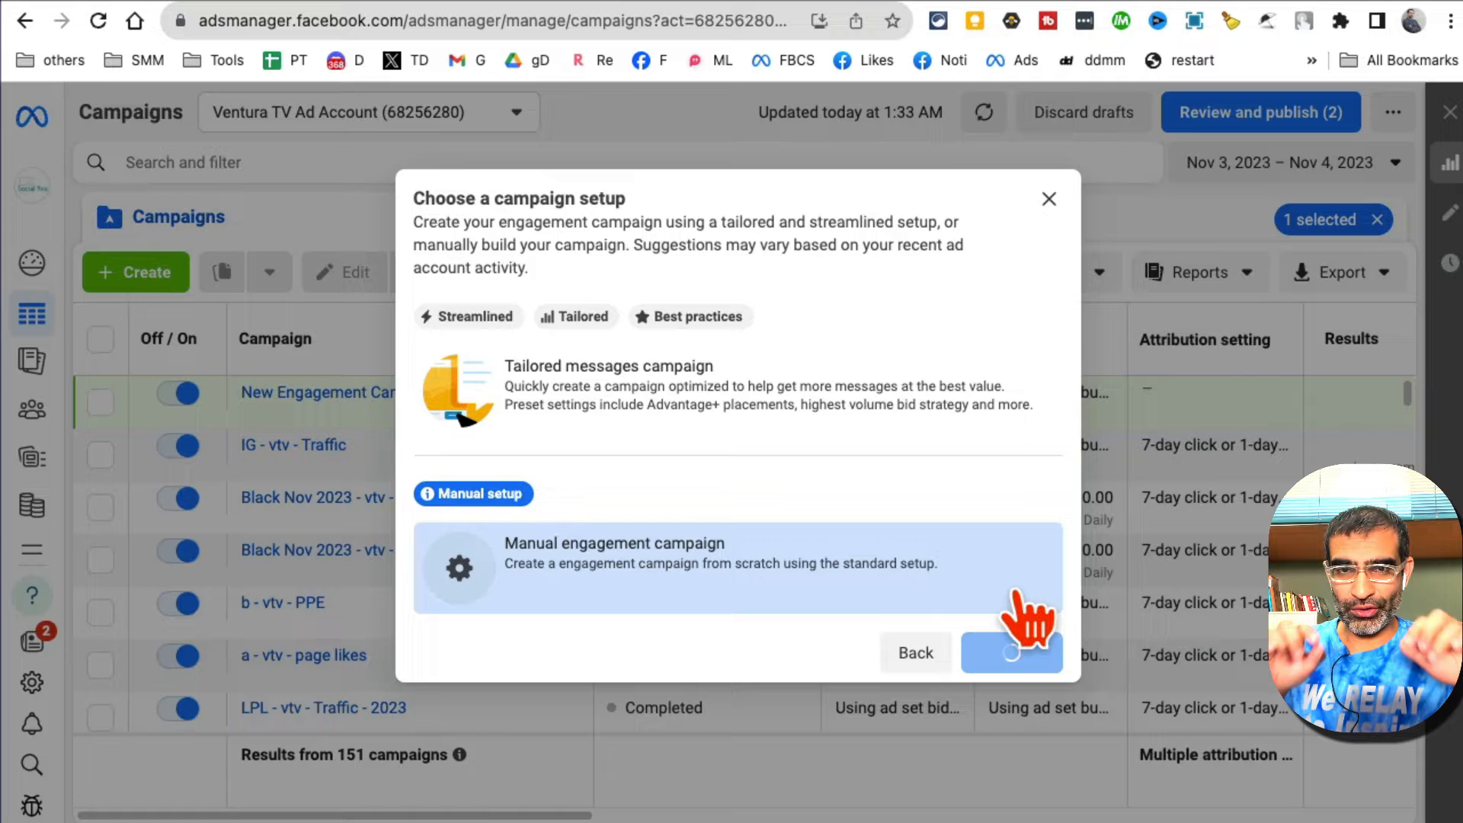
click(1010, 651)
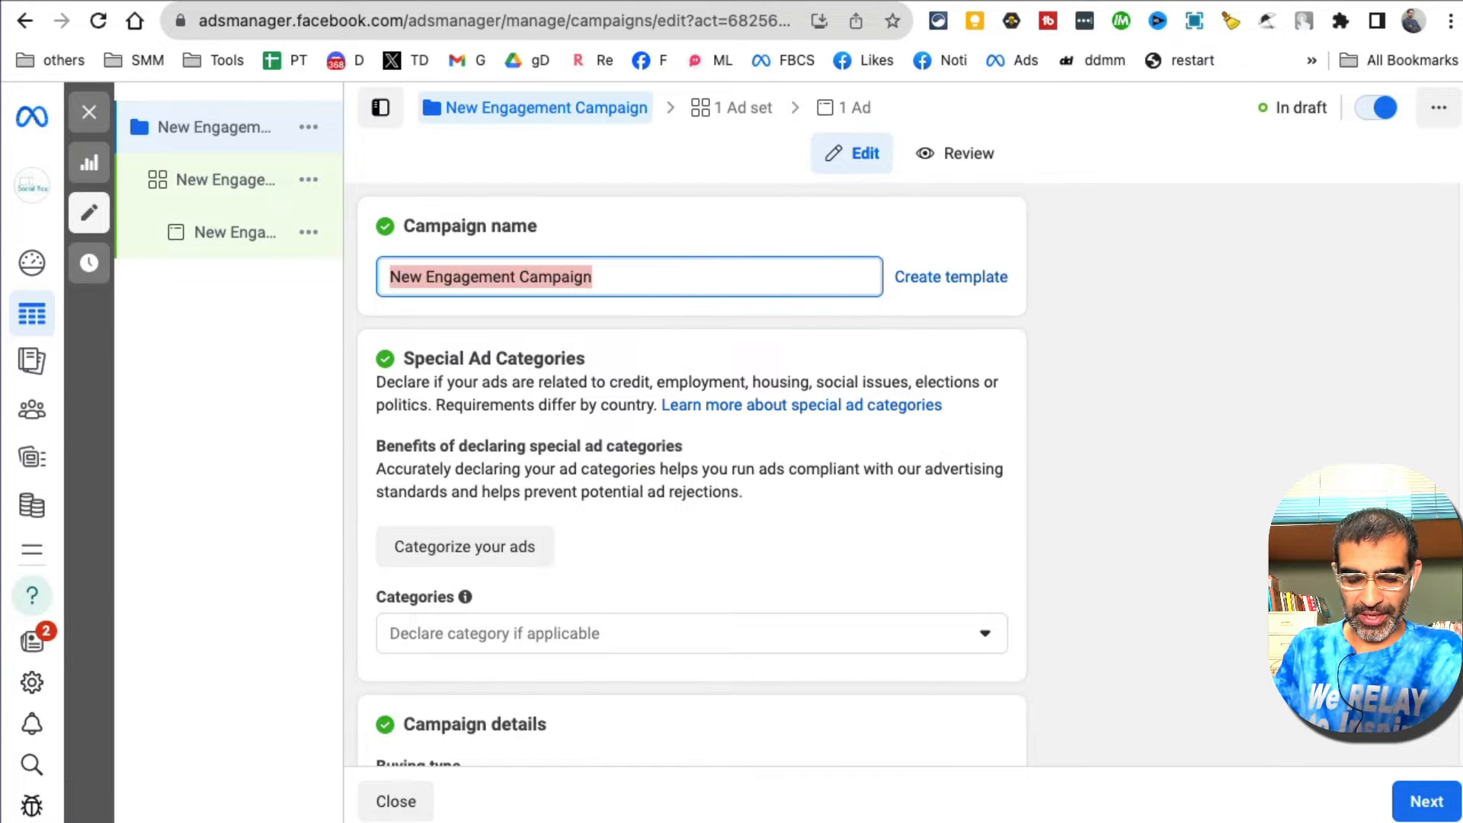
Step: Name the campaign 'text ig reels ad' and review the campaign details below
text(text ig reels)
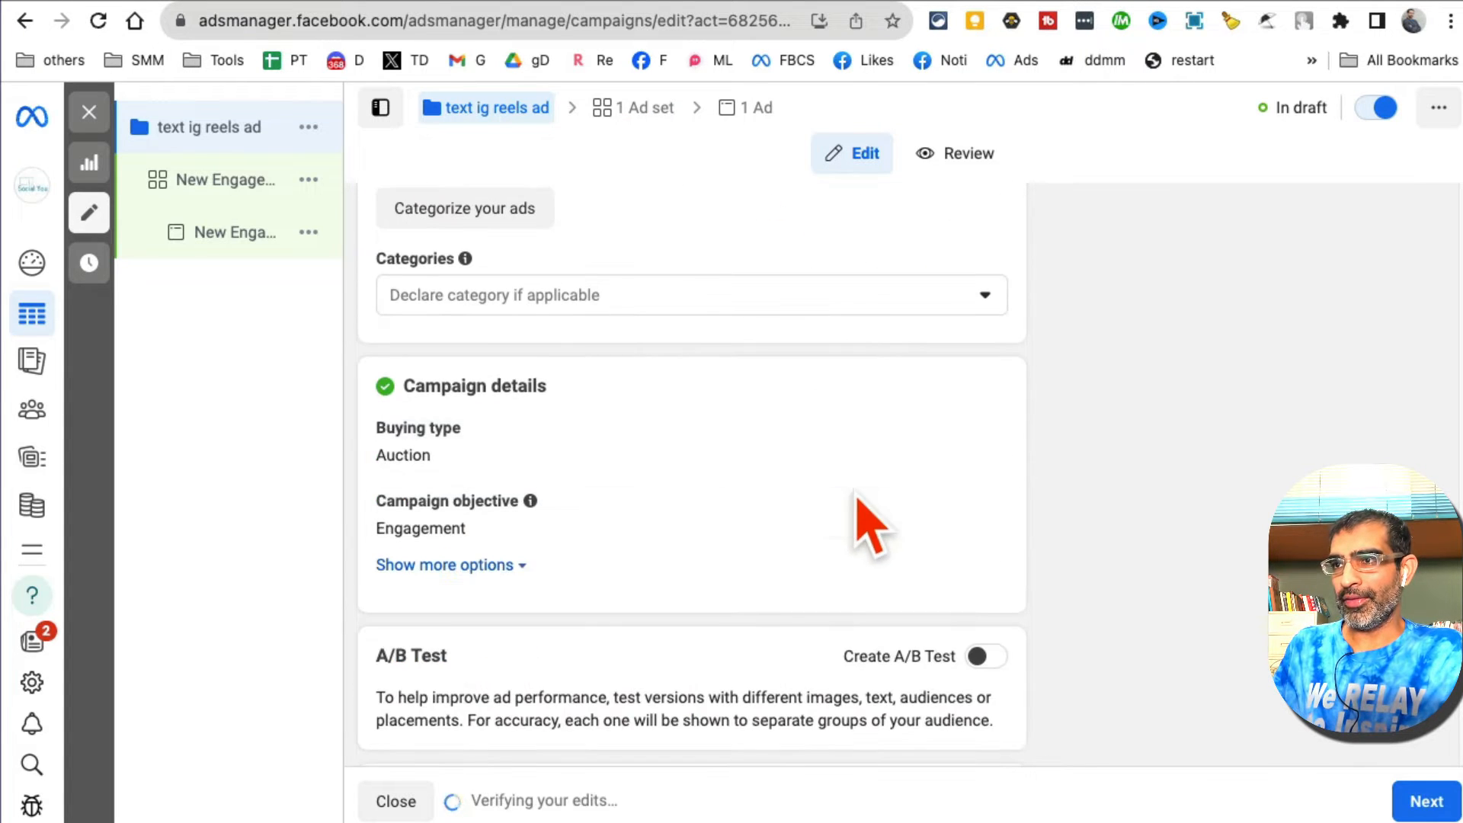
scroll(down, 3)
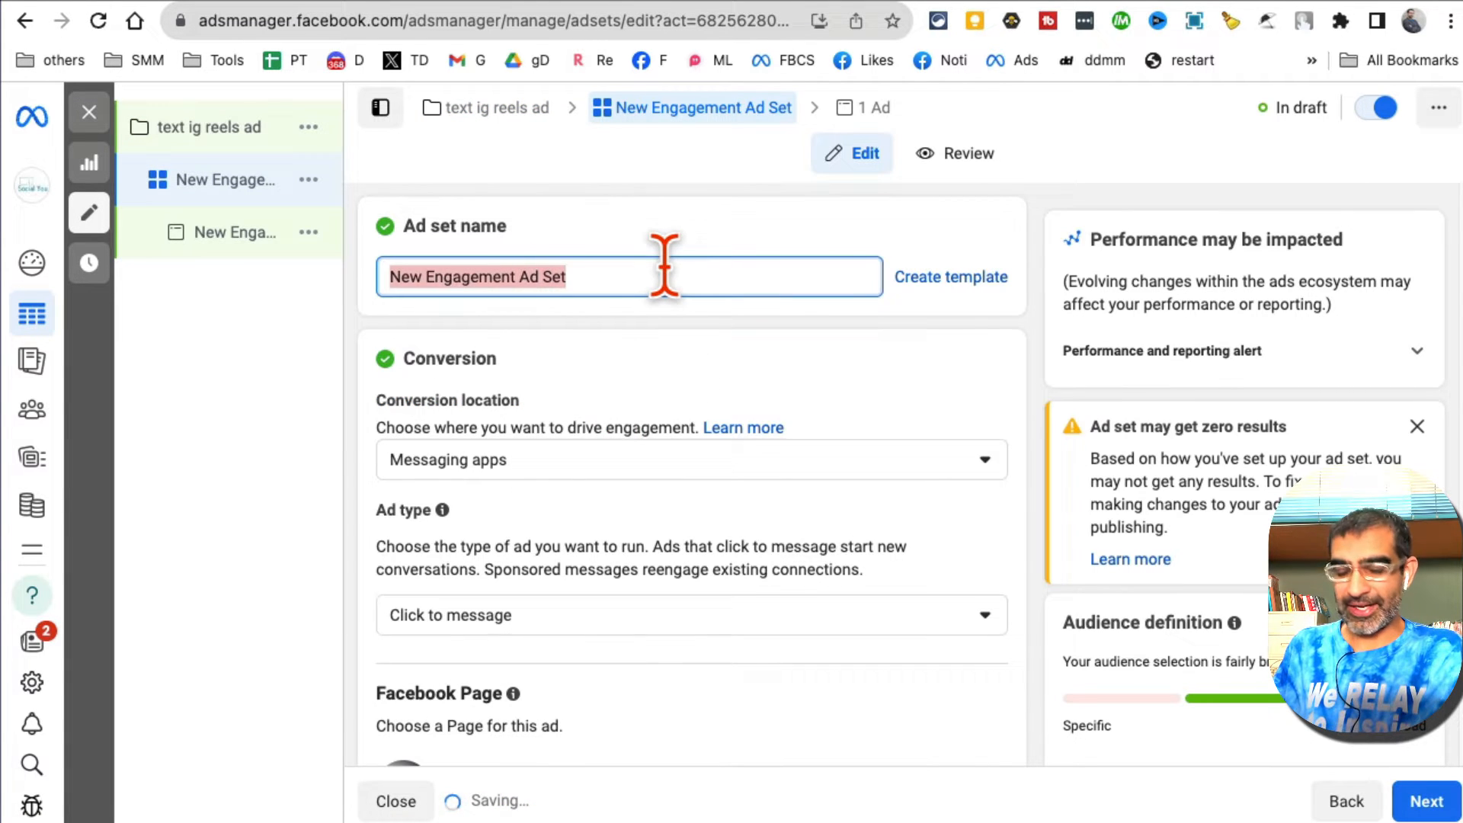
Step: Name the ad set 'target audience', keeping messaging apps as the conversion location
text(unitd)
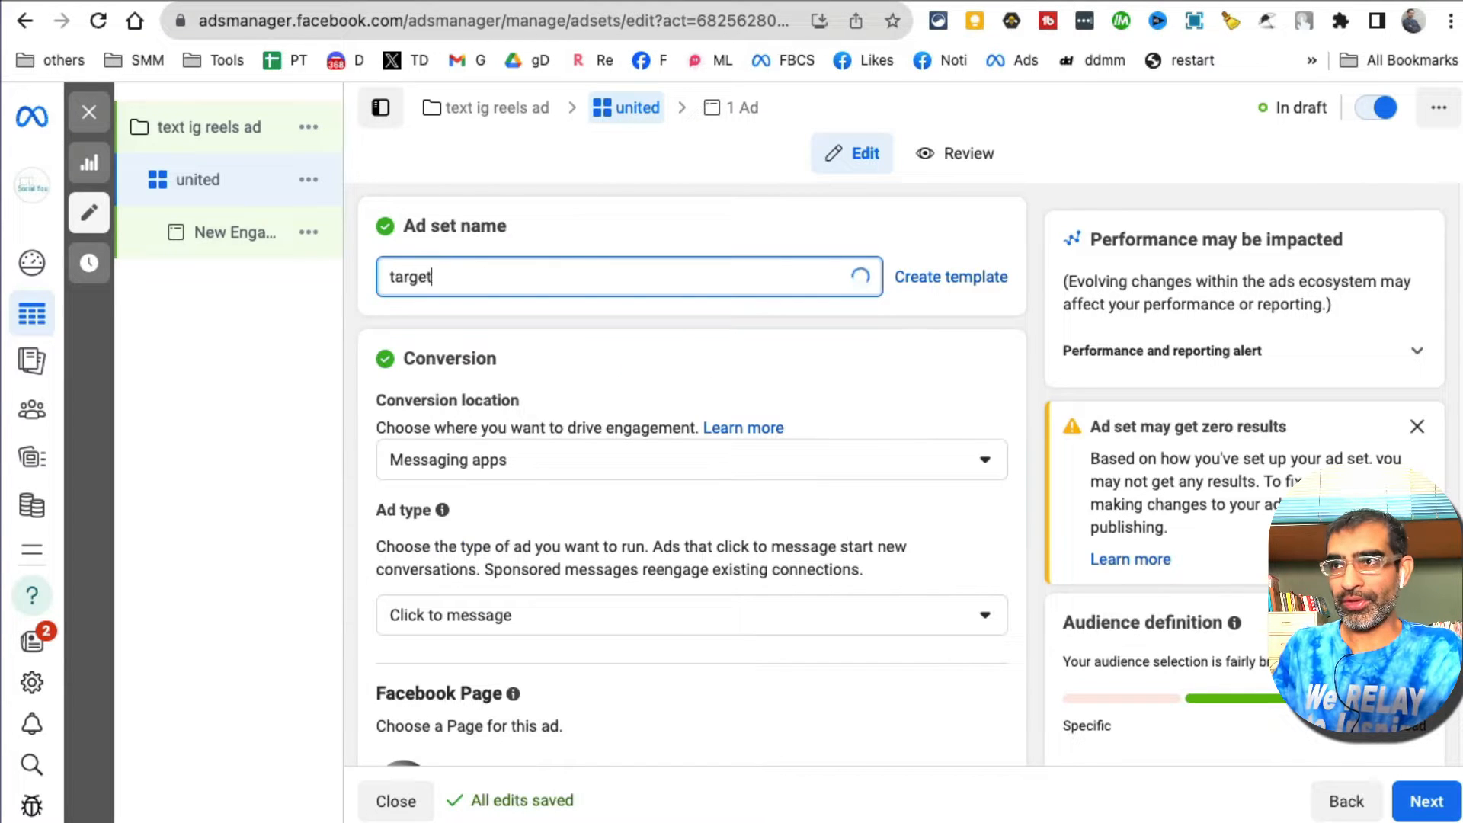
text(audence)
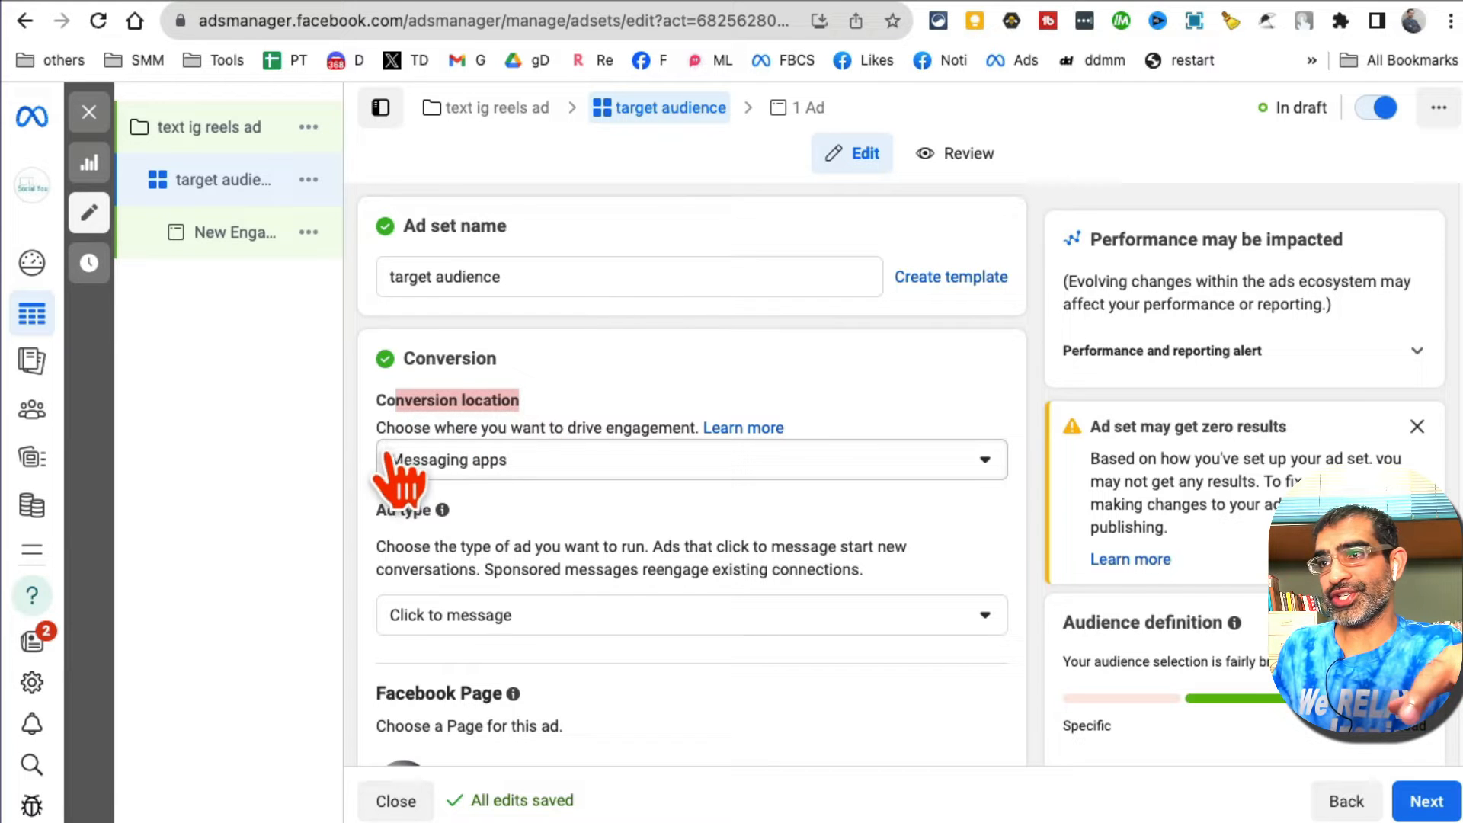
mouse_move(630, 466)
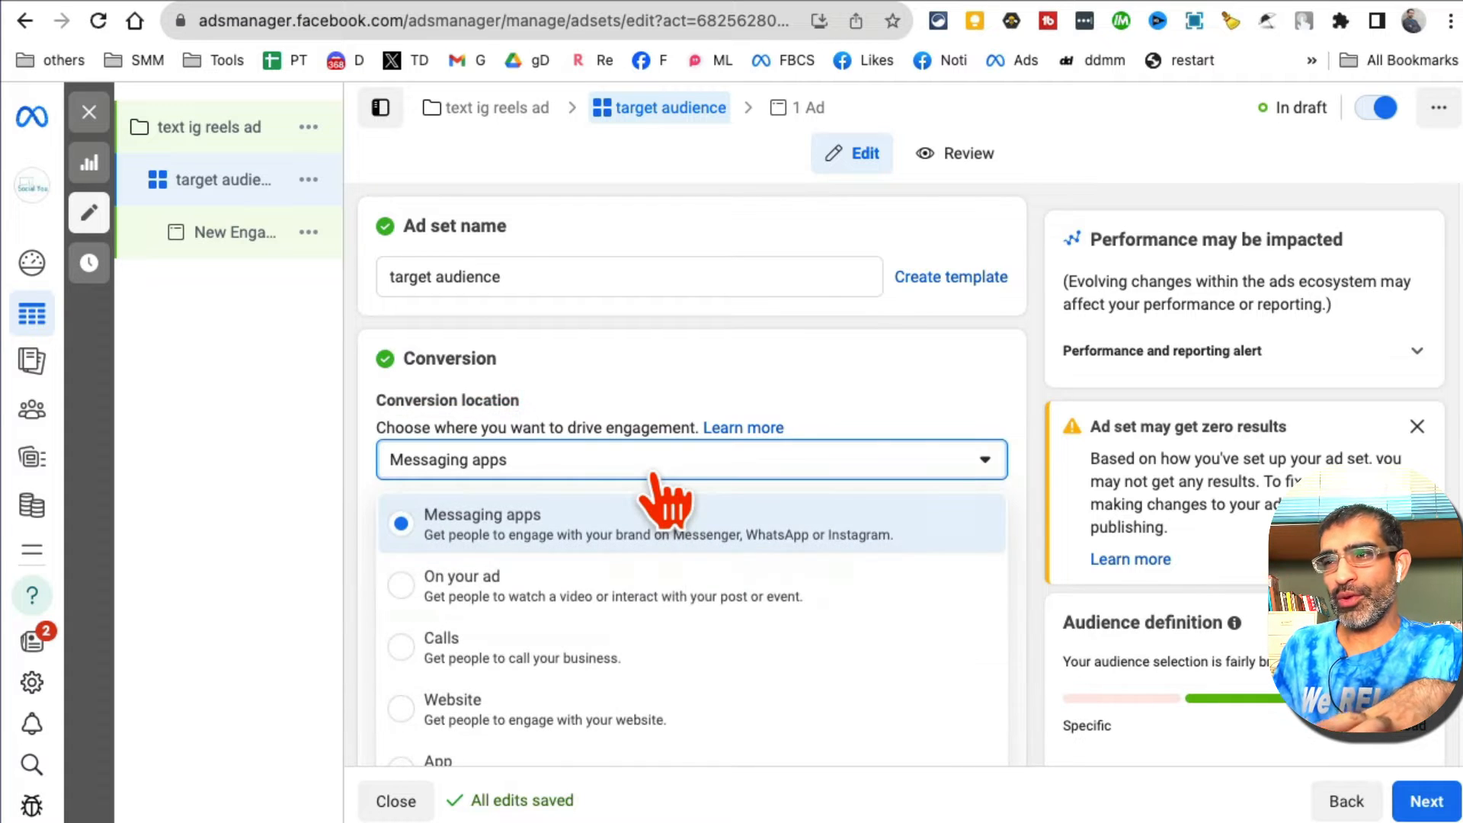
mouse_move(519, 556)
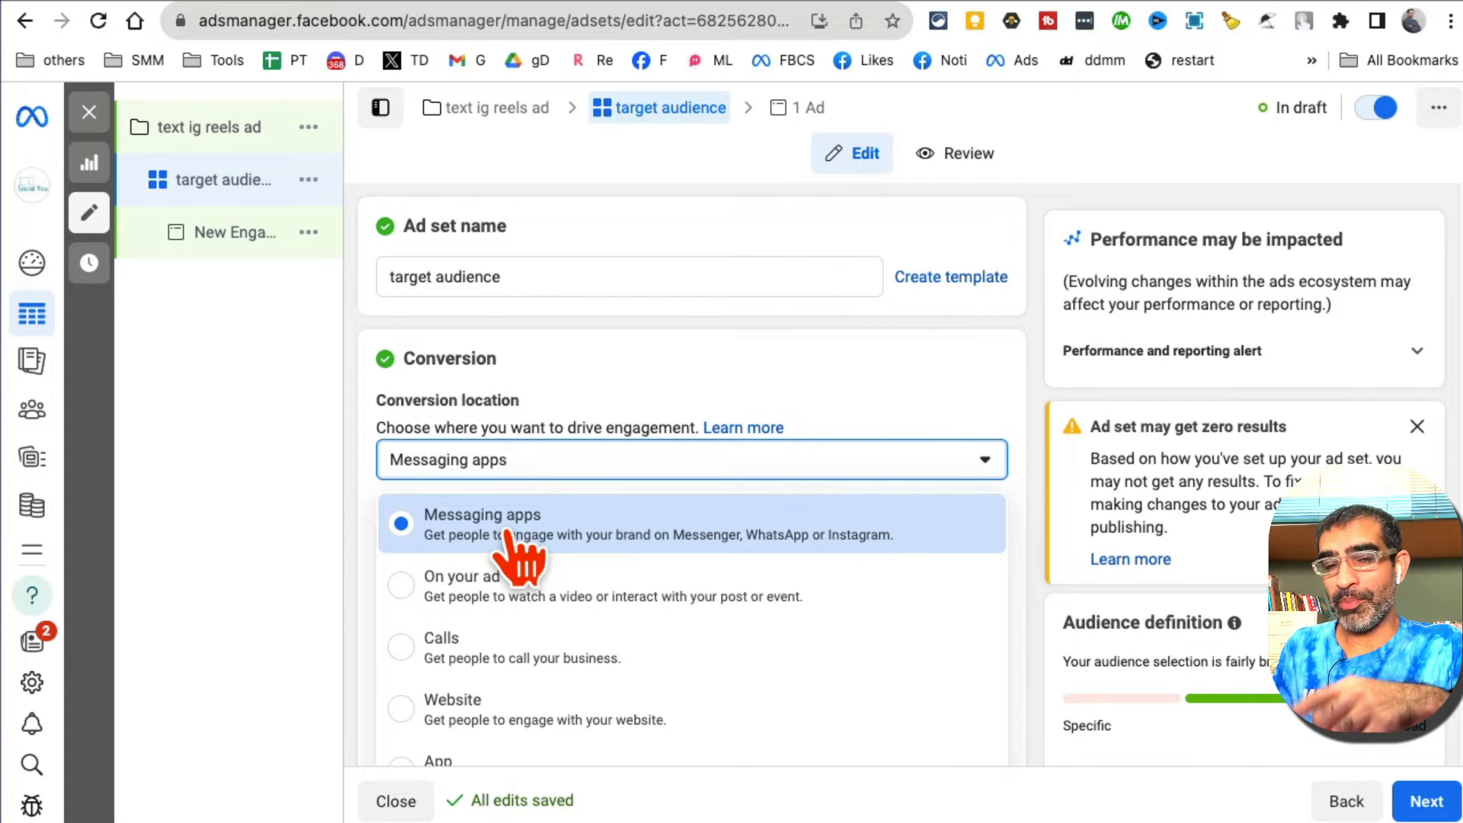
mouse_move(806, 556)
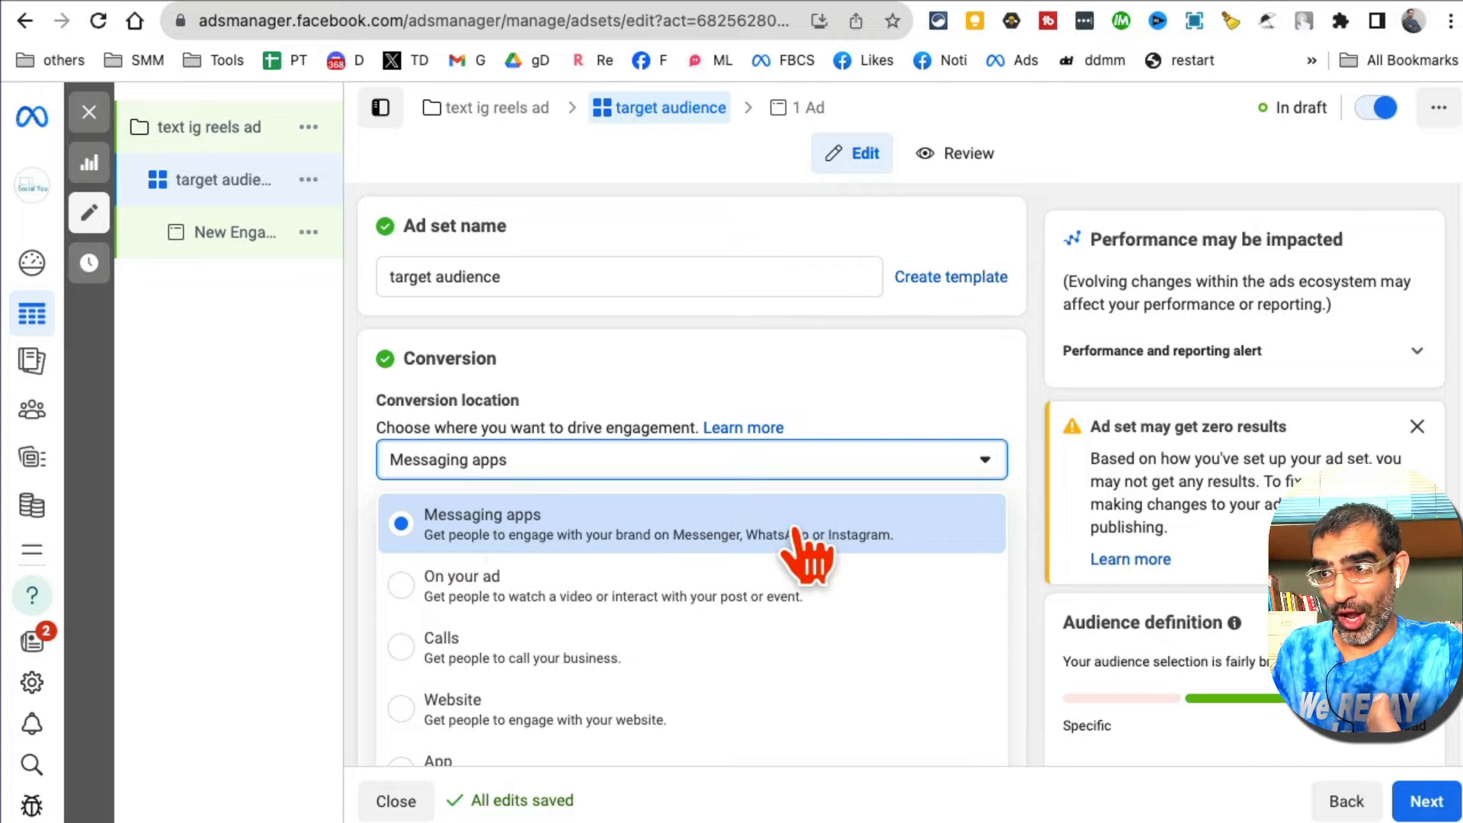
mouse_move(550, 635)
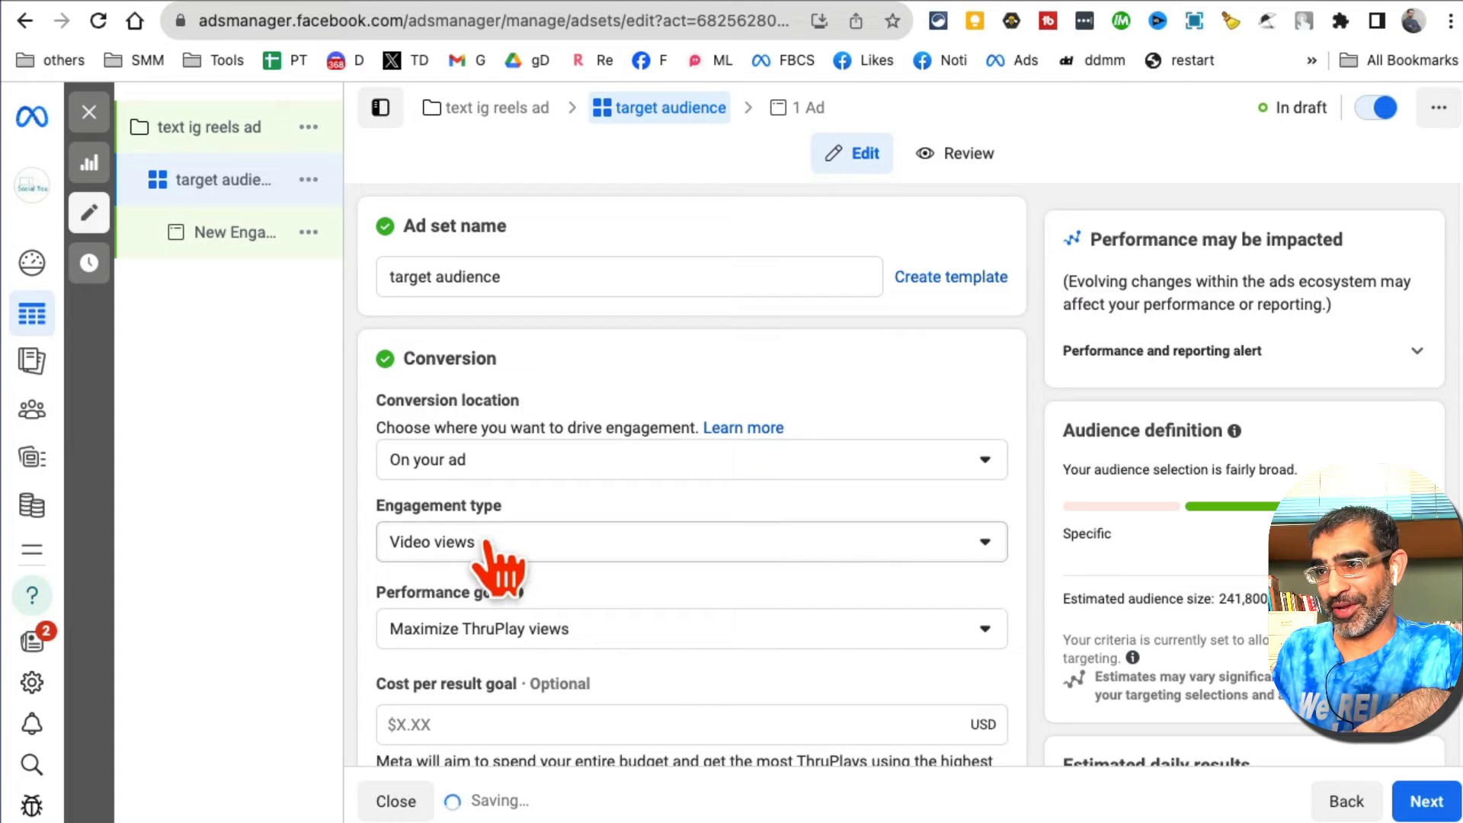
mouse_move(756, 537)
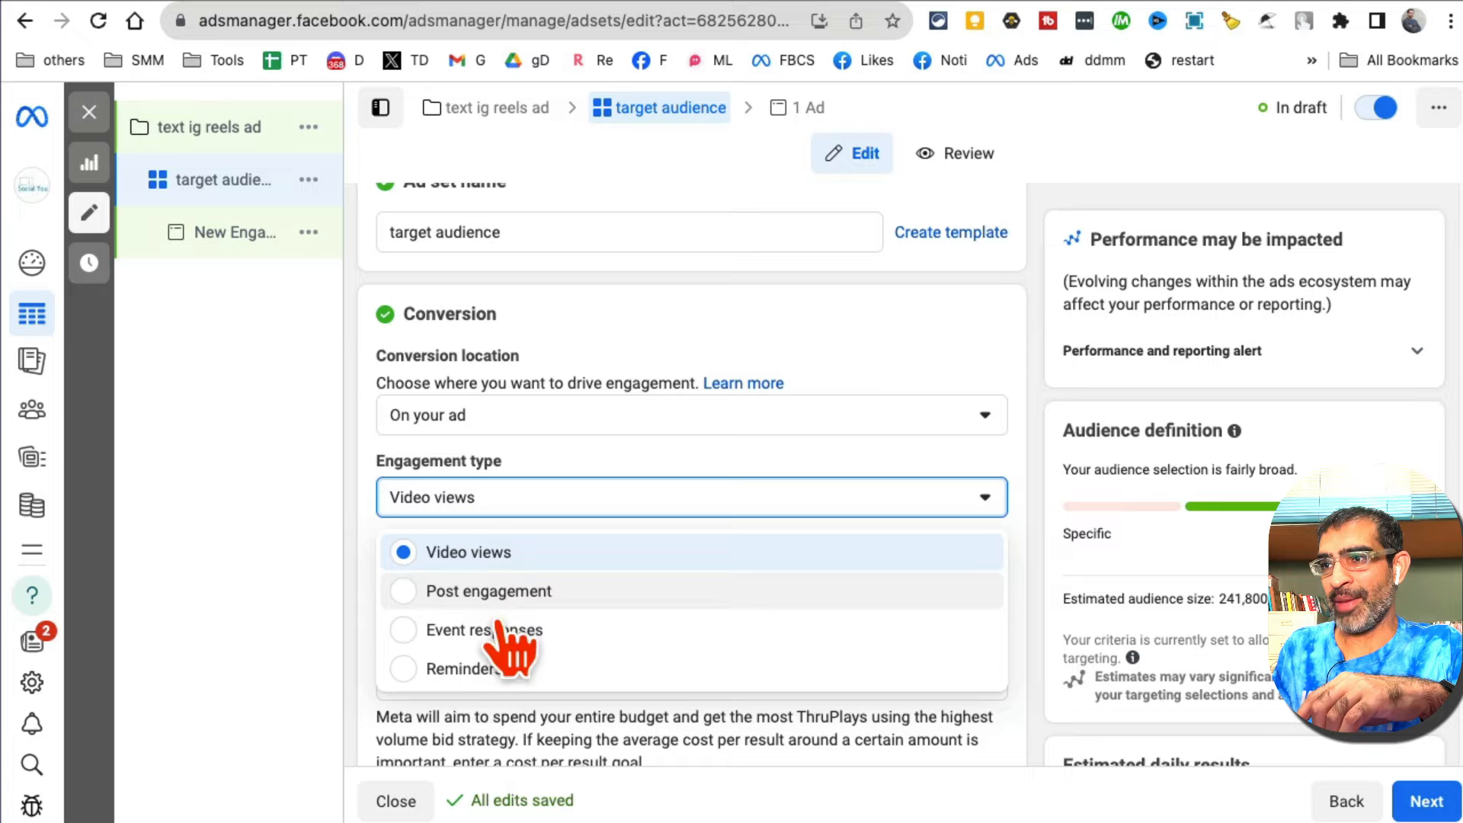
mouse_move(597, 615)
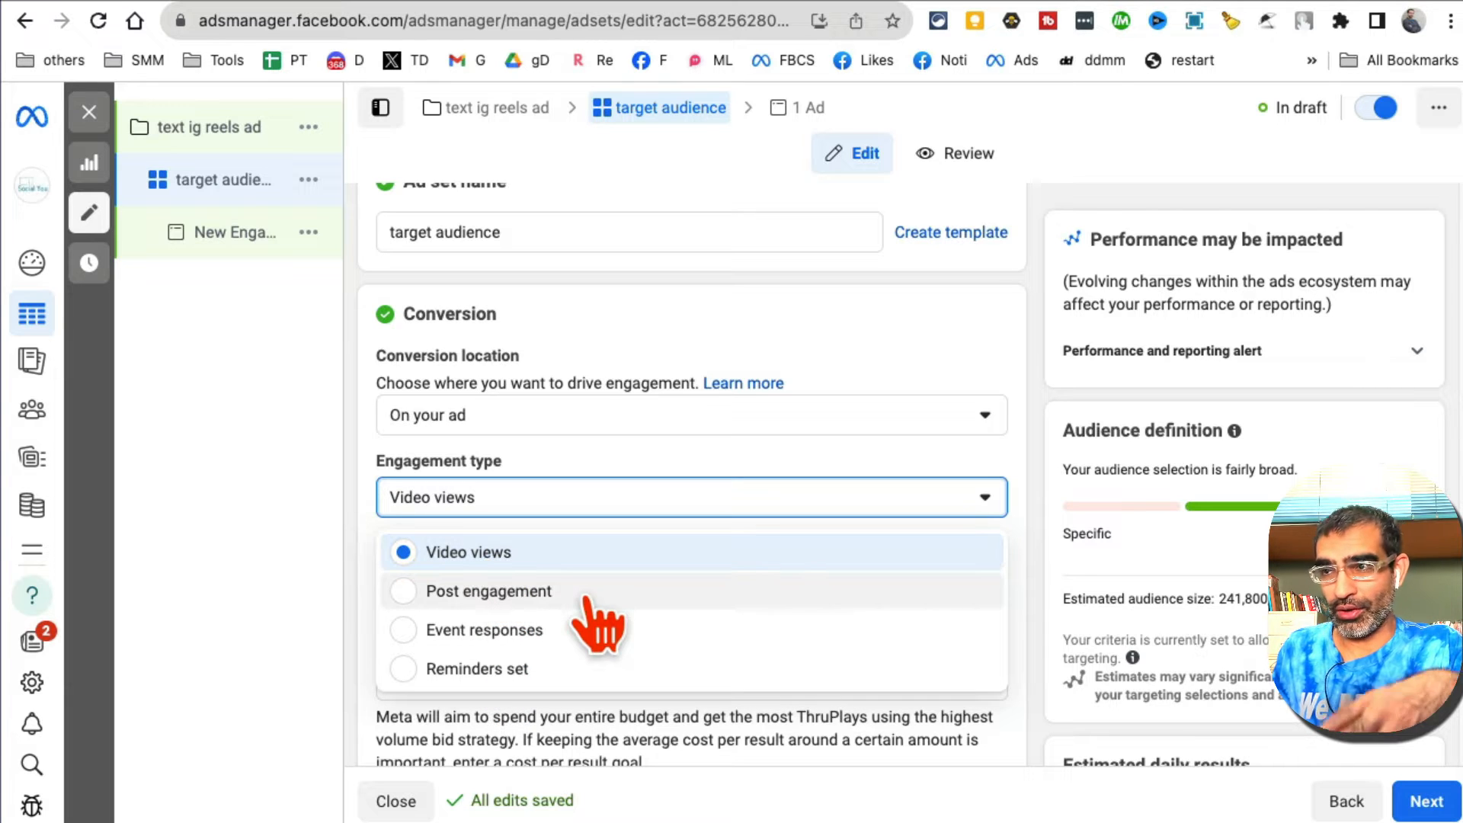
mouse_move(569, 695)
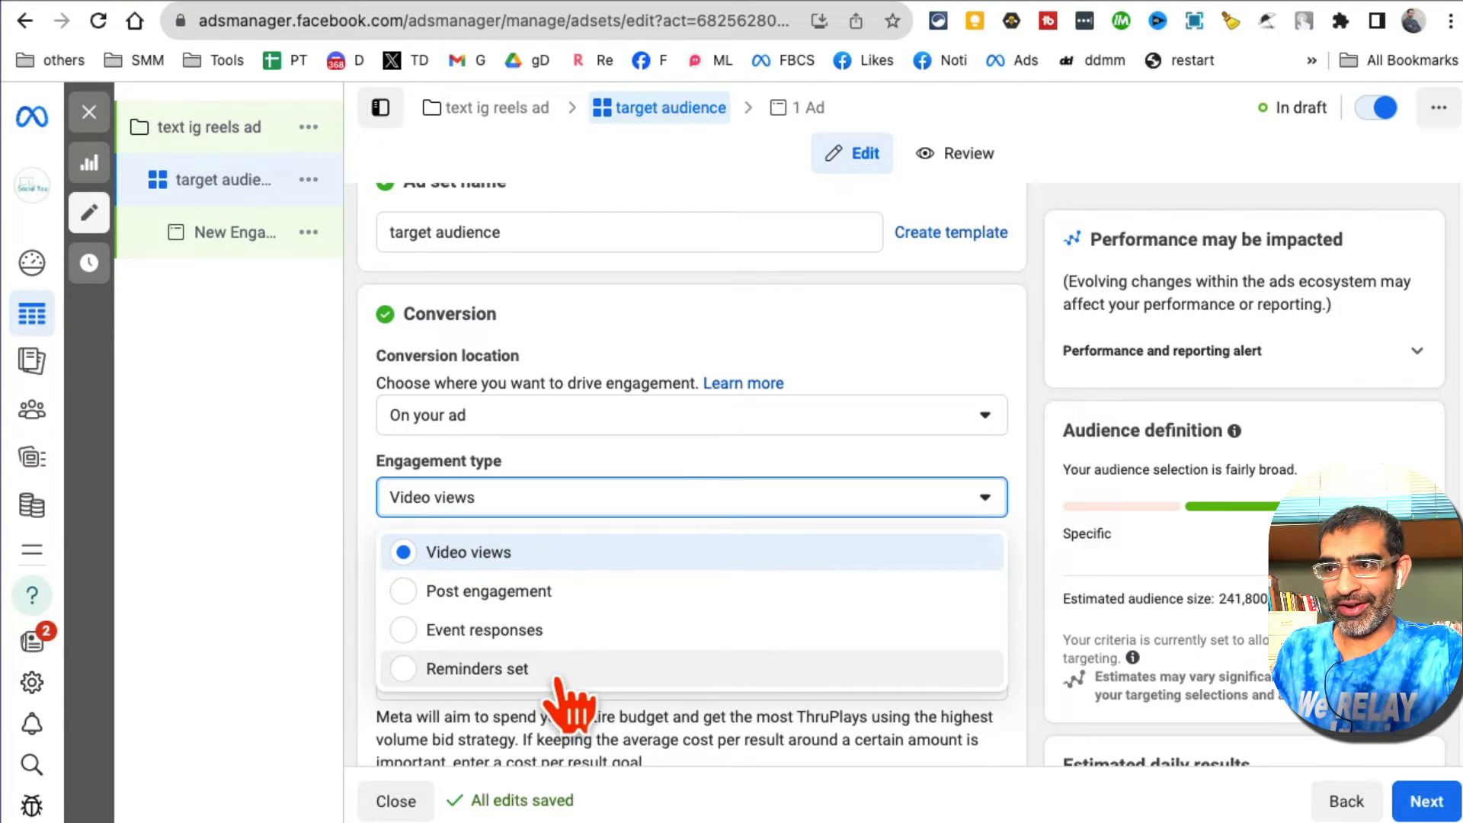
Step: Keep Video views as the engagement type on the ad and lower the daily budget to $5.00
click(467, 551)
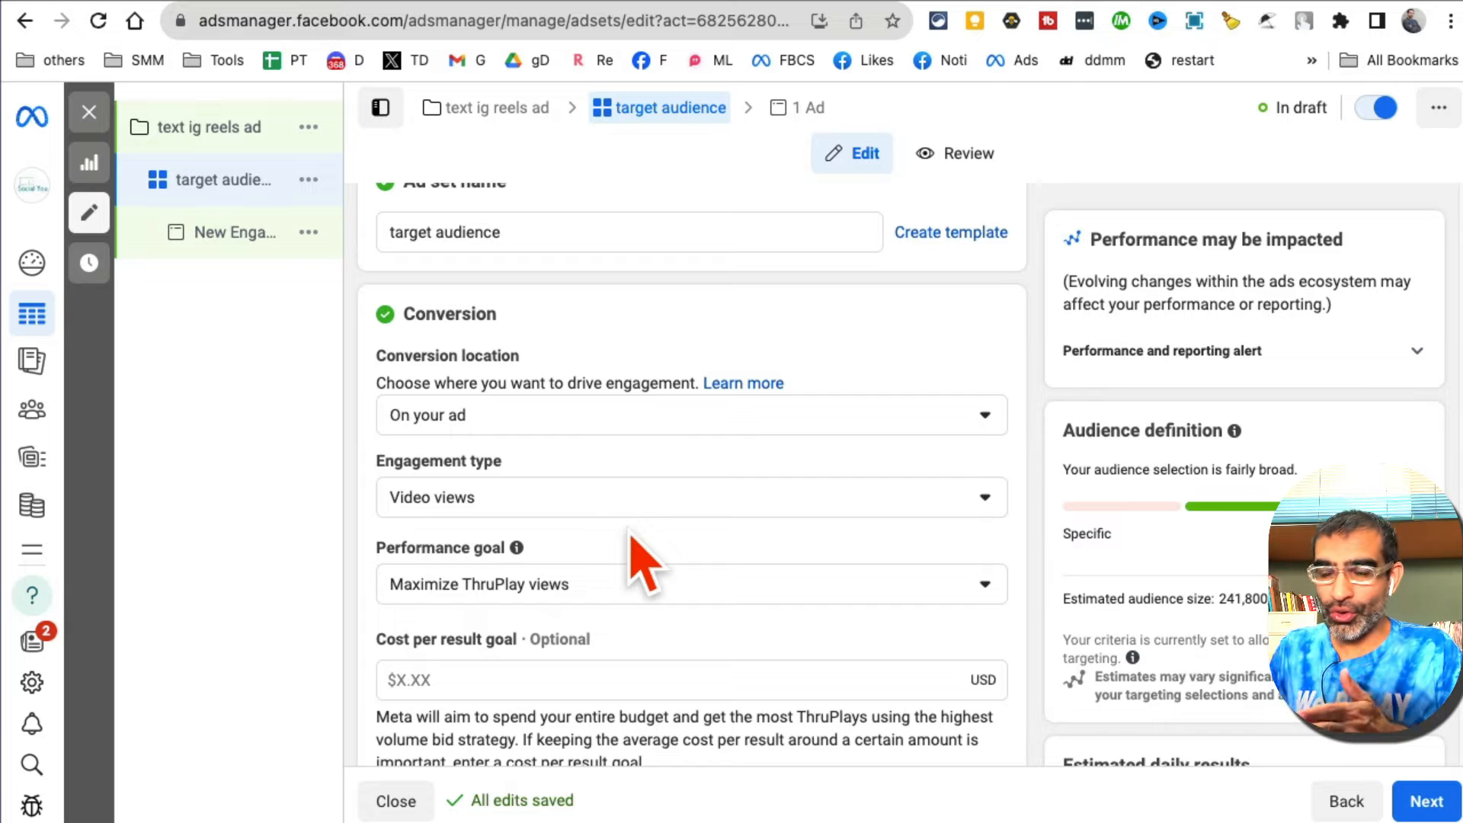
mouse_move(546, 485)
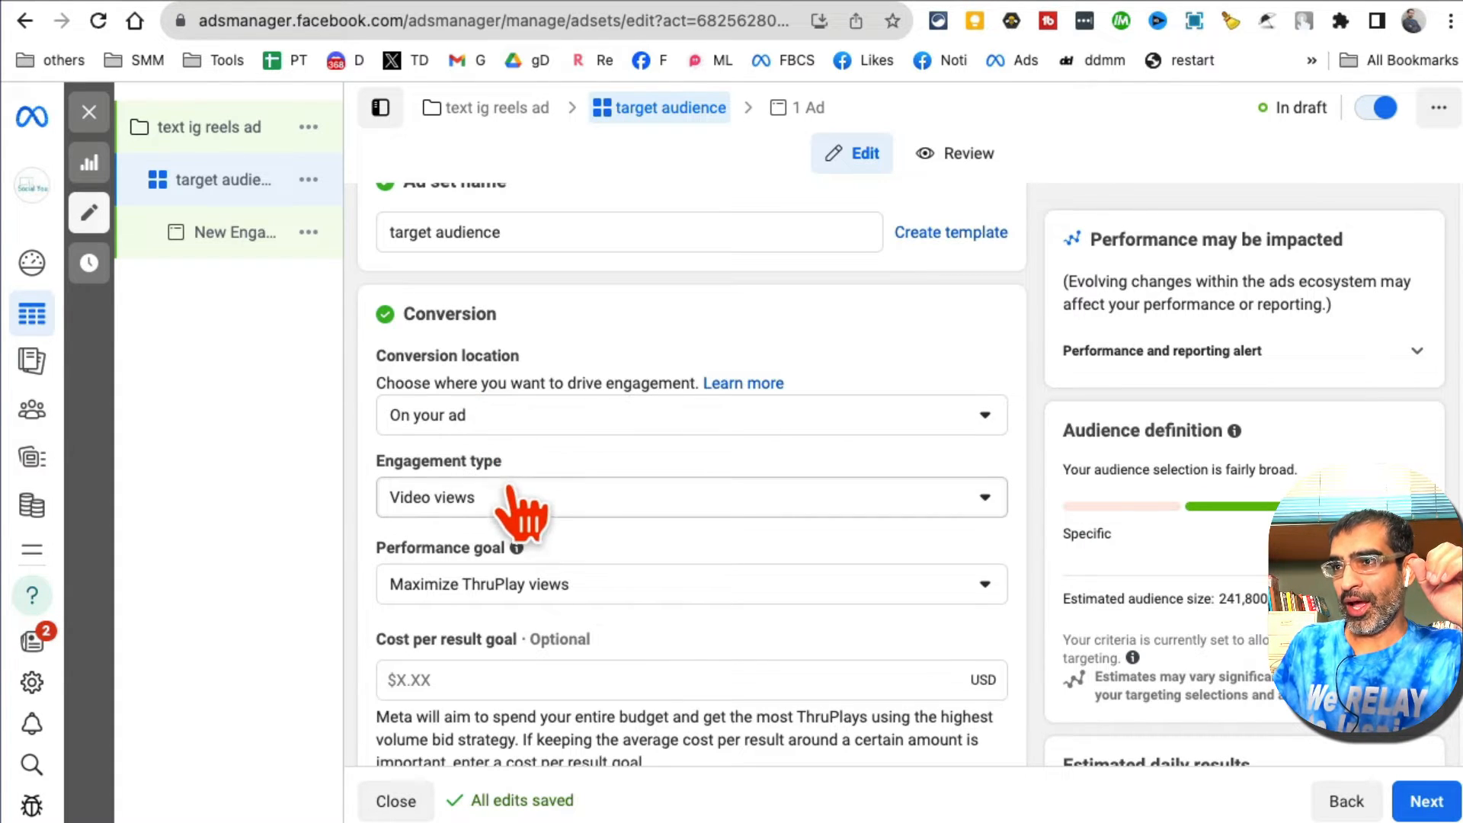
mouse_move(569, 536)
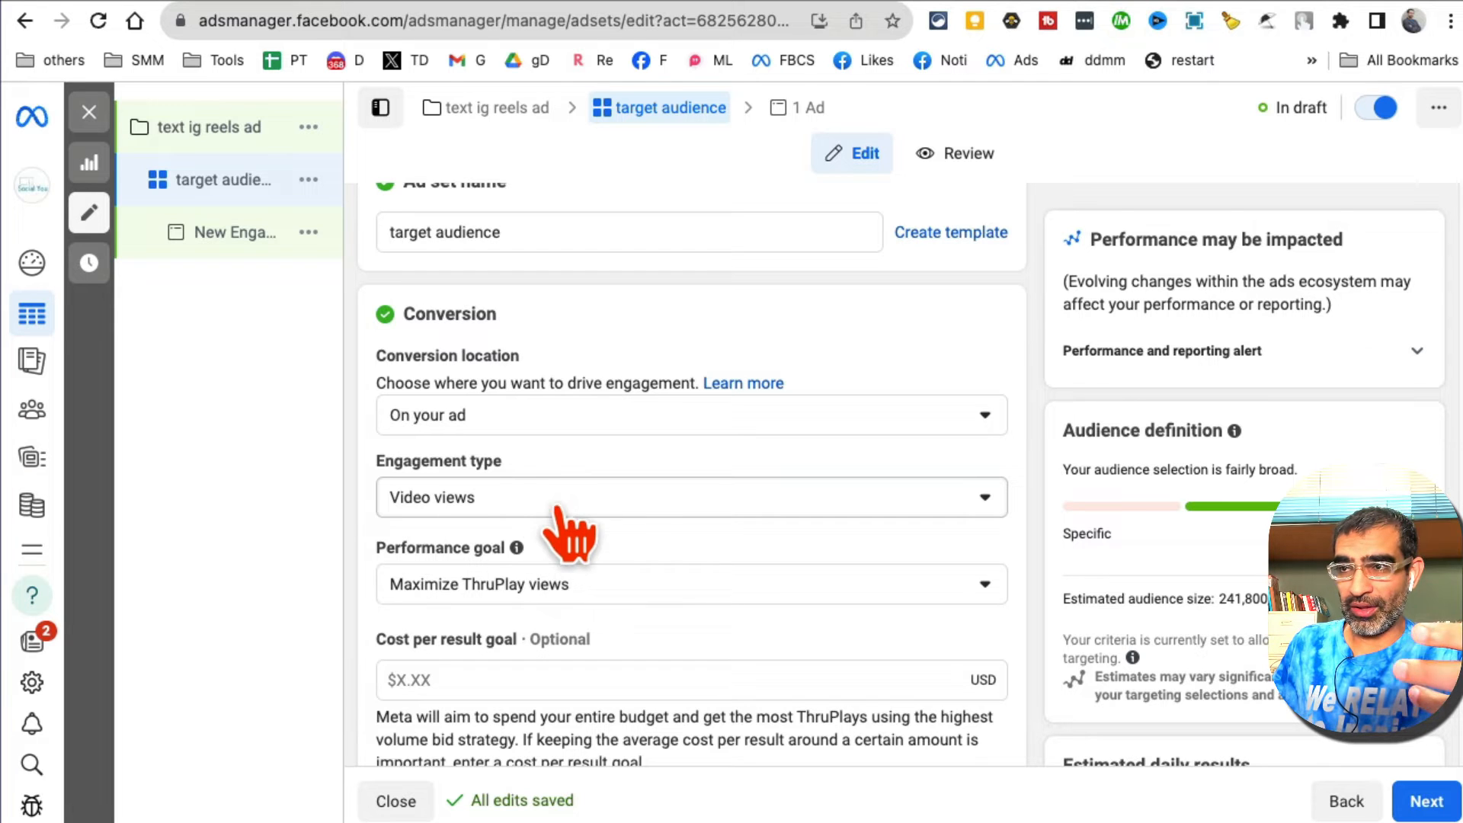
scroll(down, 3)
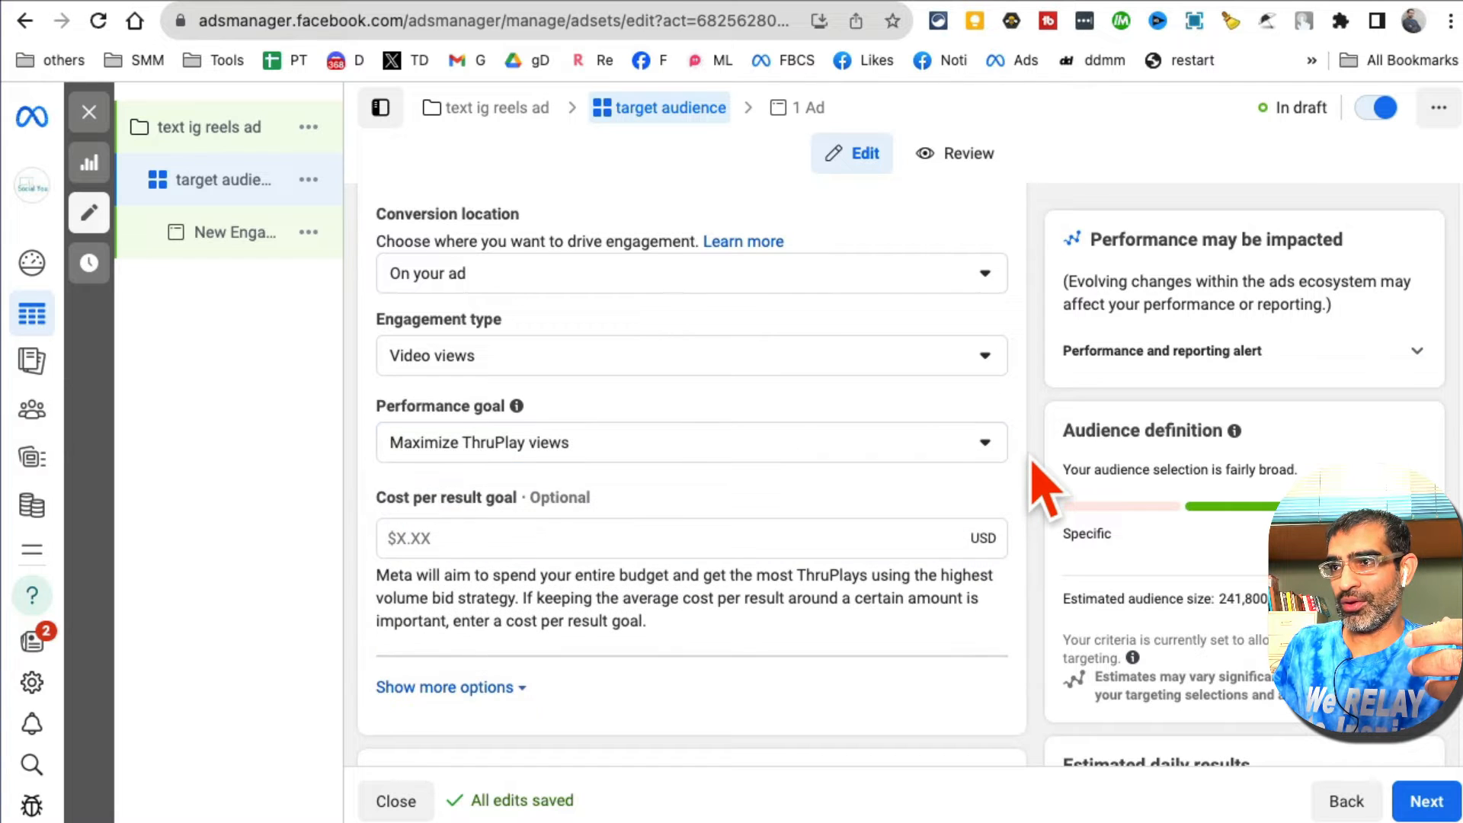
scroll(down, 3)
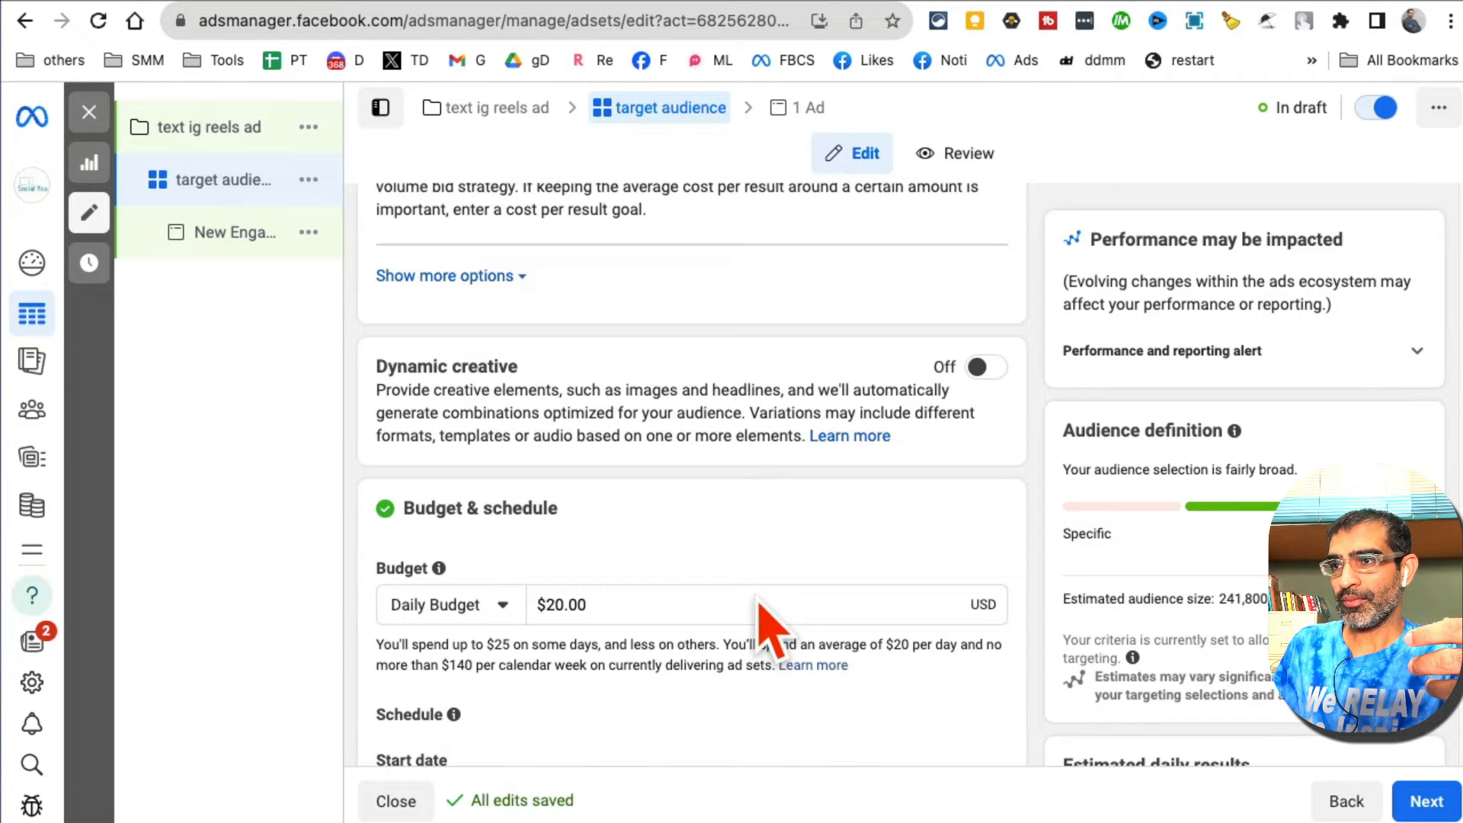
click(653, 605)
text(5)
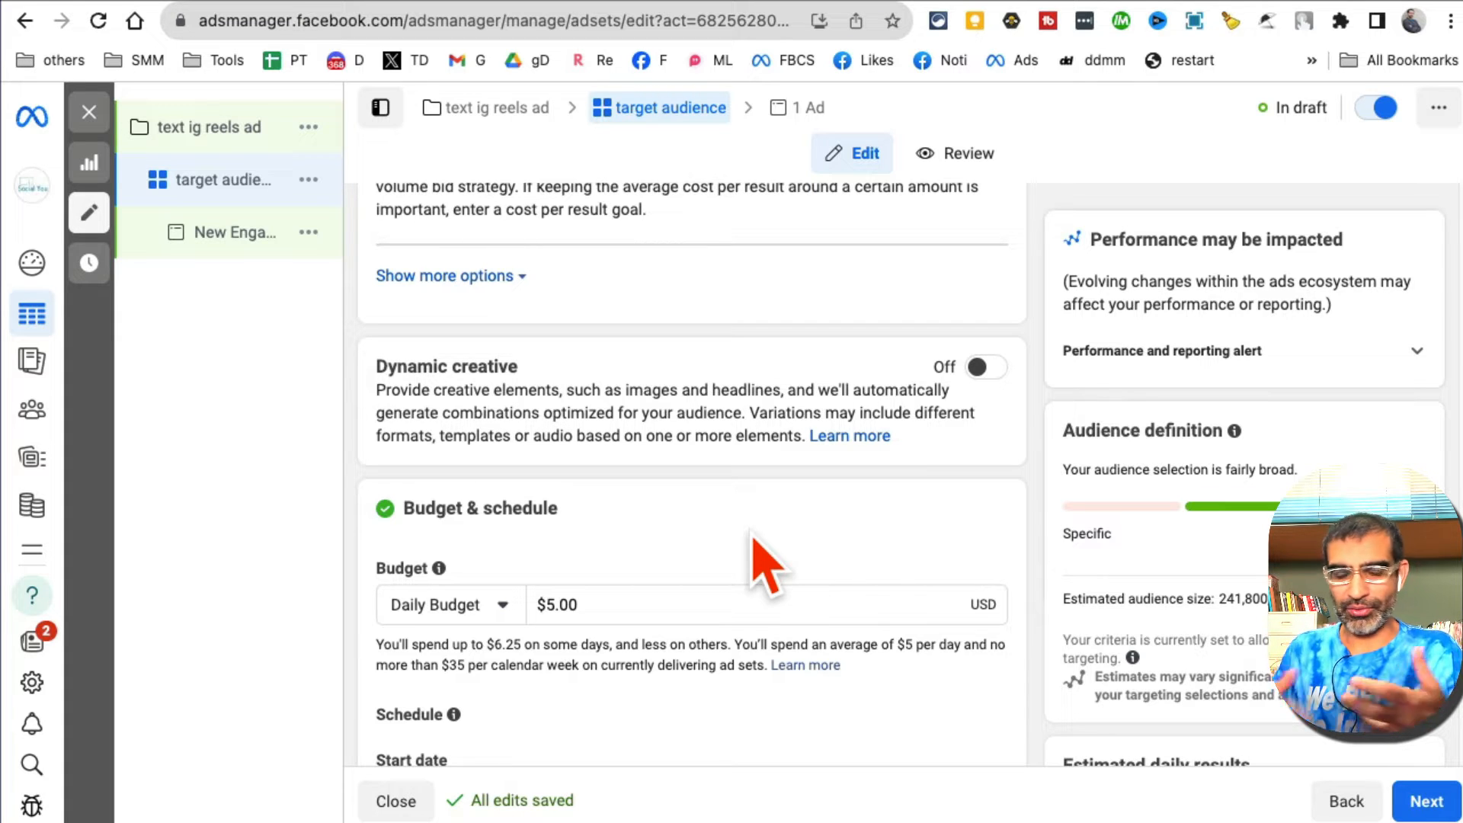
scroll(down, 3)
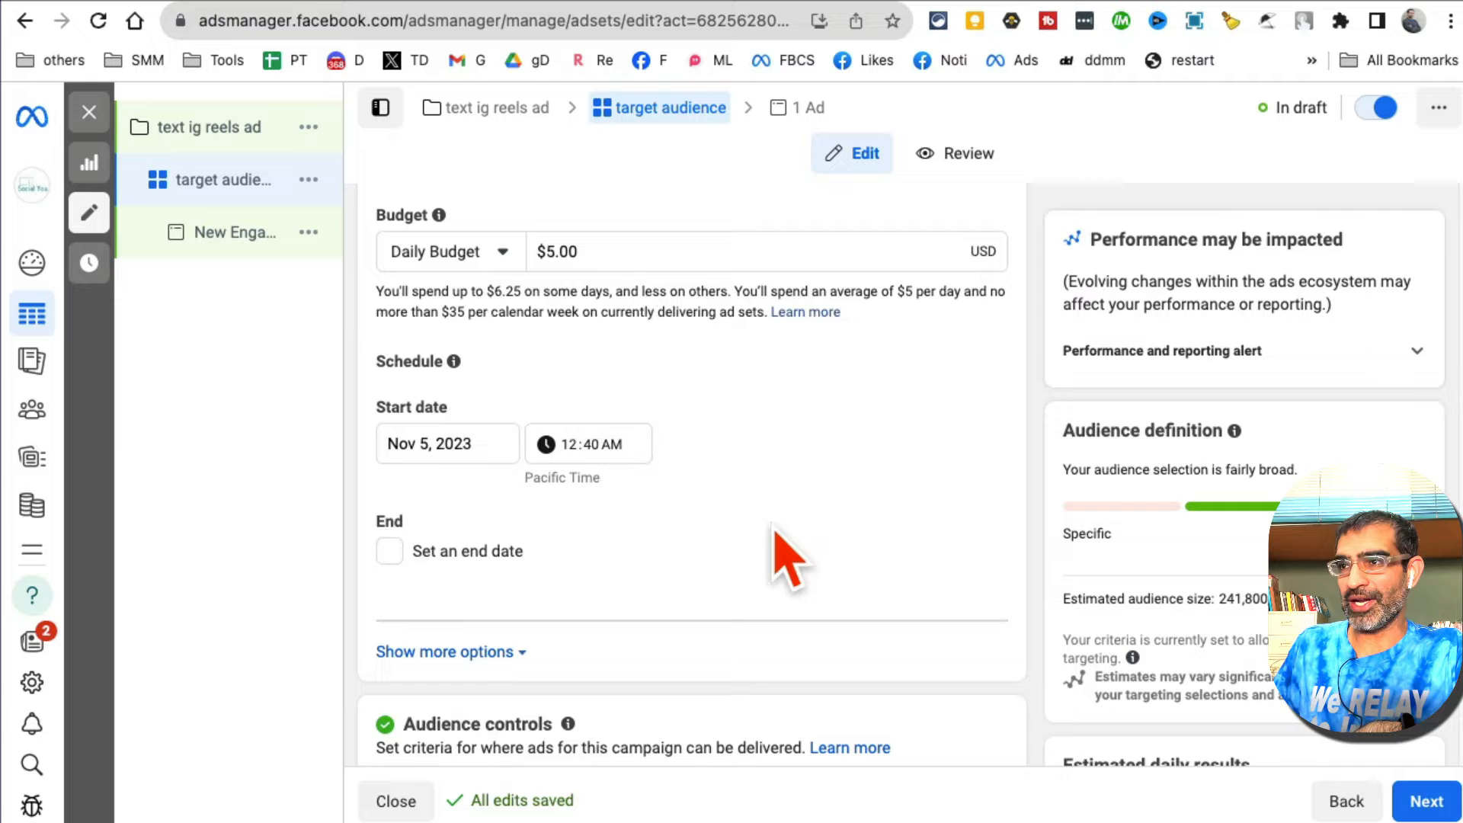
scroll(down, 3)
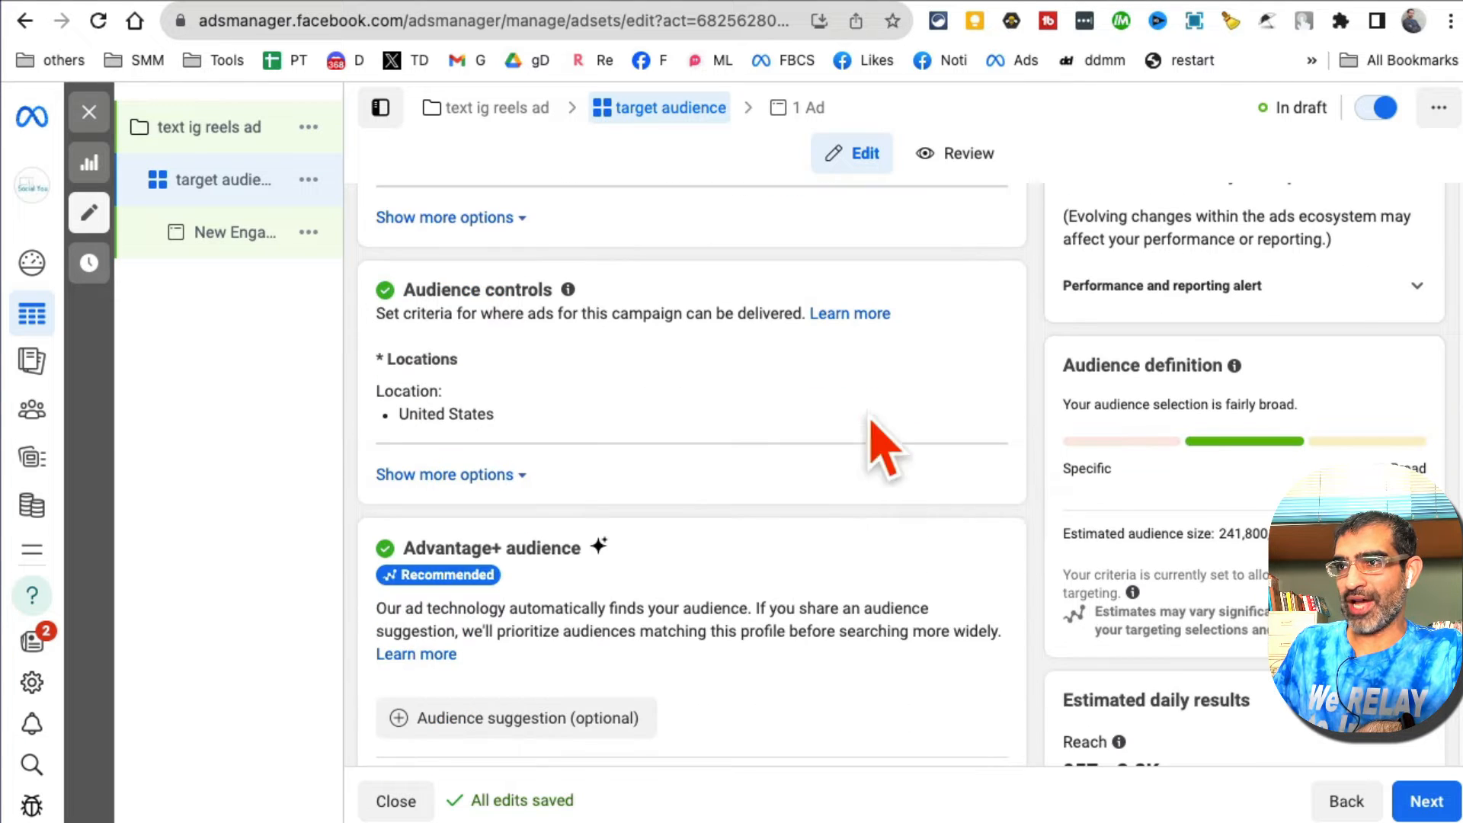
mouse_move(541, 438)
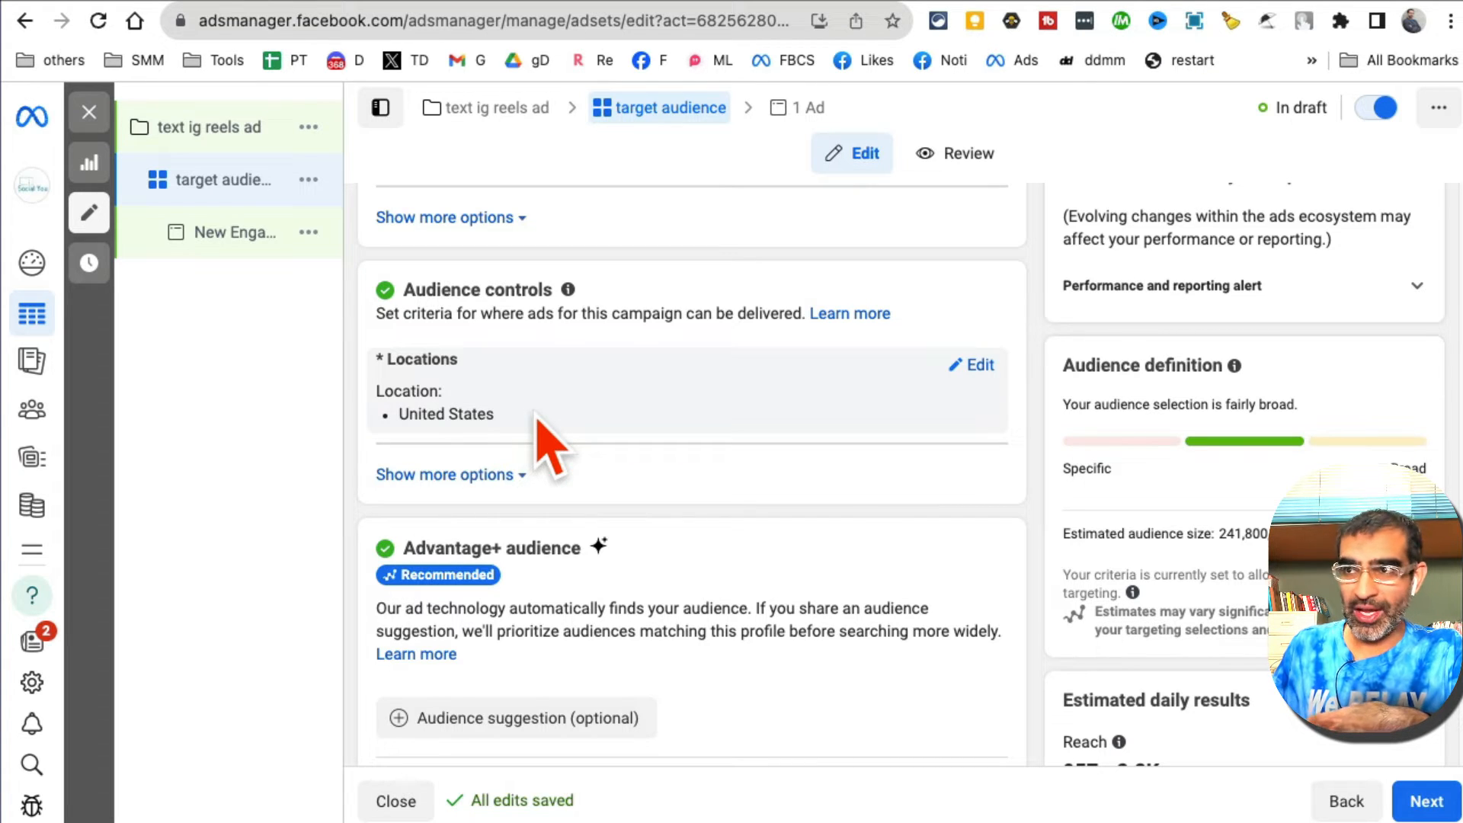
mouse_move(727, 420)
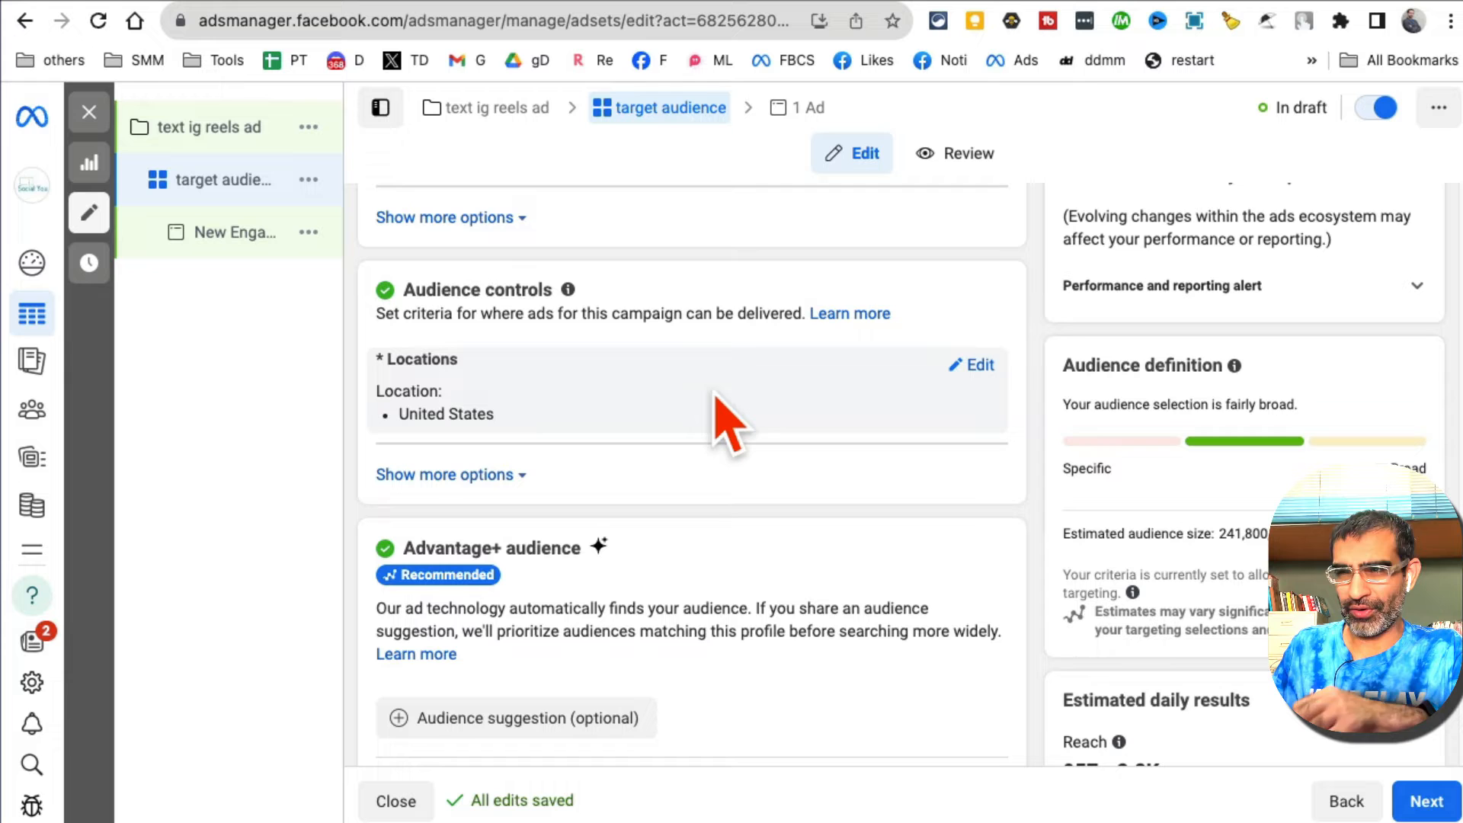
scroll(down, 3)
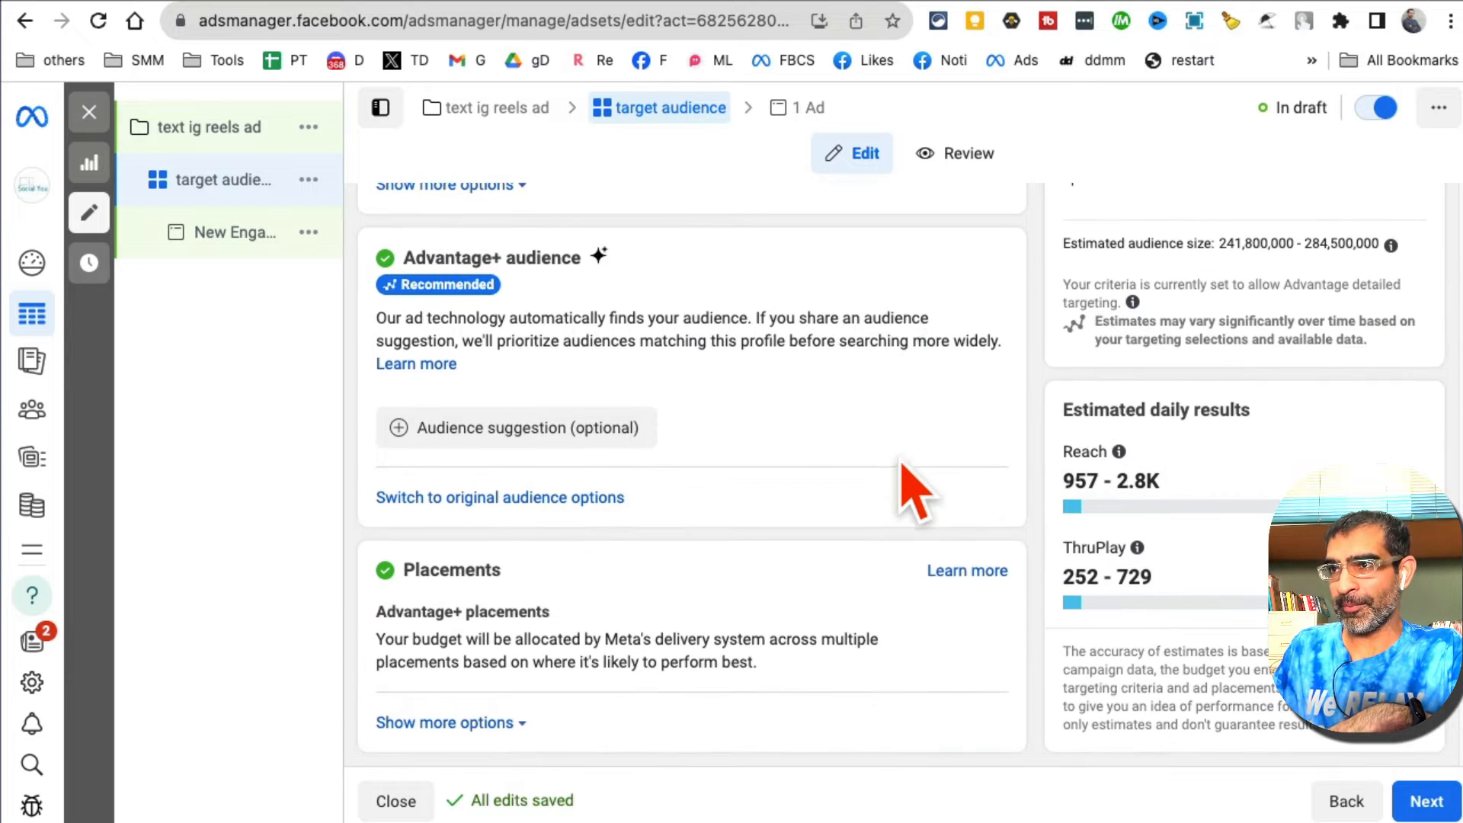
mouse_move(677, 392)
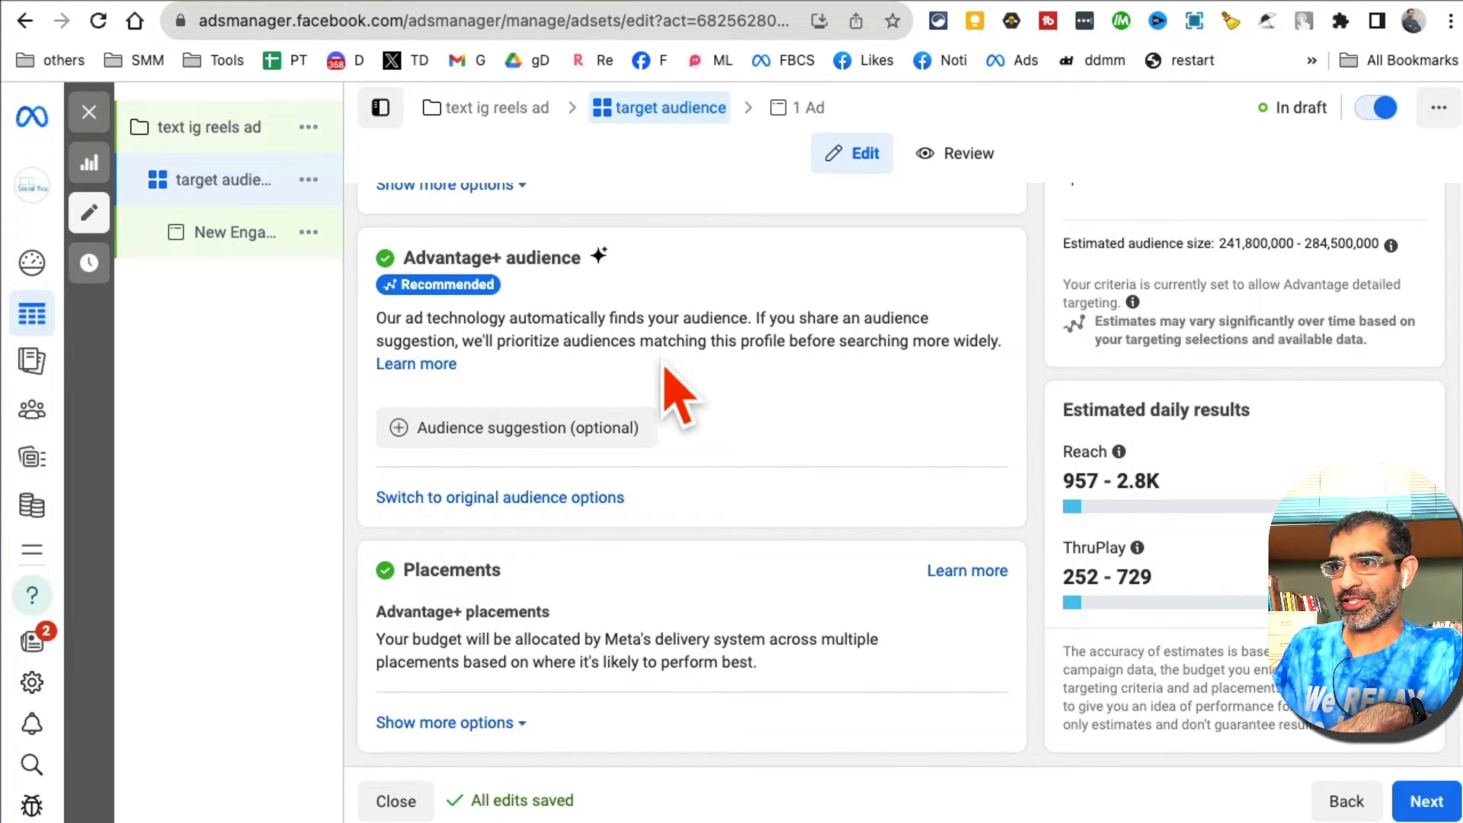
mouse_move(805, 499)
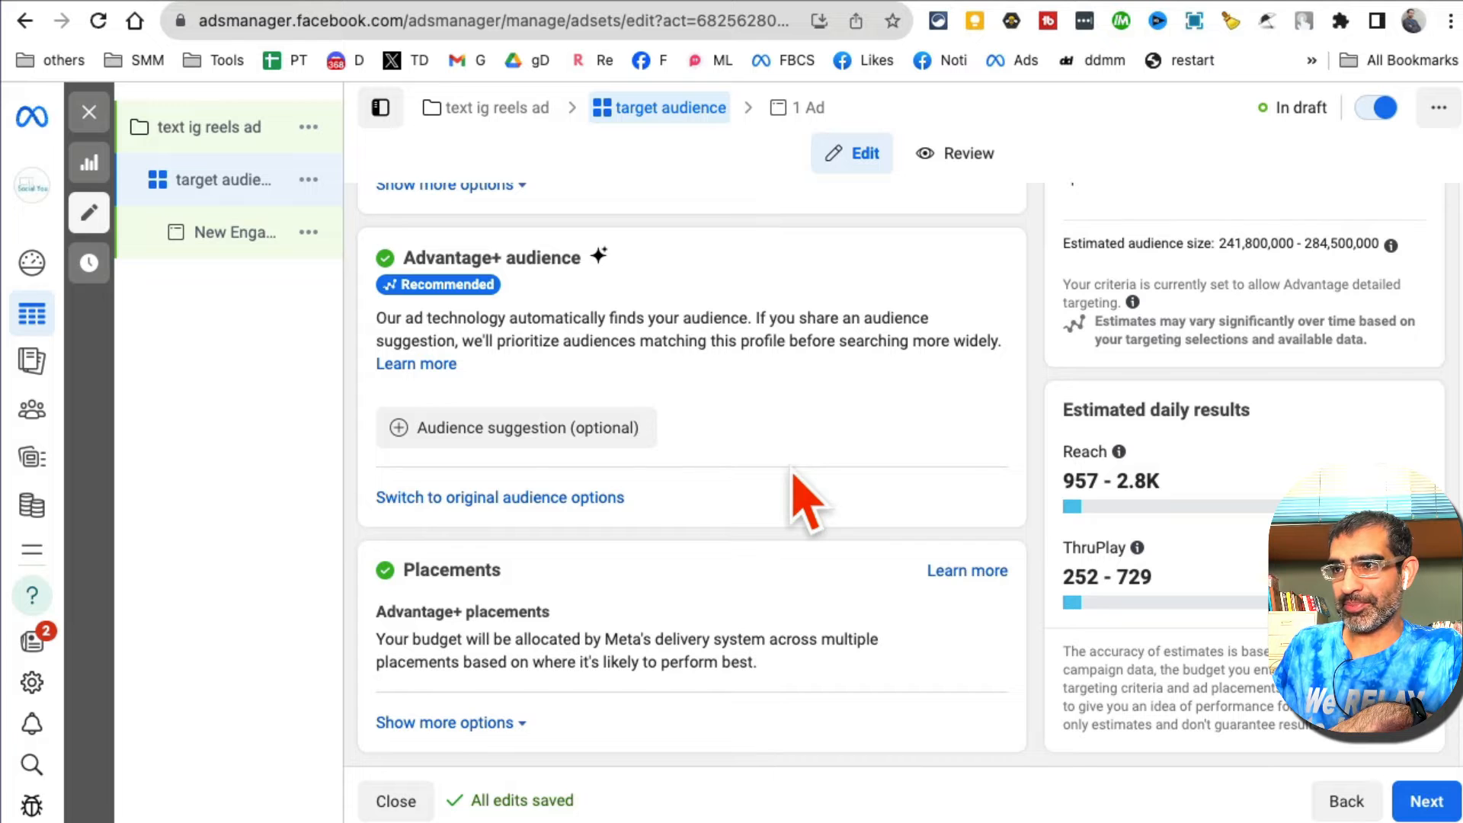
mouse_move(657, 661)
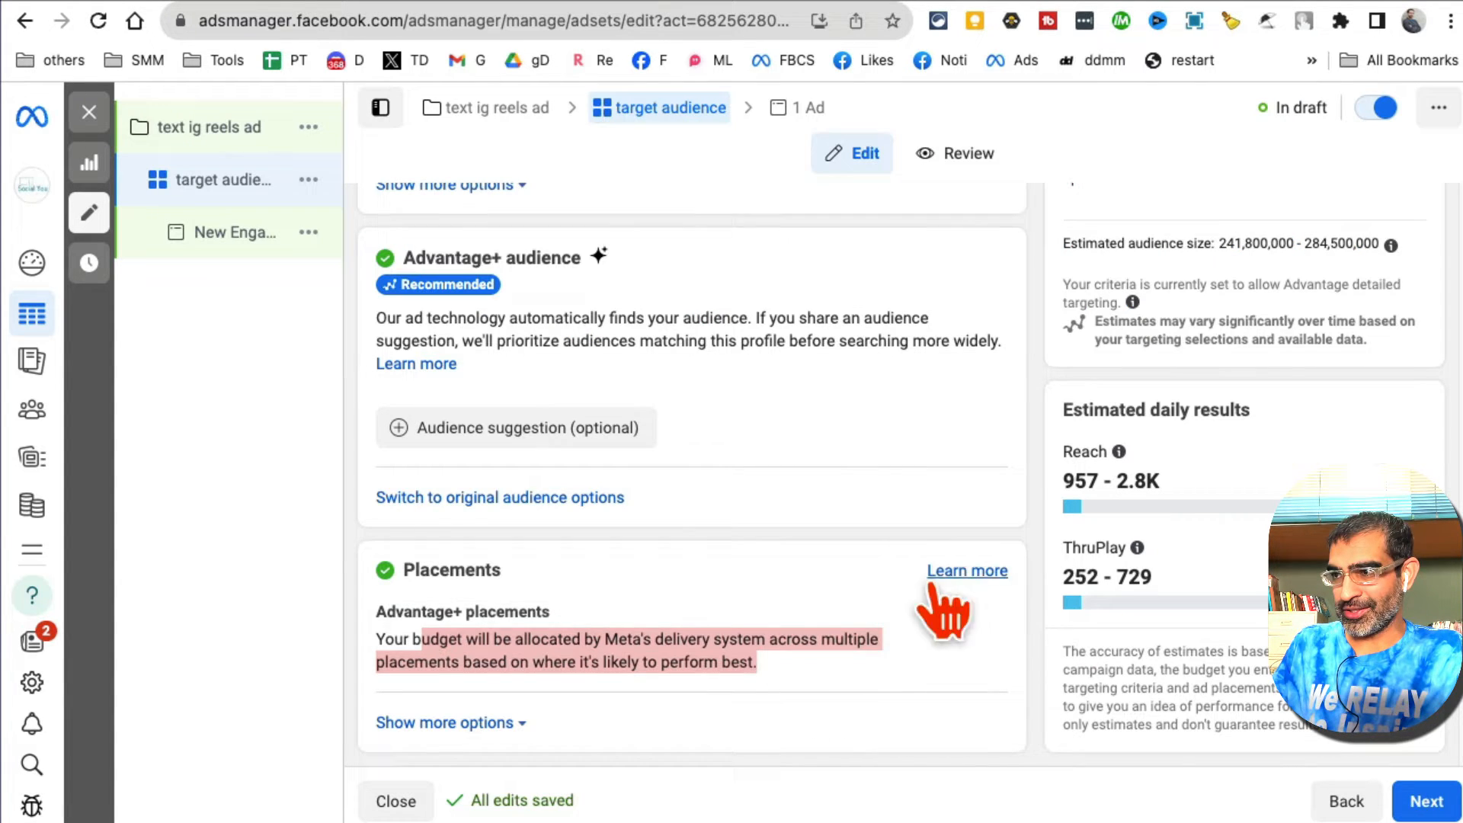
Step: Switch the ad set's placements from Advantage+ to manual placements
click(450, 722)
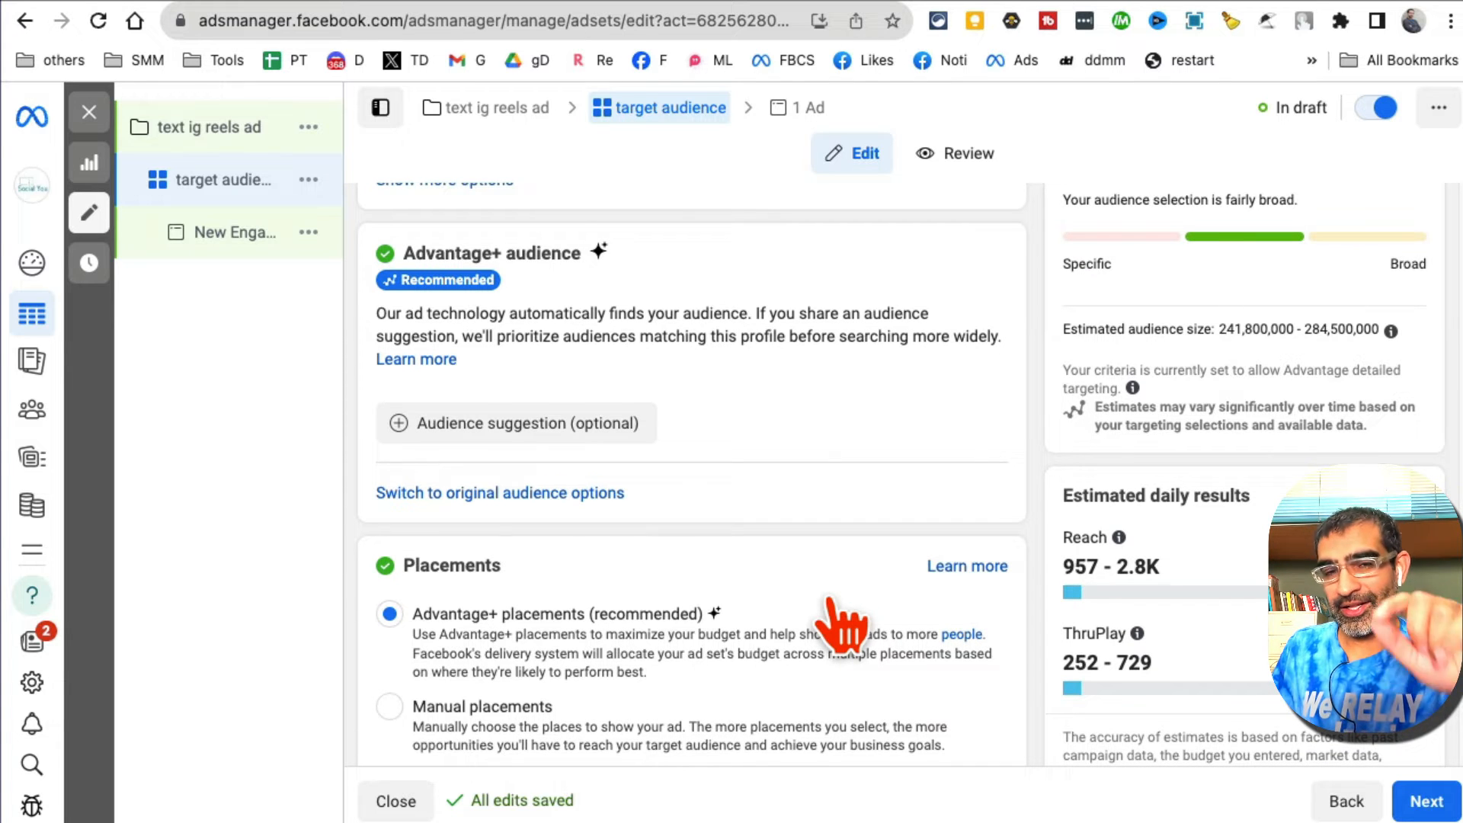
scroll(down, 3)
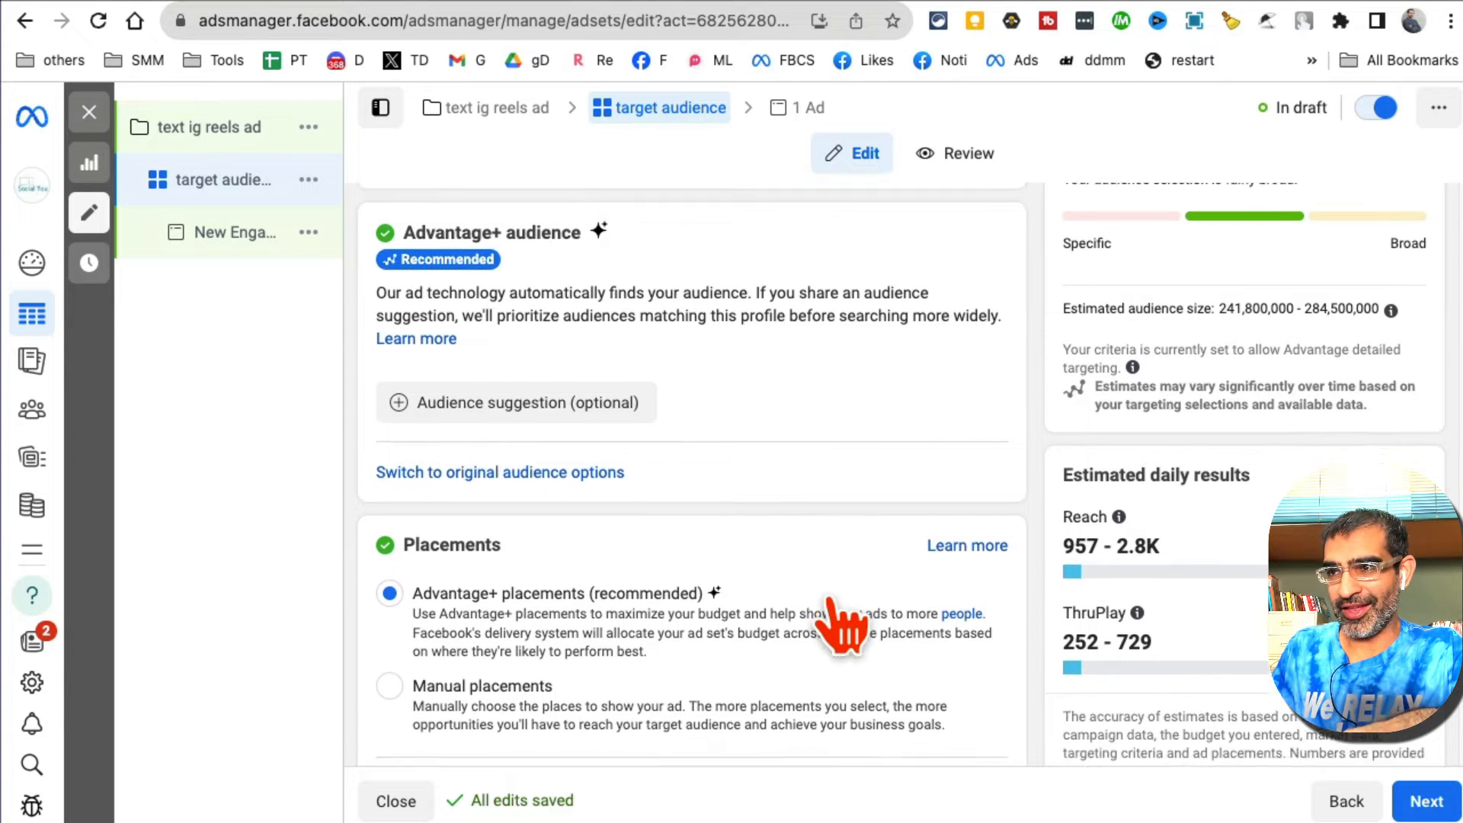
scroll(down, 3)
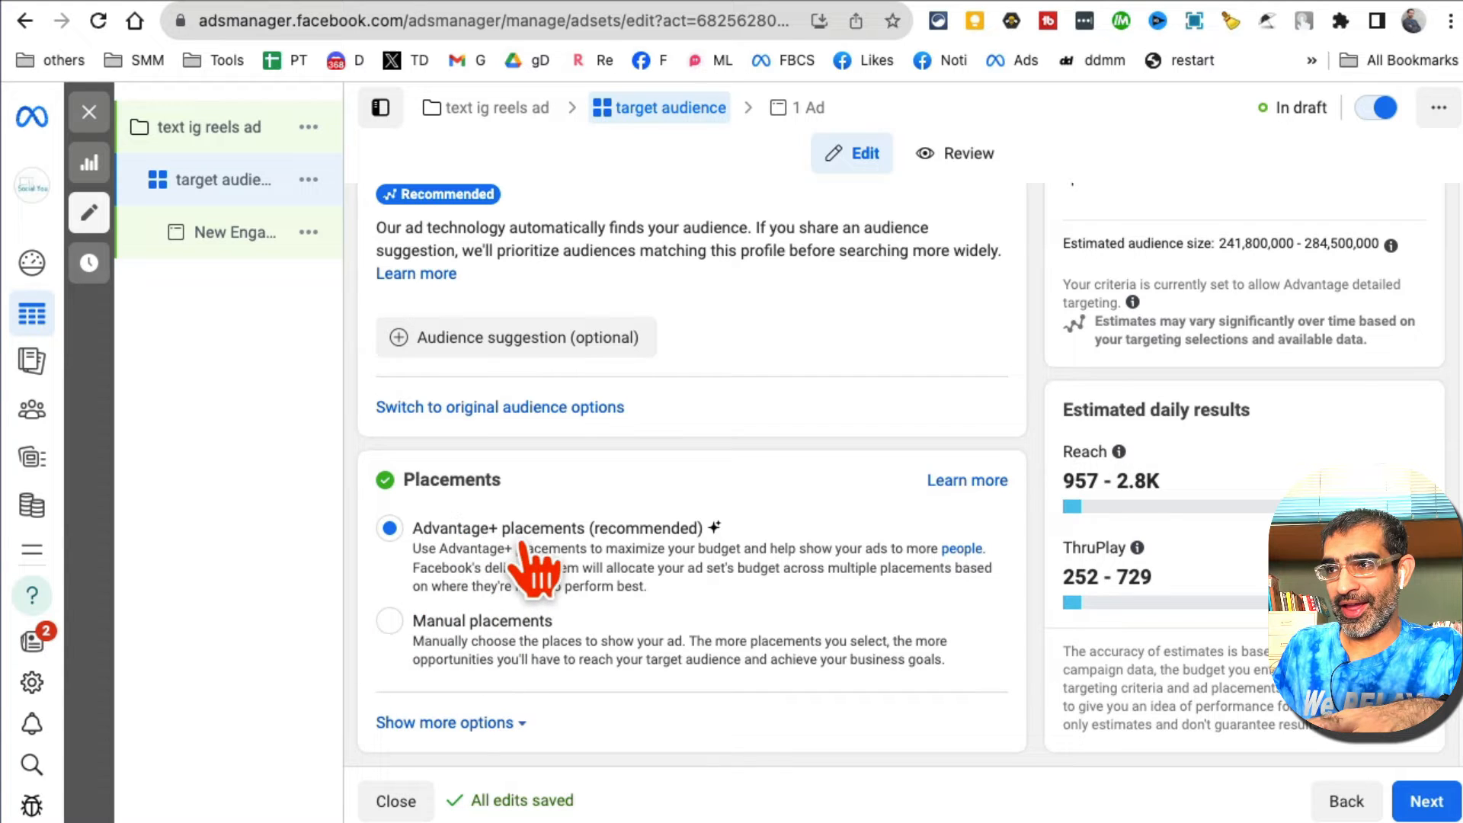
mouse_move(606, 578)
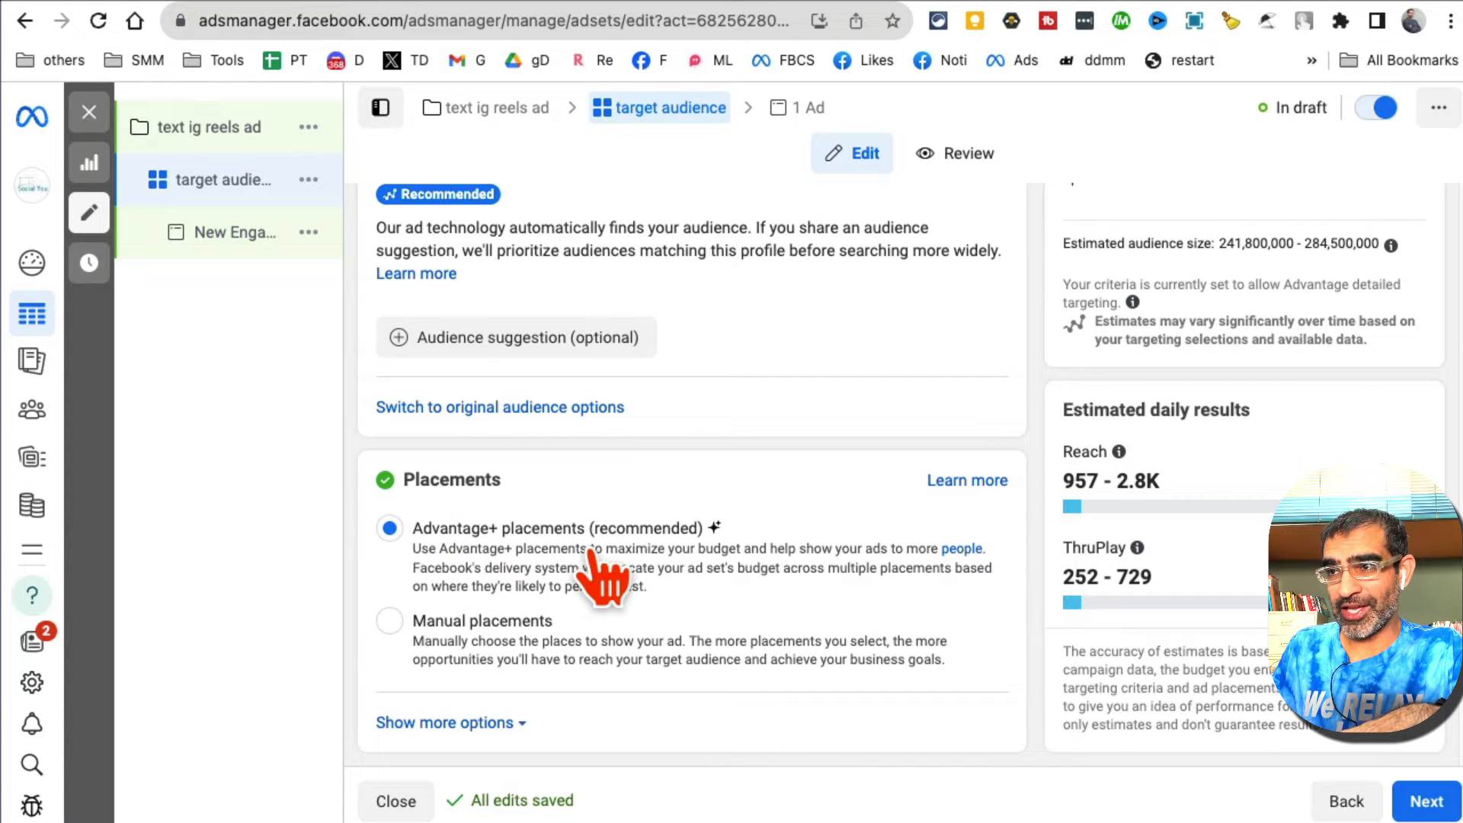
mouse_move(495, 648)
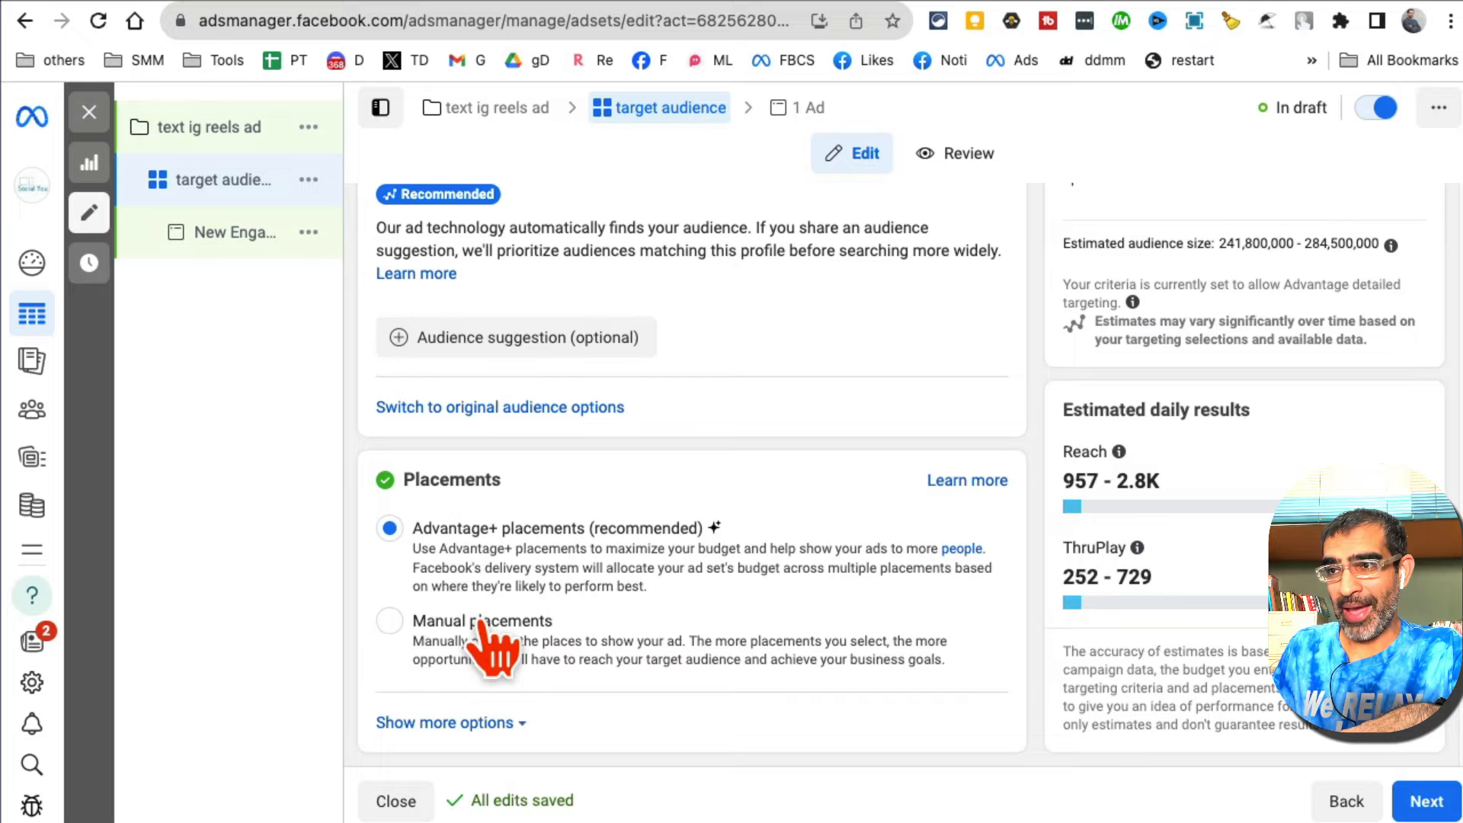
click(390, 621)
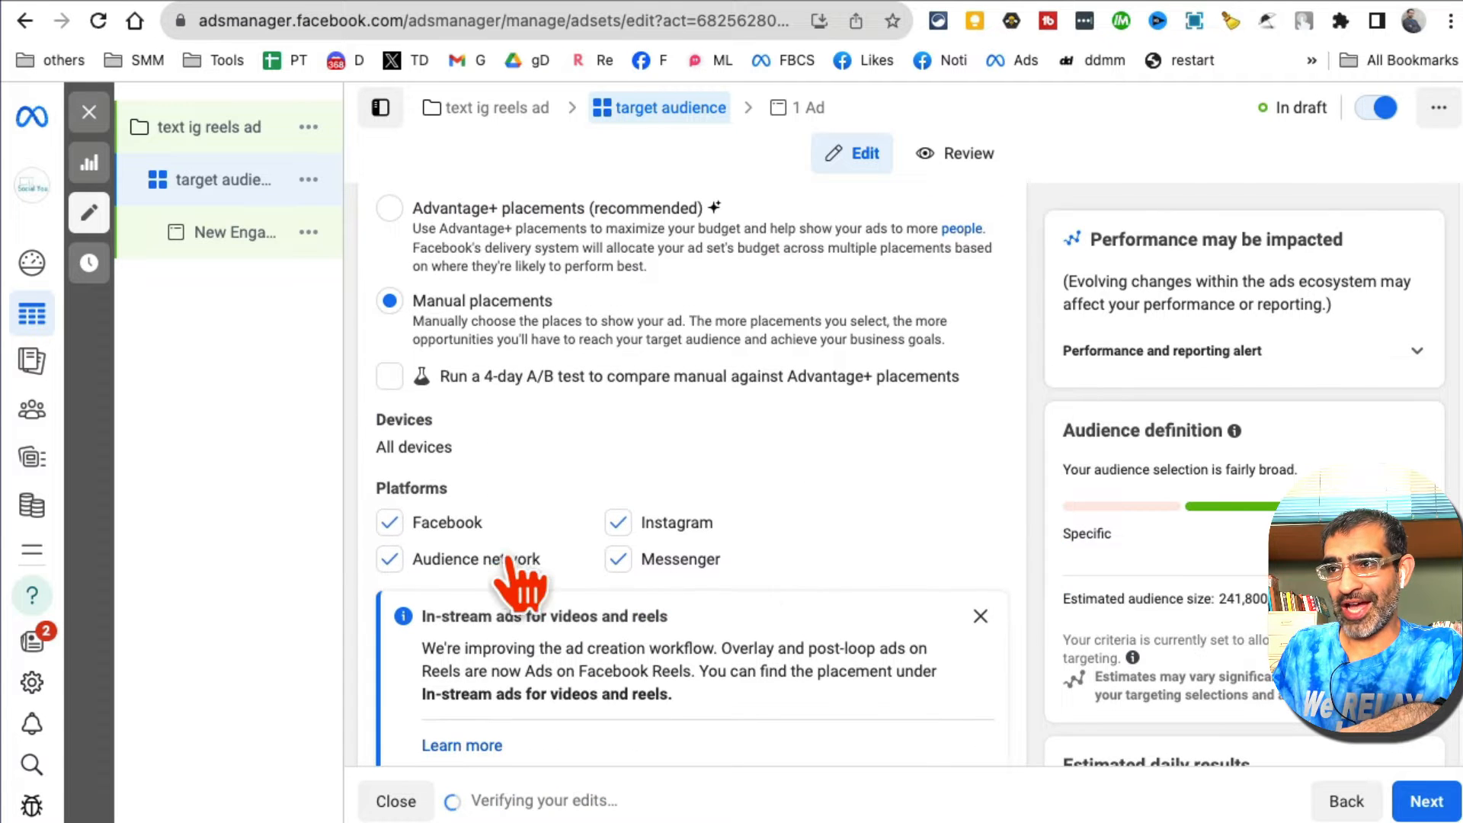
Step: Uncheck Facebook, Audience network and Messenger so Instagram is the only platform
click(390, 522)
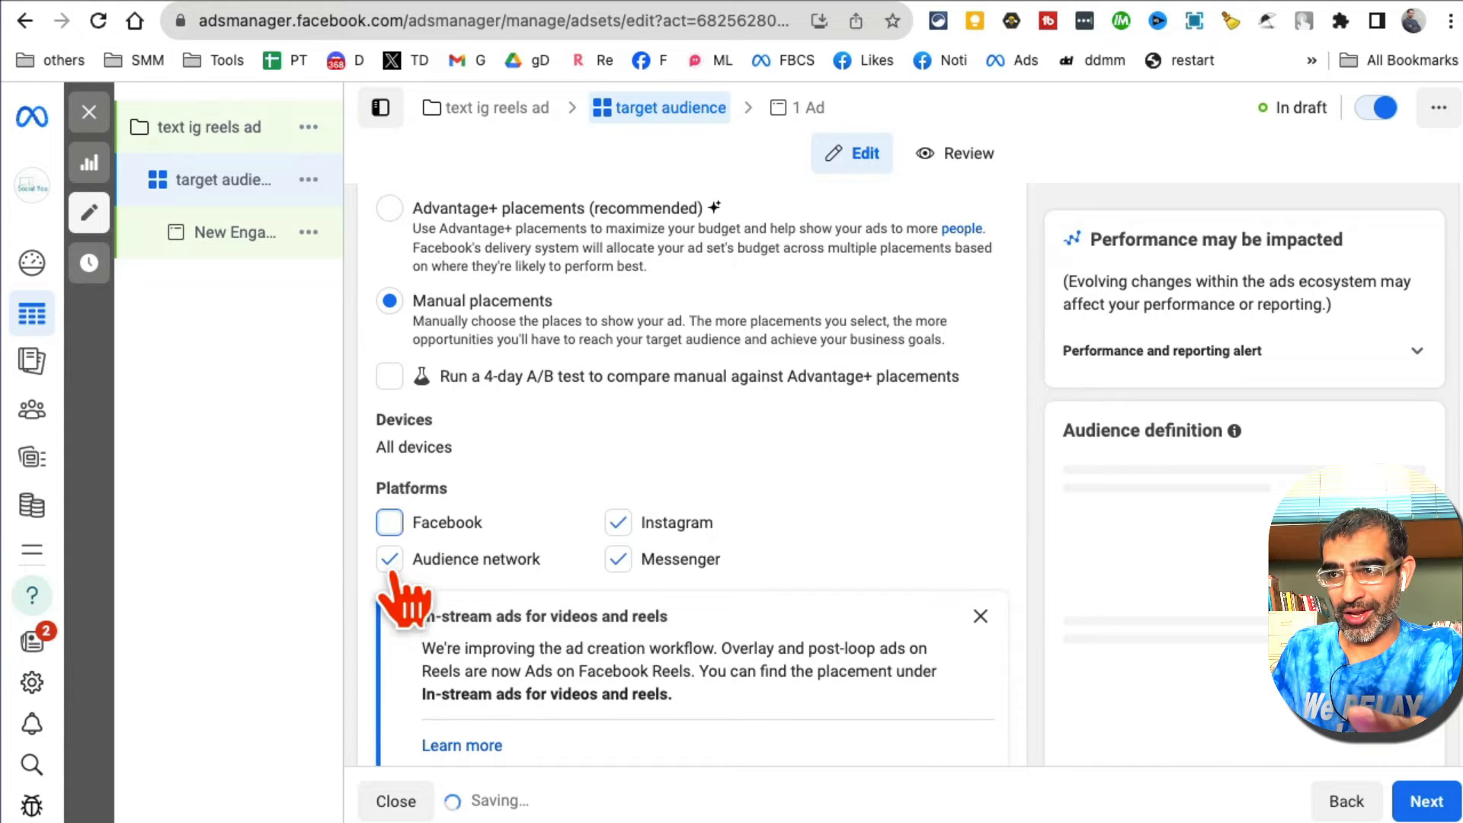
click(389, 559)
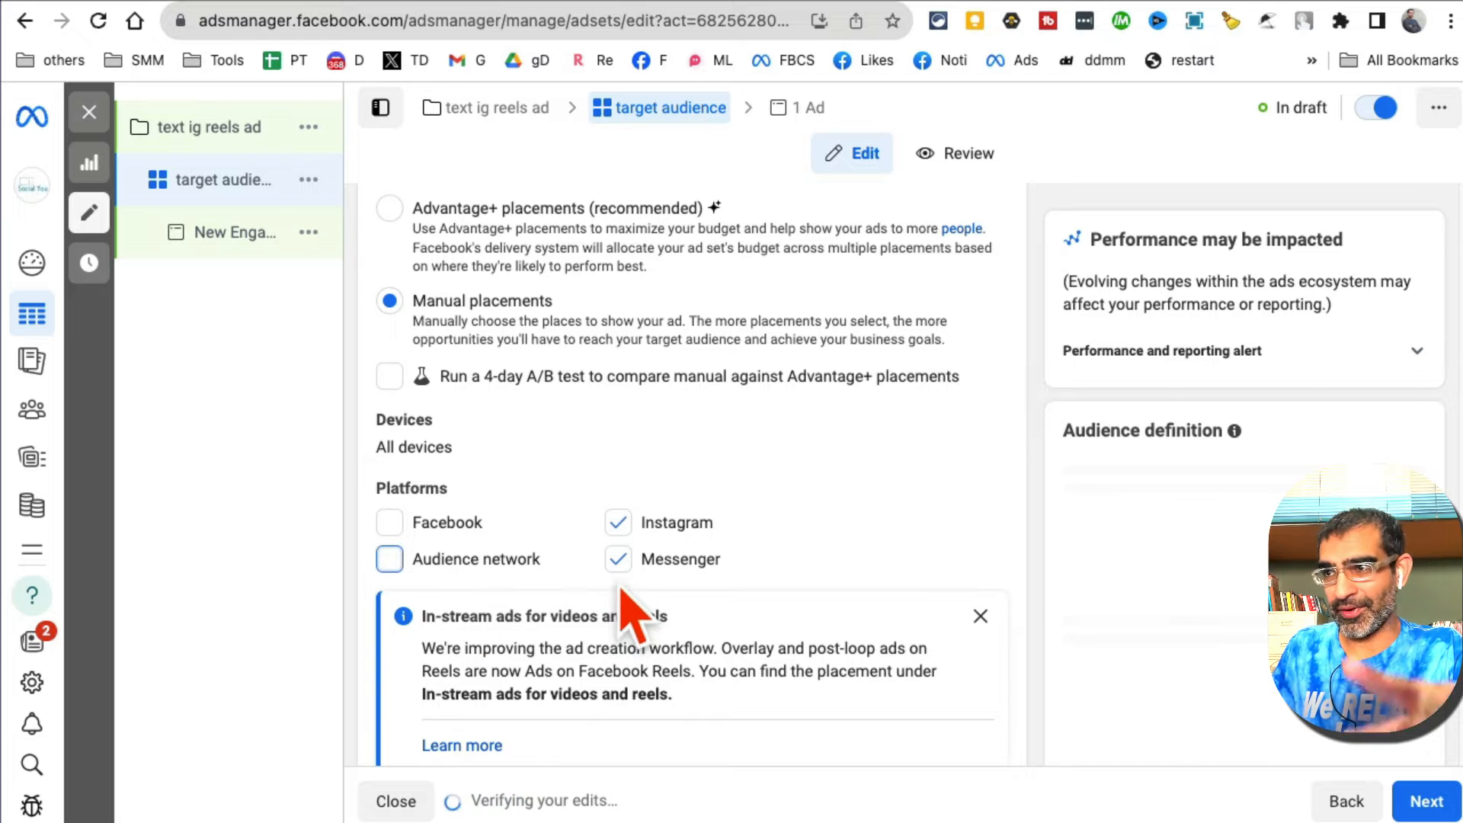
click(618, 558)
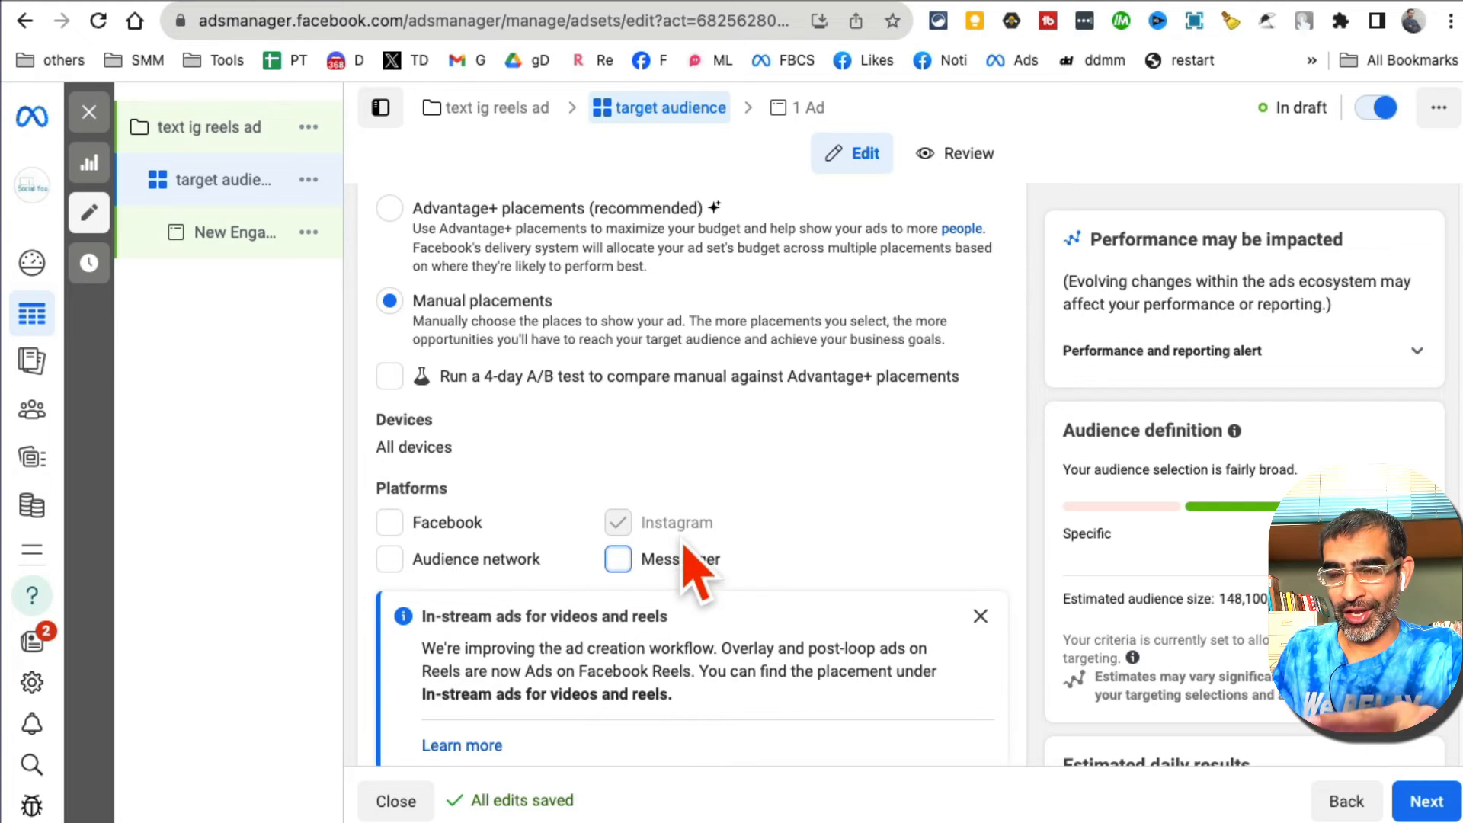
click(616, 523)
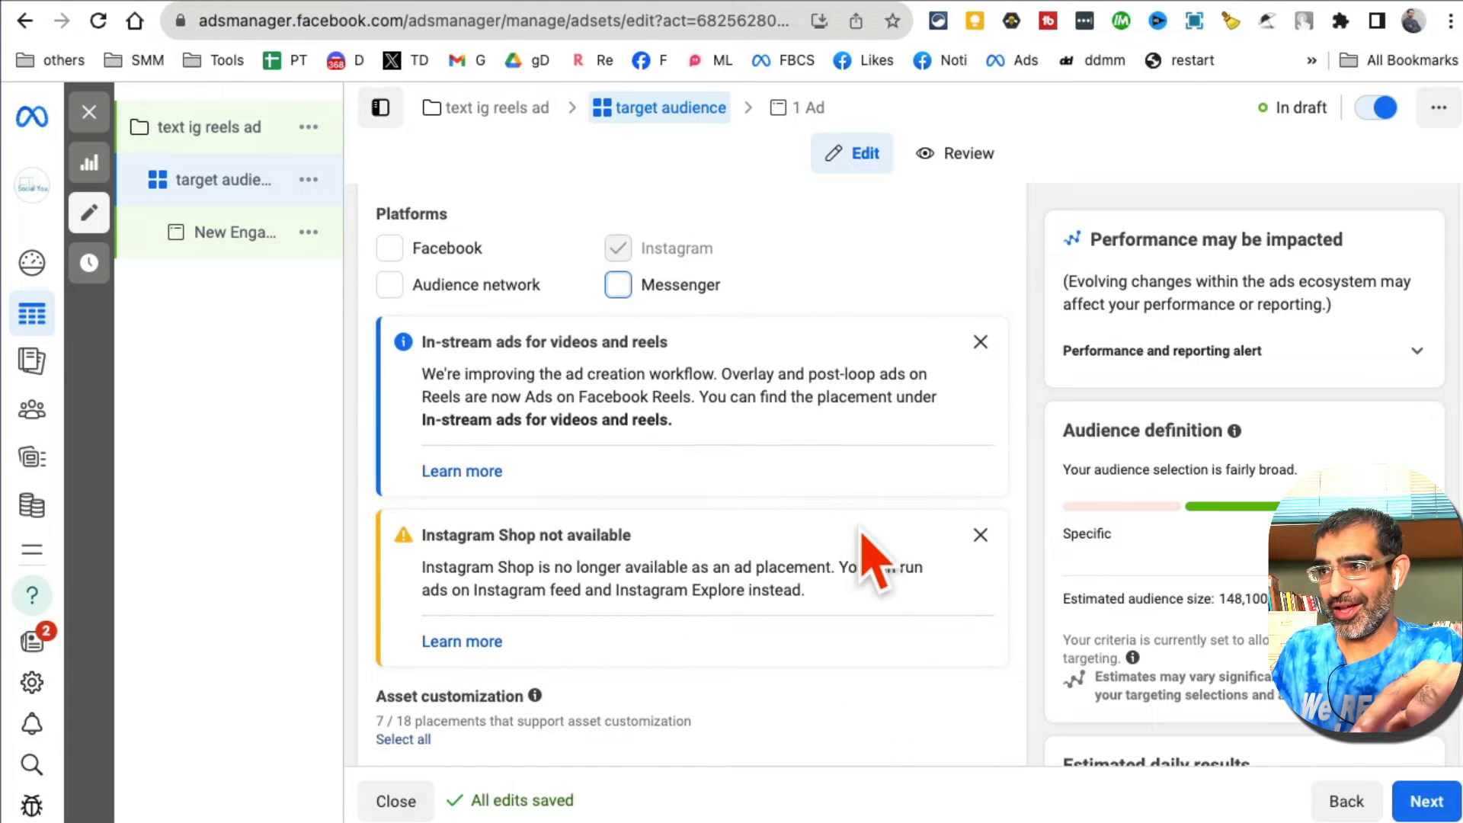
Step: Remove Feeds, Instagram Stories and Instagram search results, leaving Instagram Reels as the only placement
scroll(down, 3)
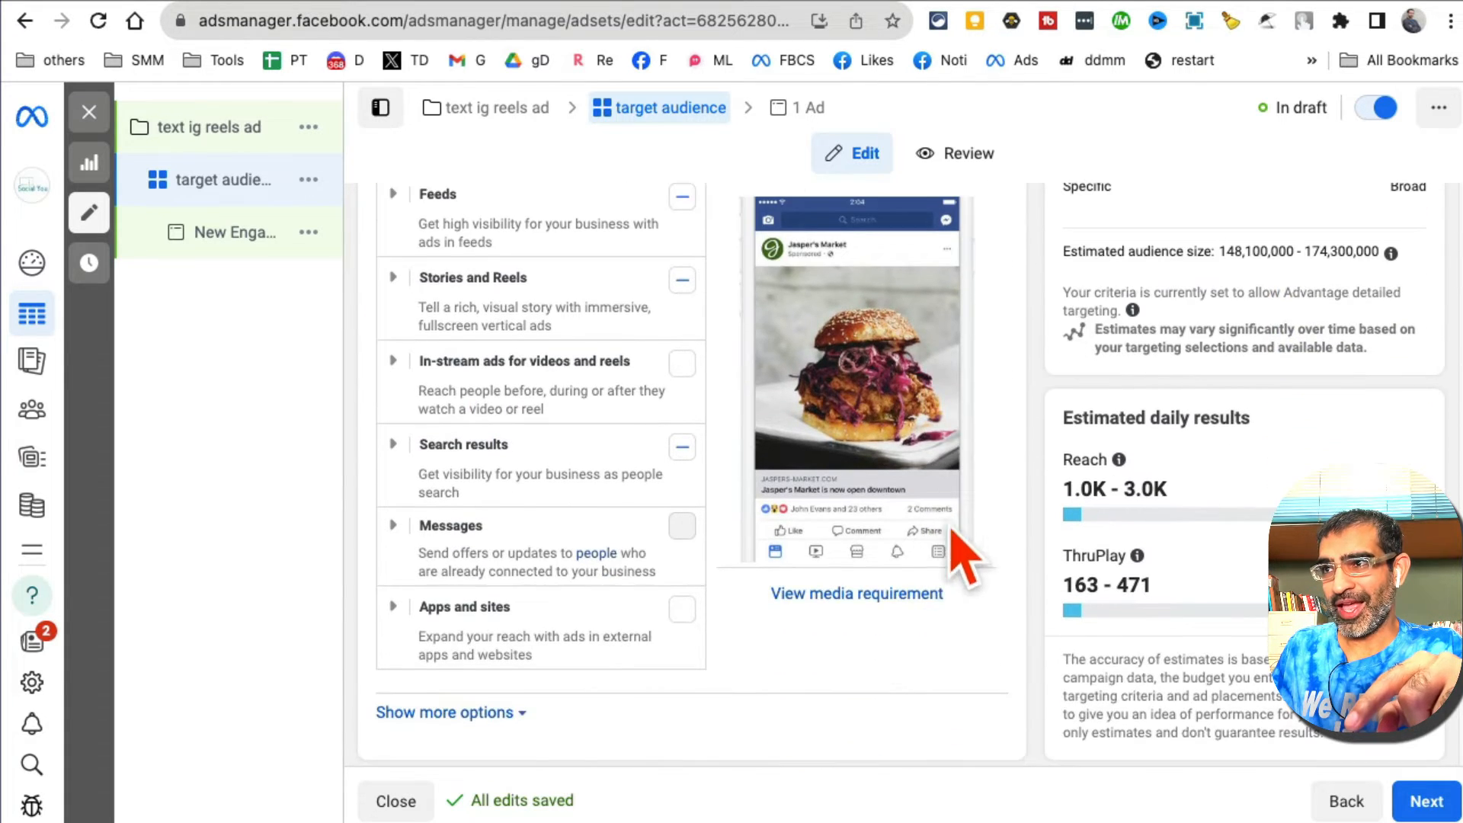
click(682, 197)
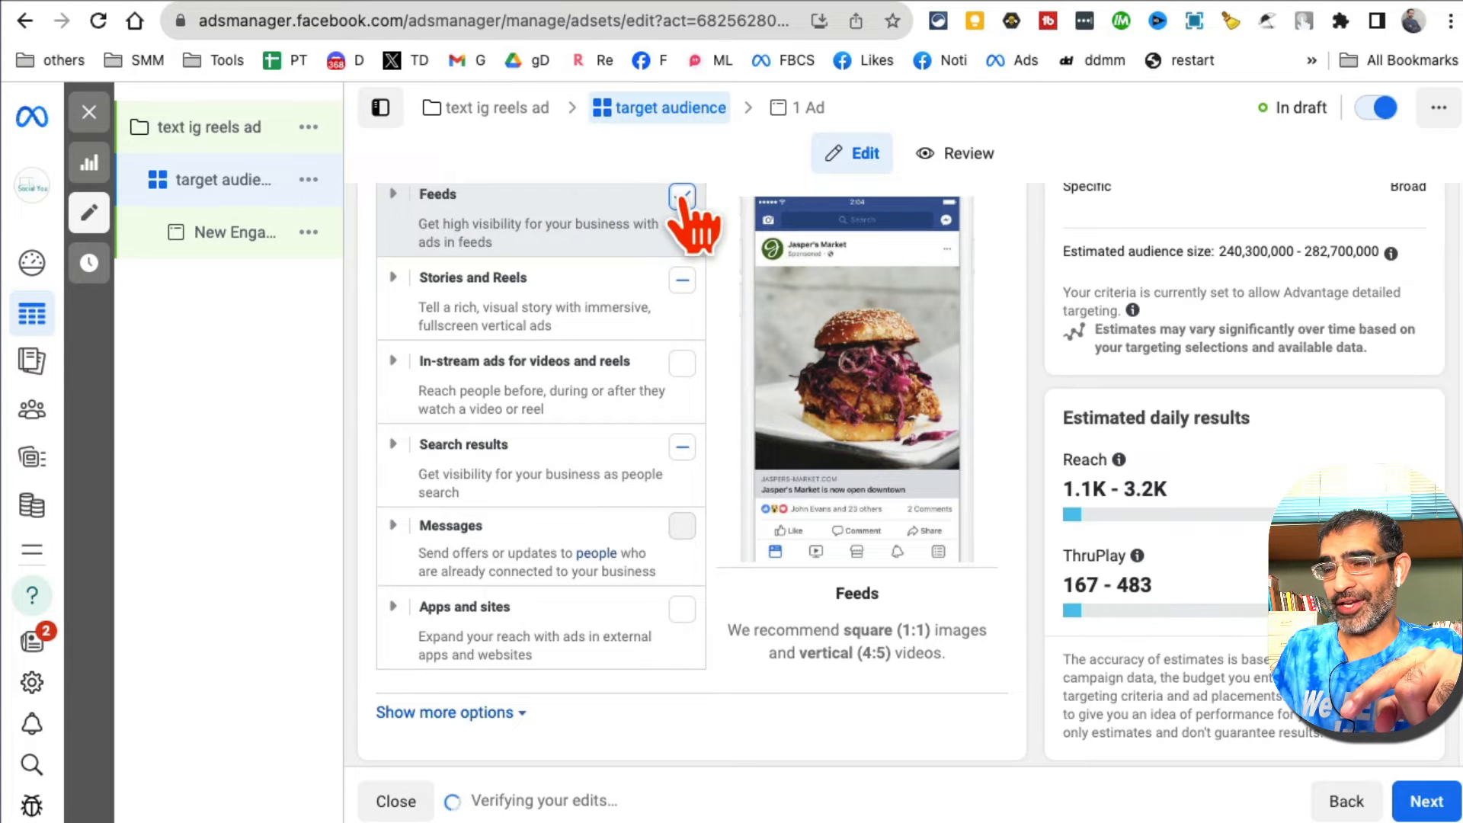
click(682, 197)
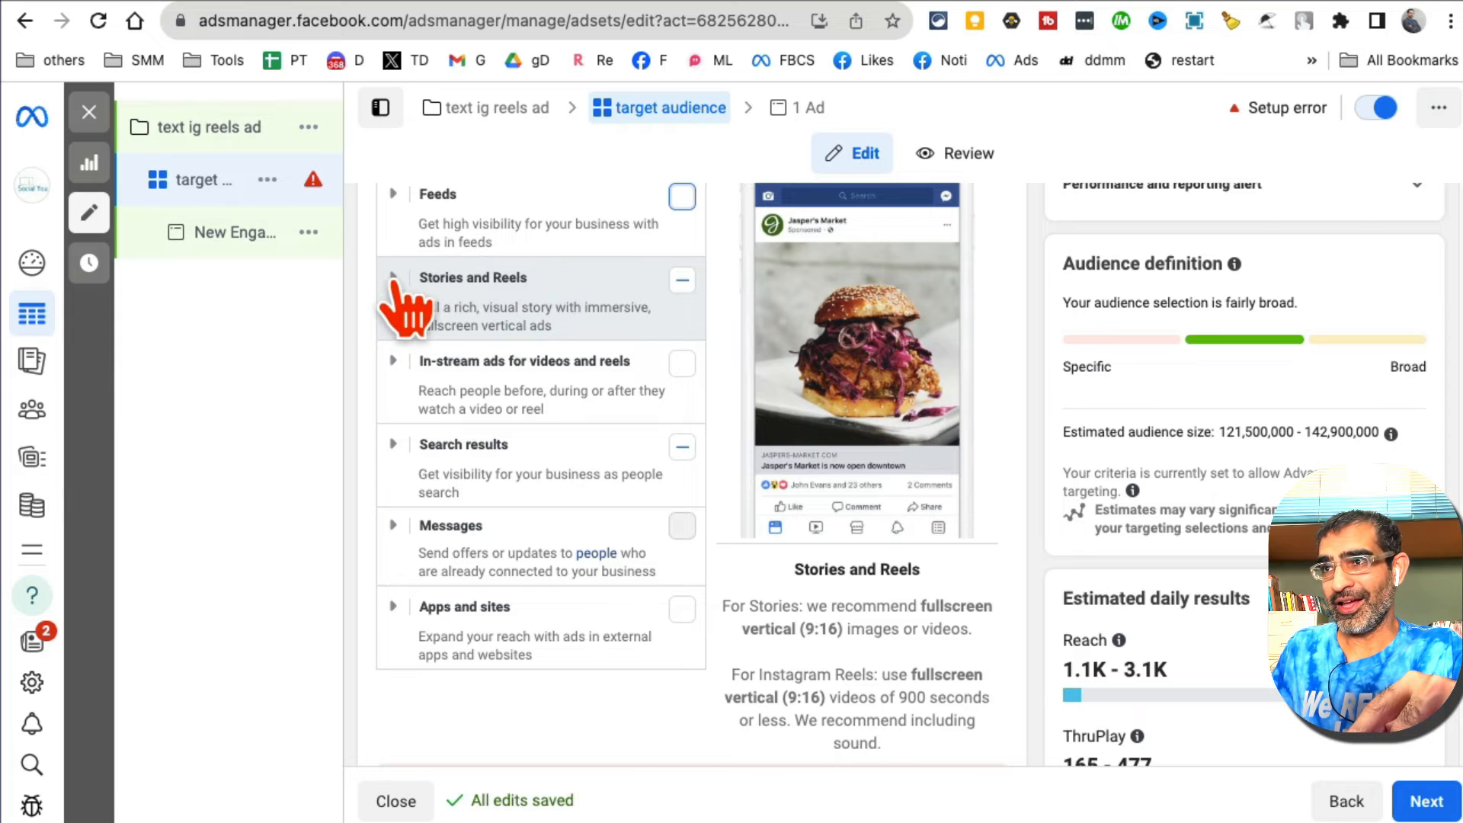
click(393, 277)
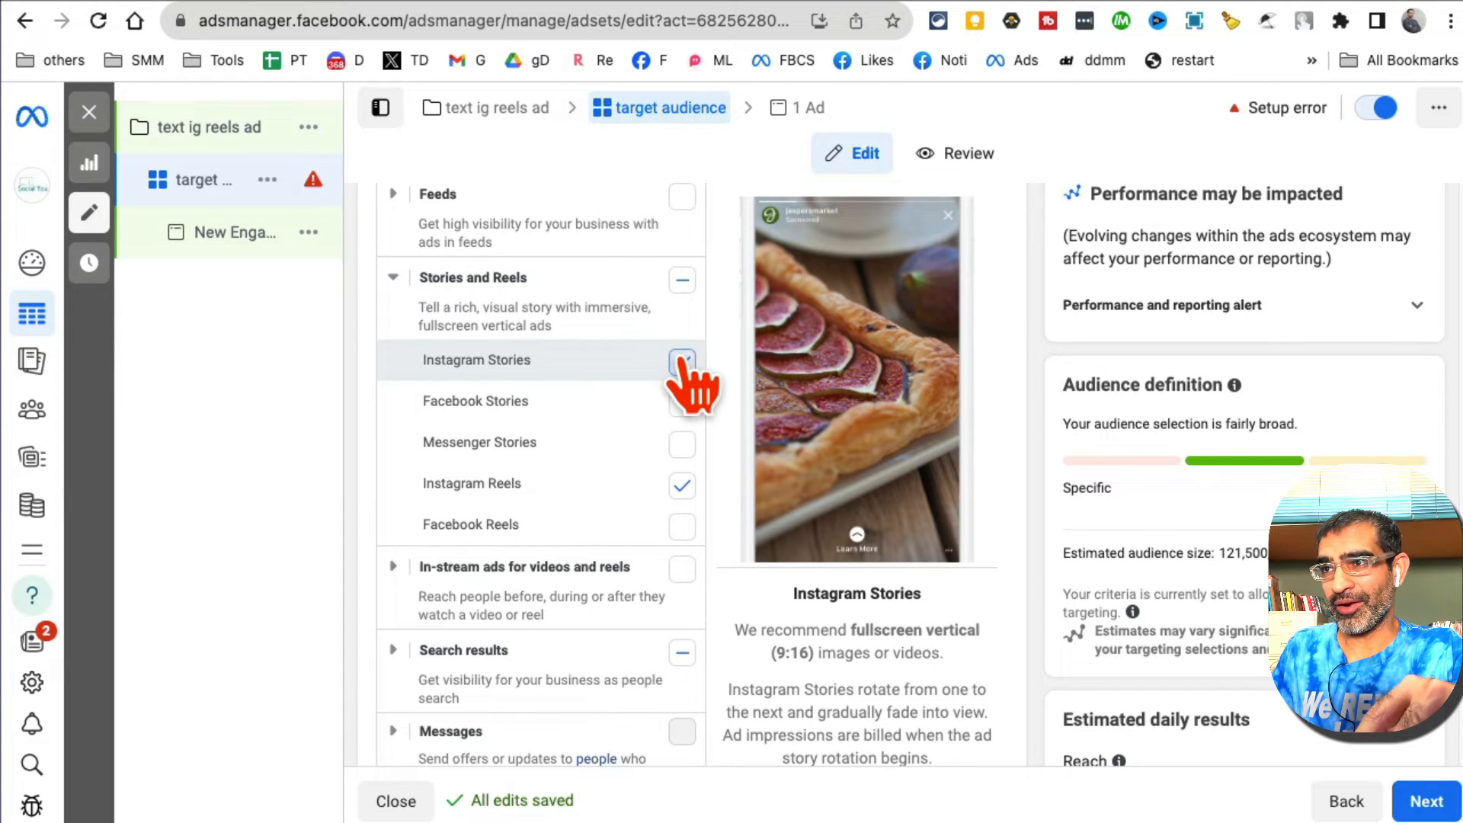
click(682, 362)
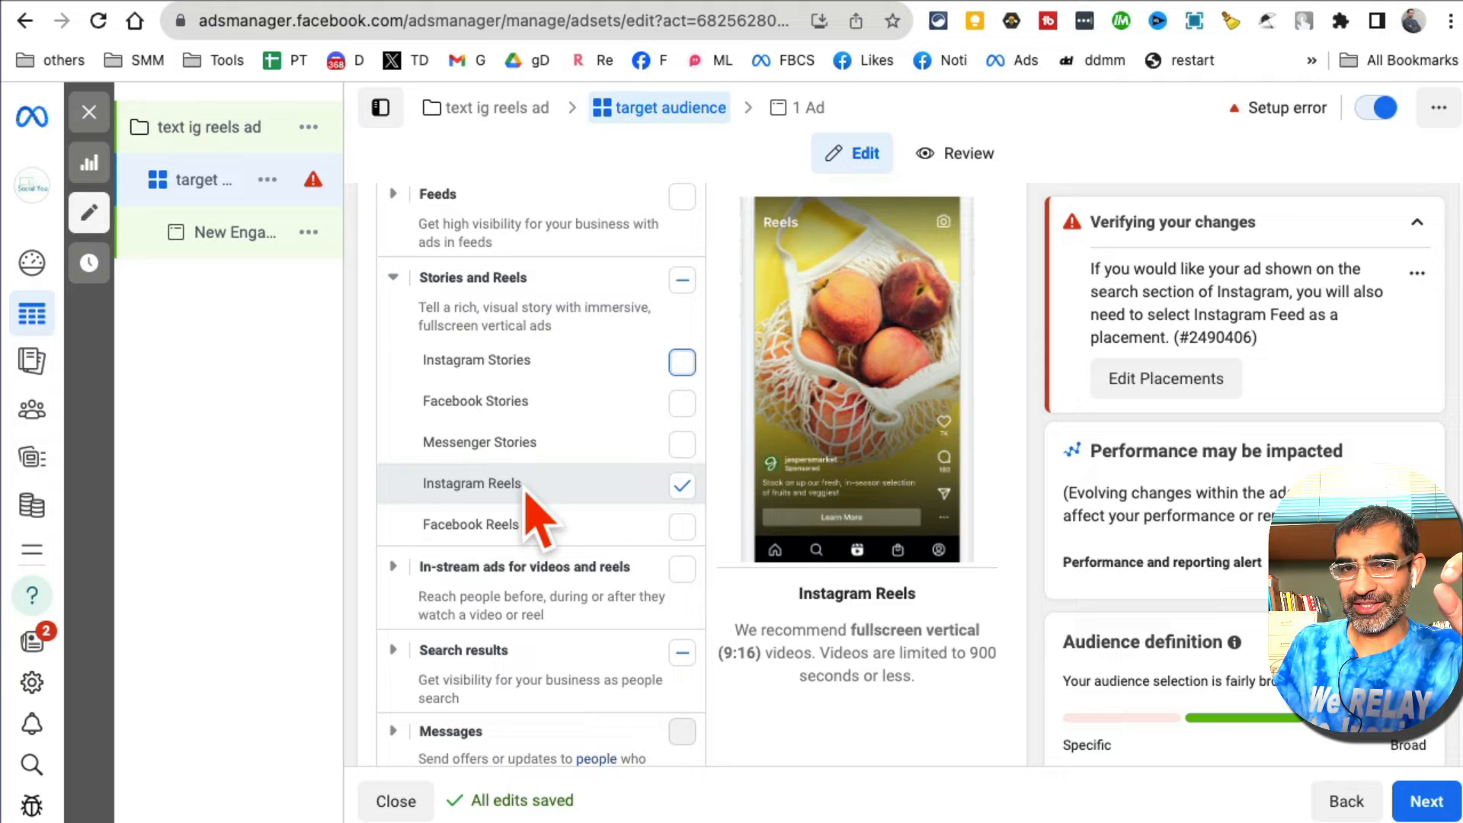
mouse_move(518, 494)
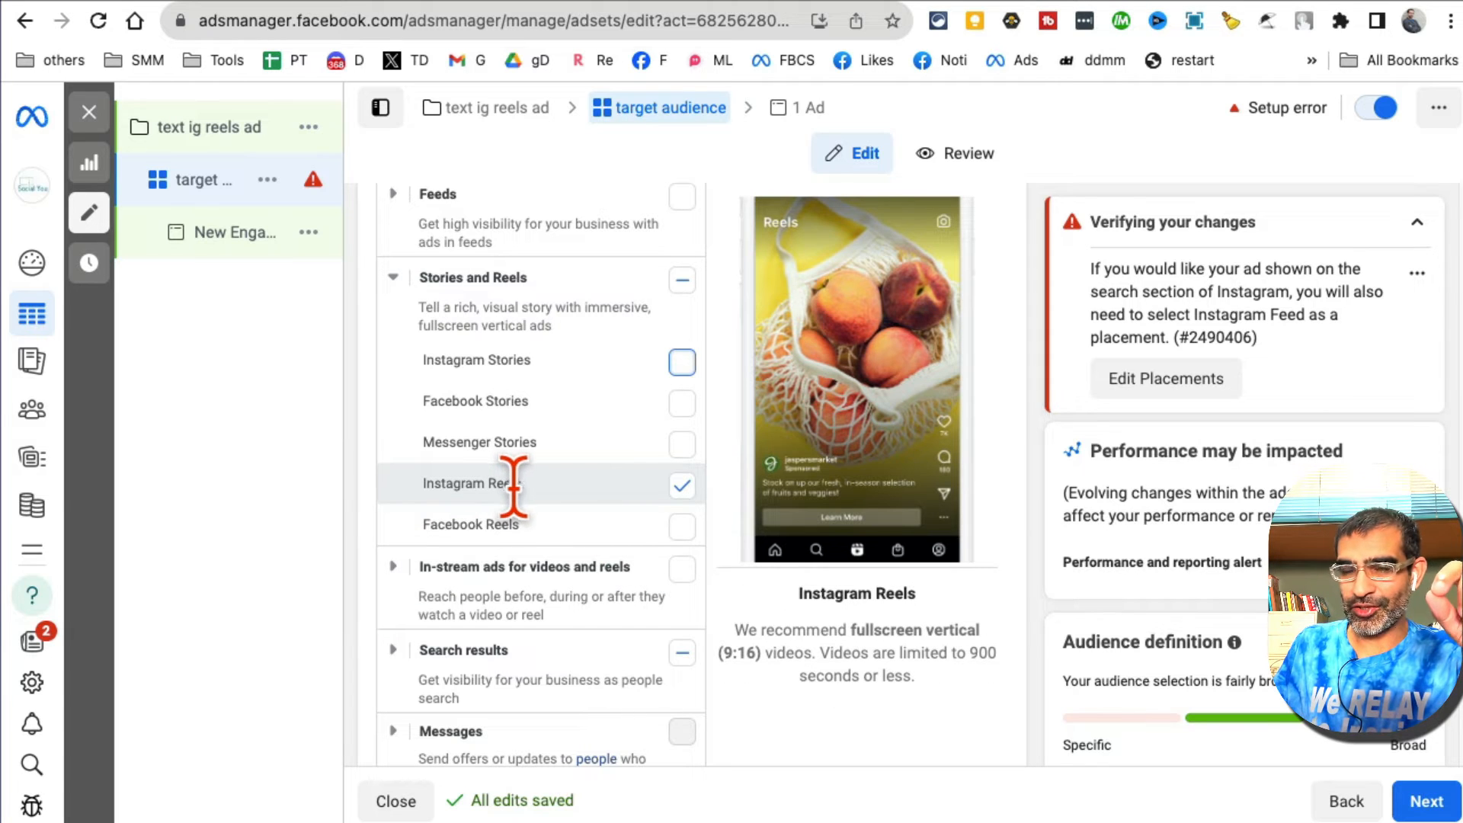
mouse_move(578, 537)
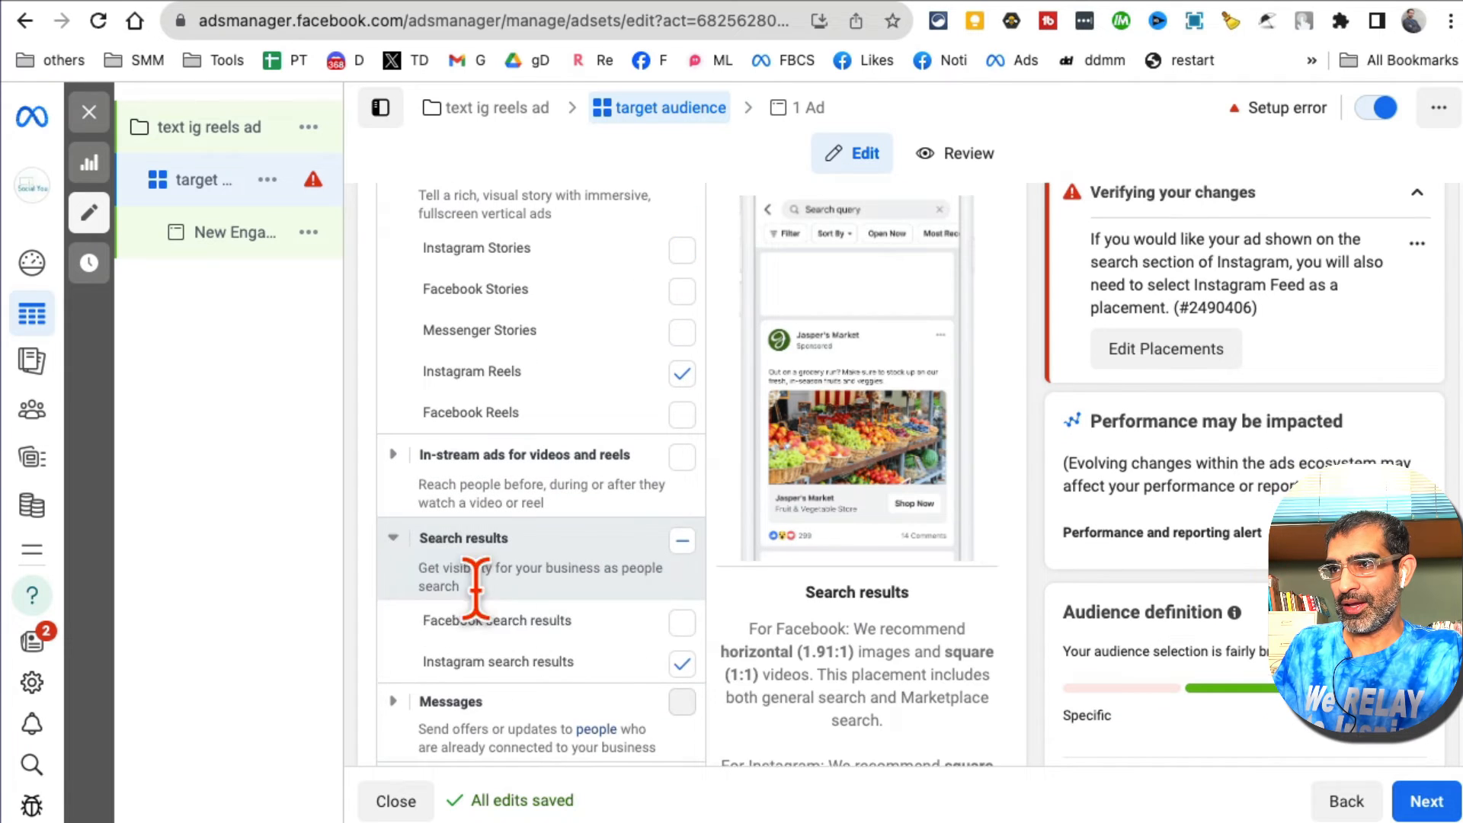
click(682, 662)
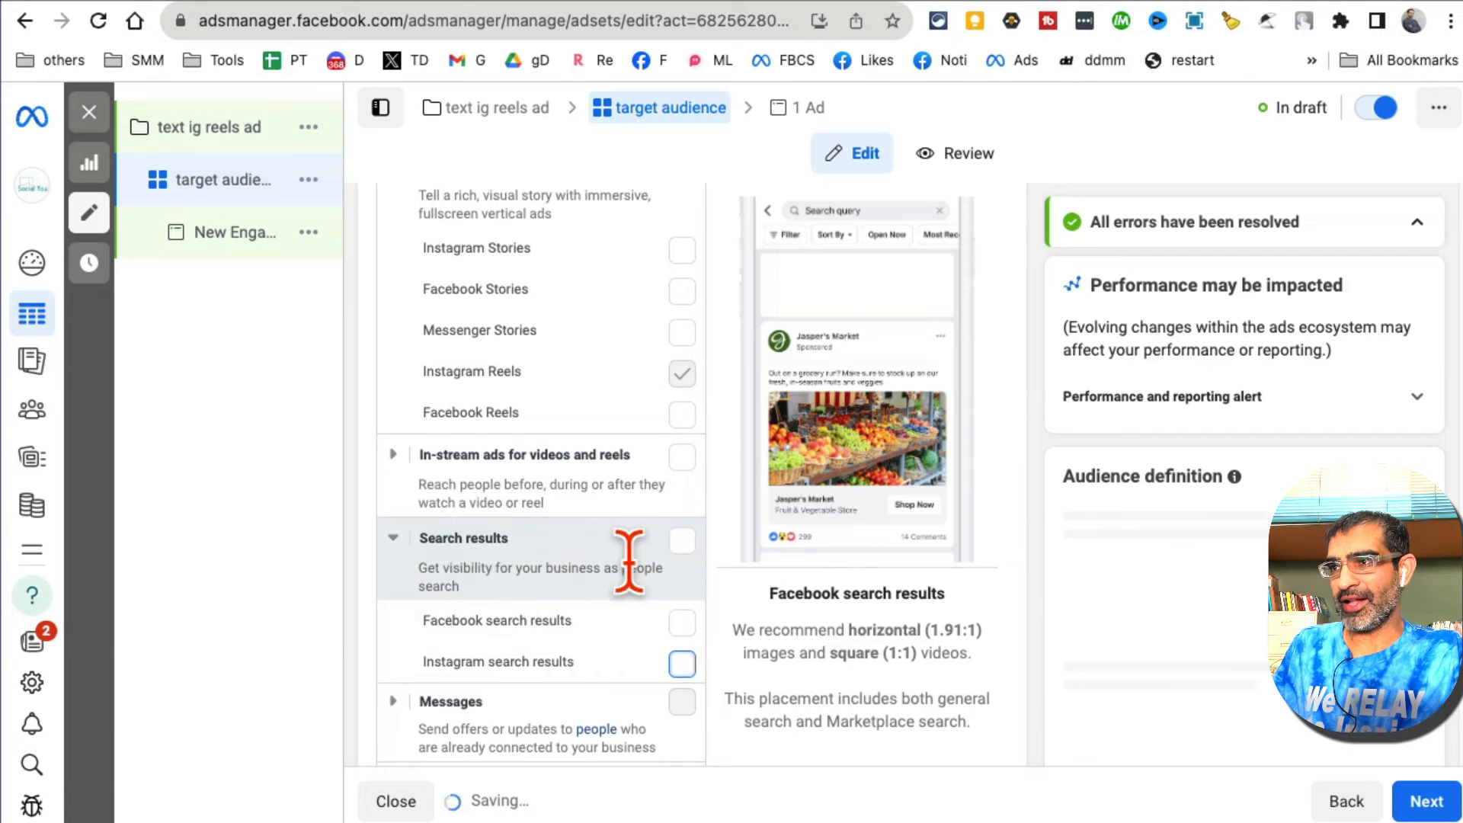
scroll(up, 3)
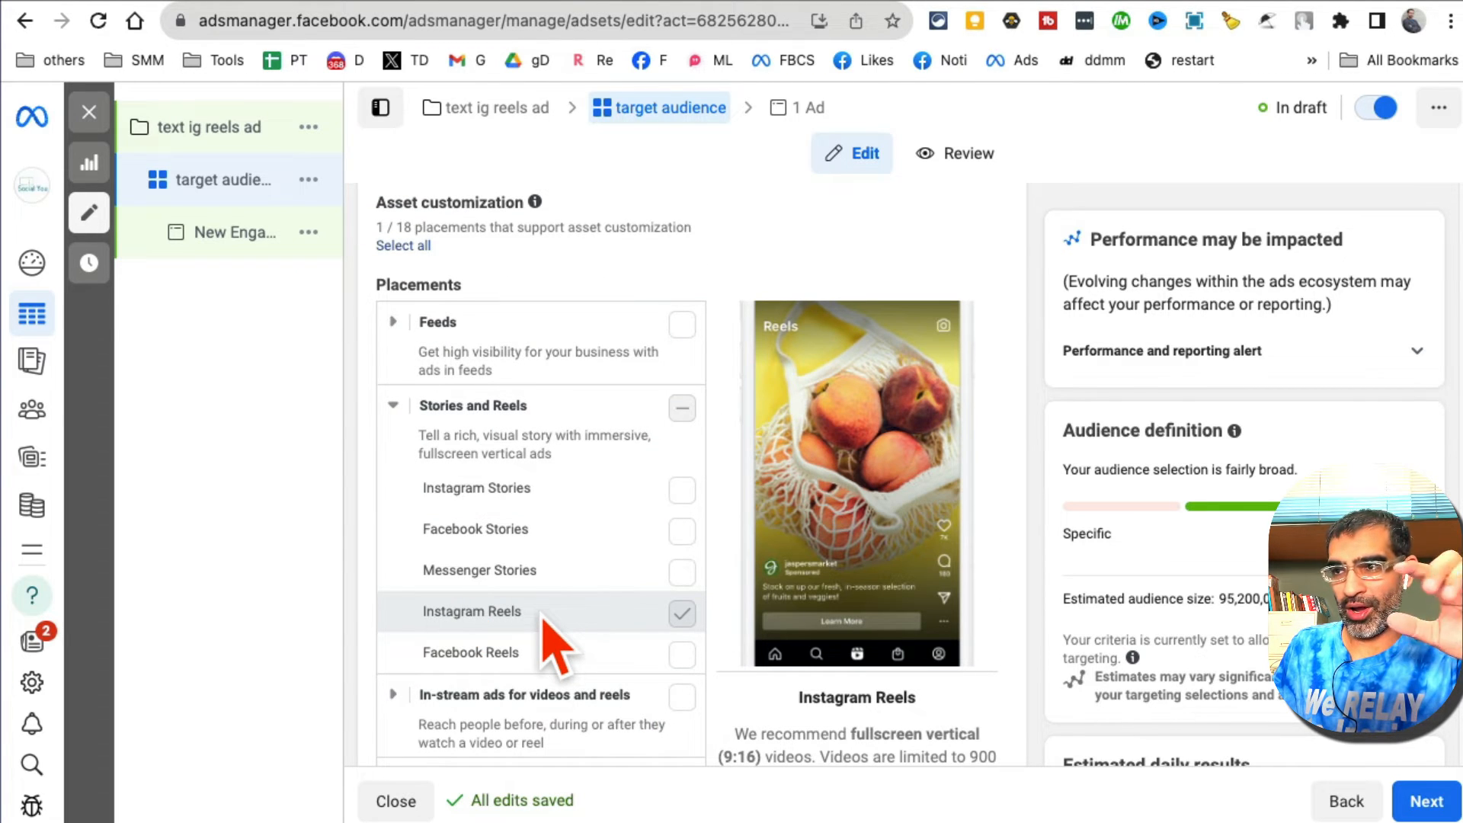
scroll(down, 3)
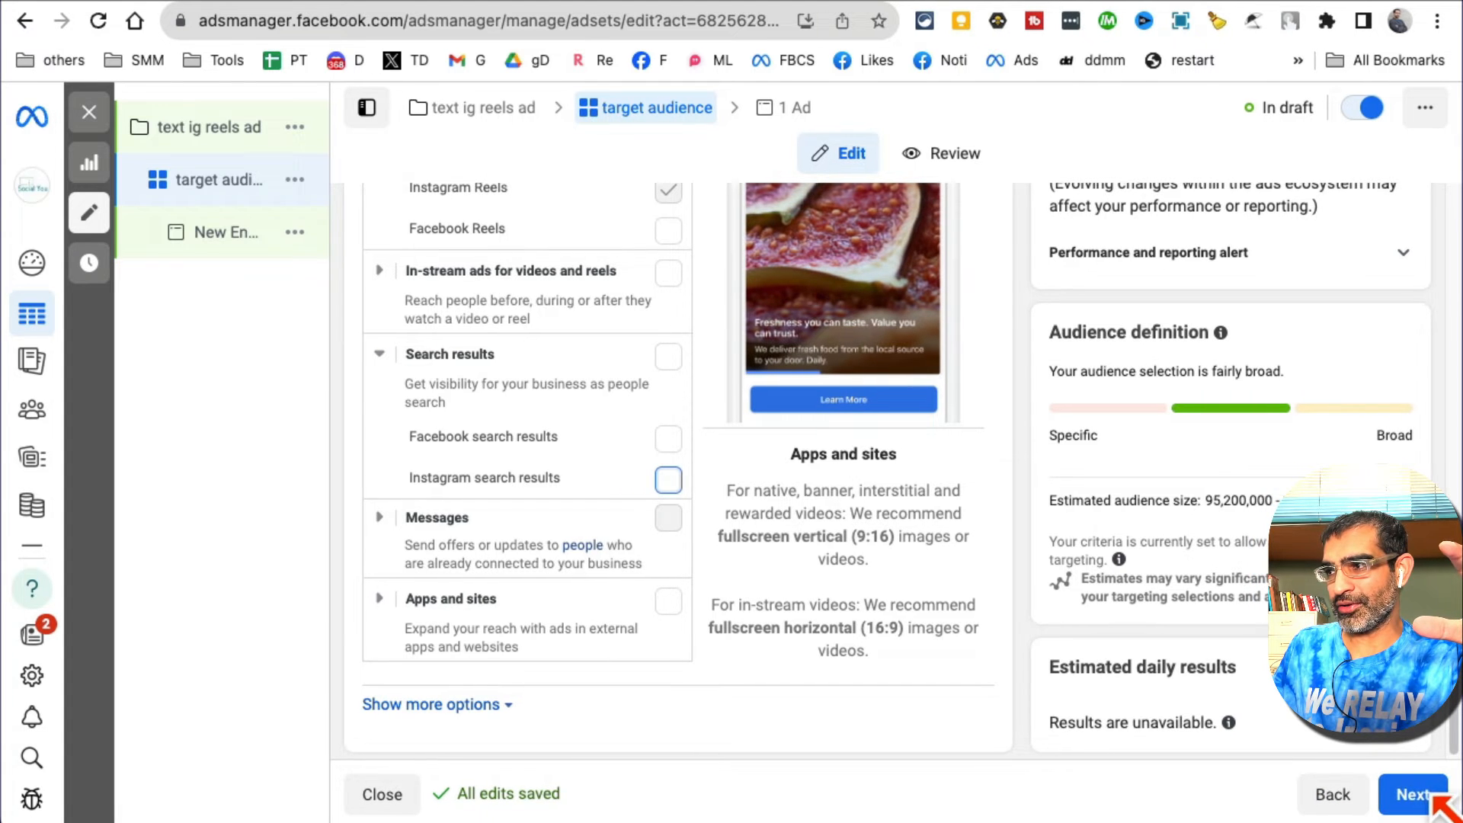
Step: Move on to the ad and name it 'video ad 1'
click(1414, 793)
text(v)
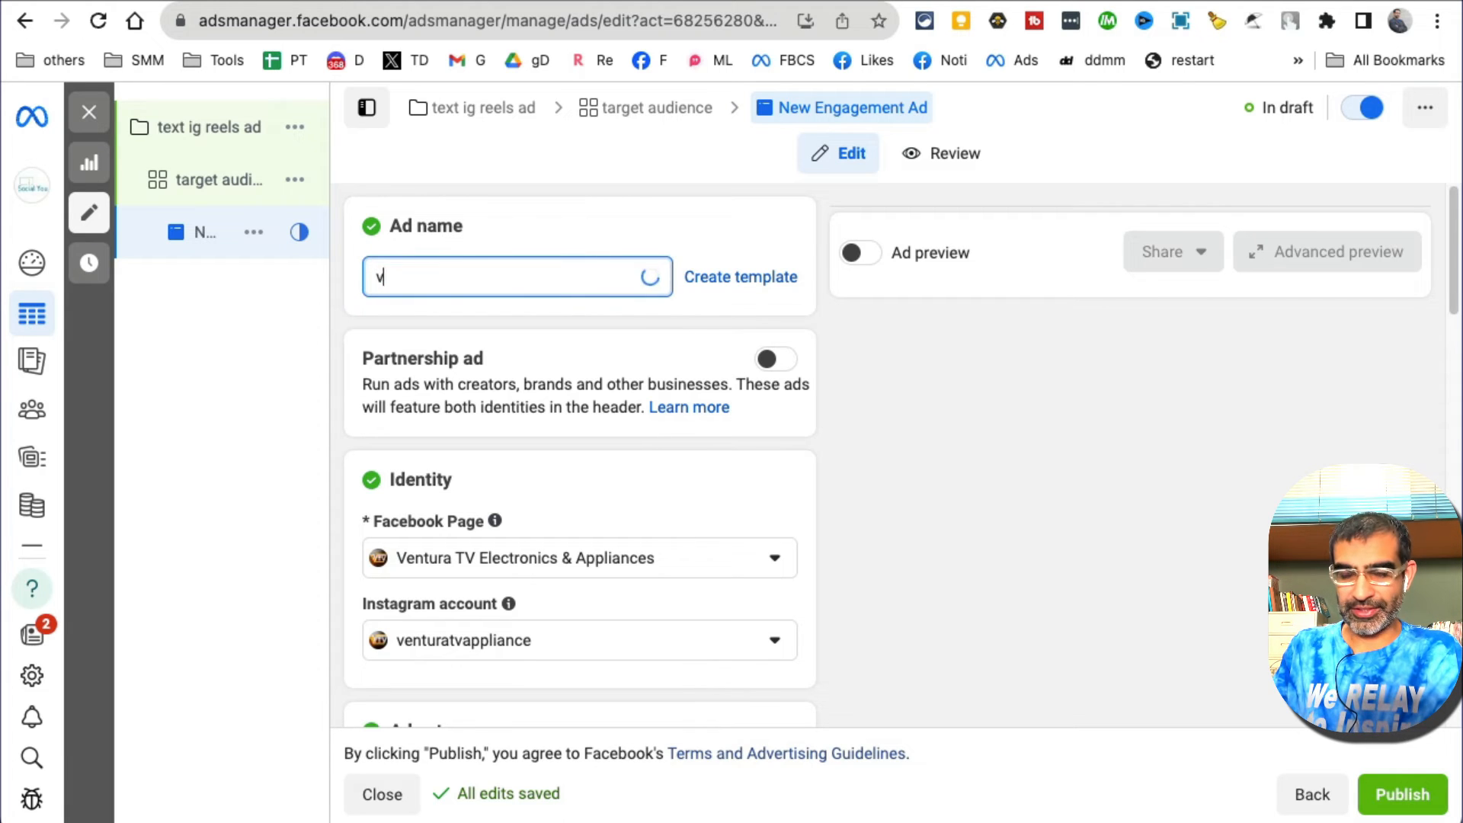
text(ideo ad 1)
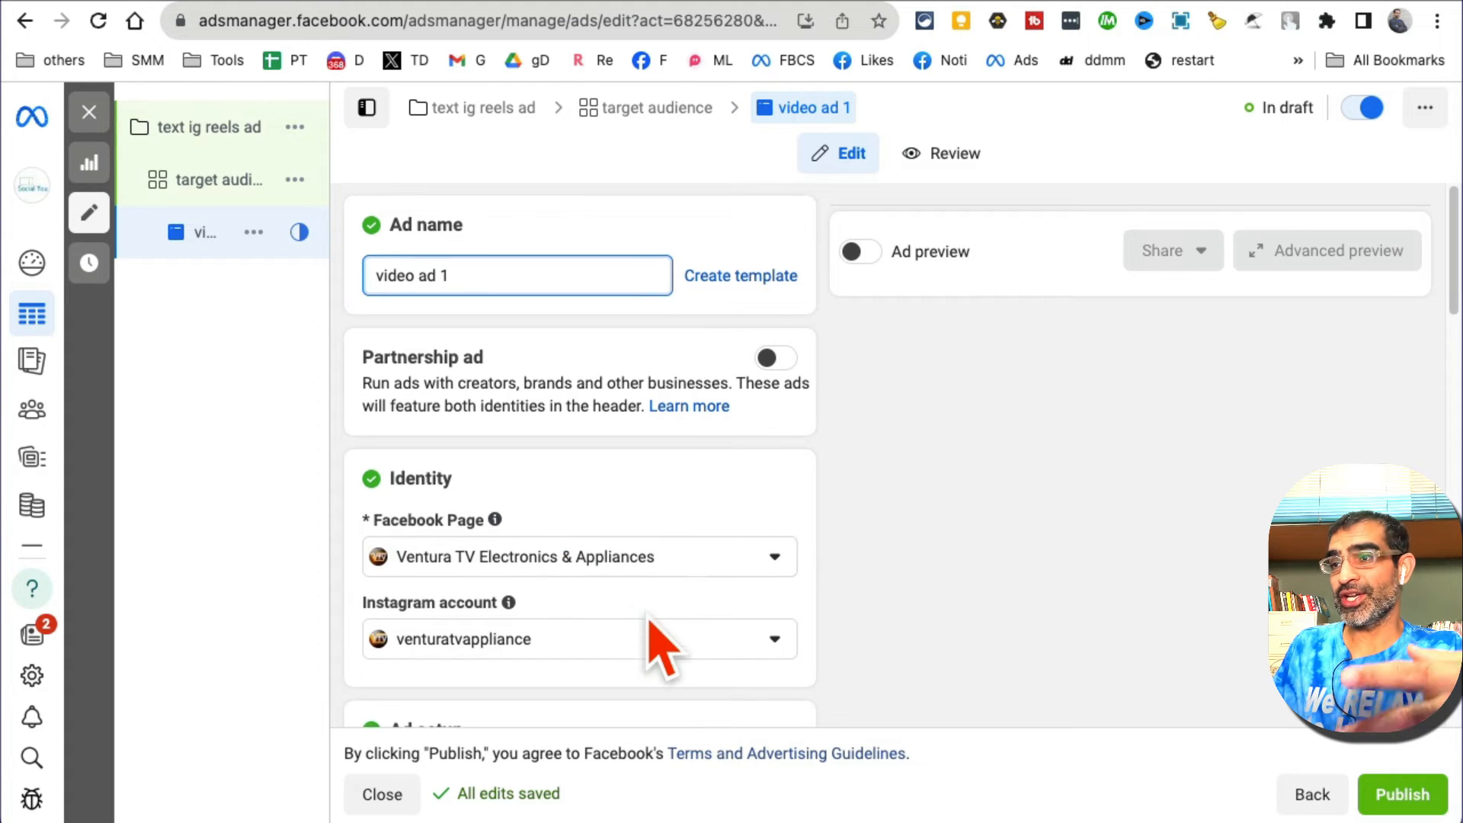
scroll(down, 3)
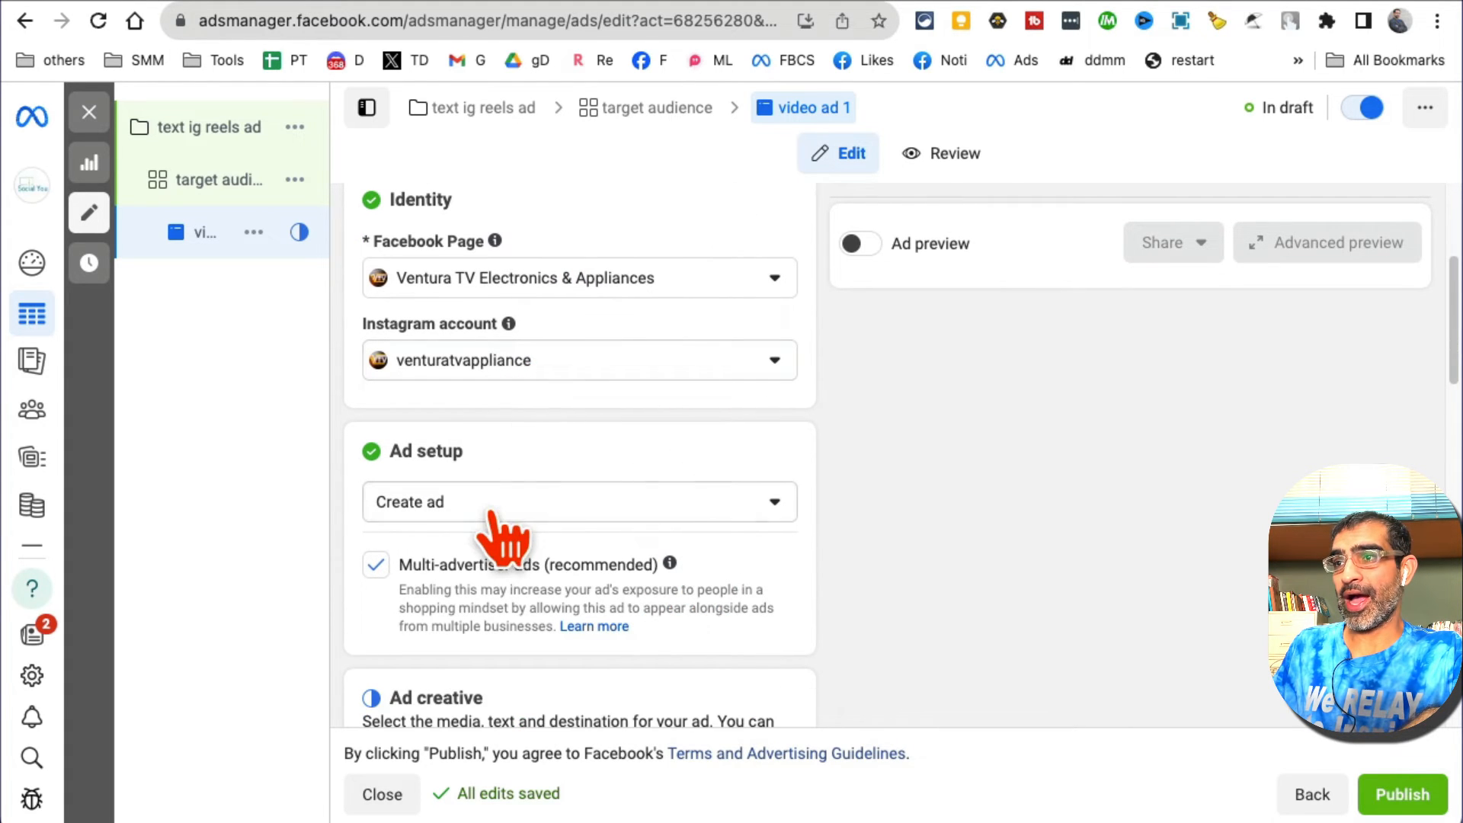
mouse_move(560, 532)
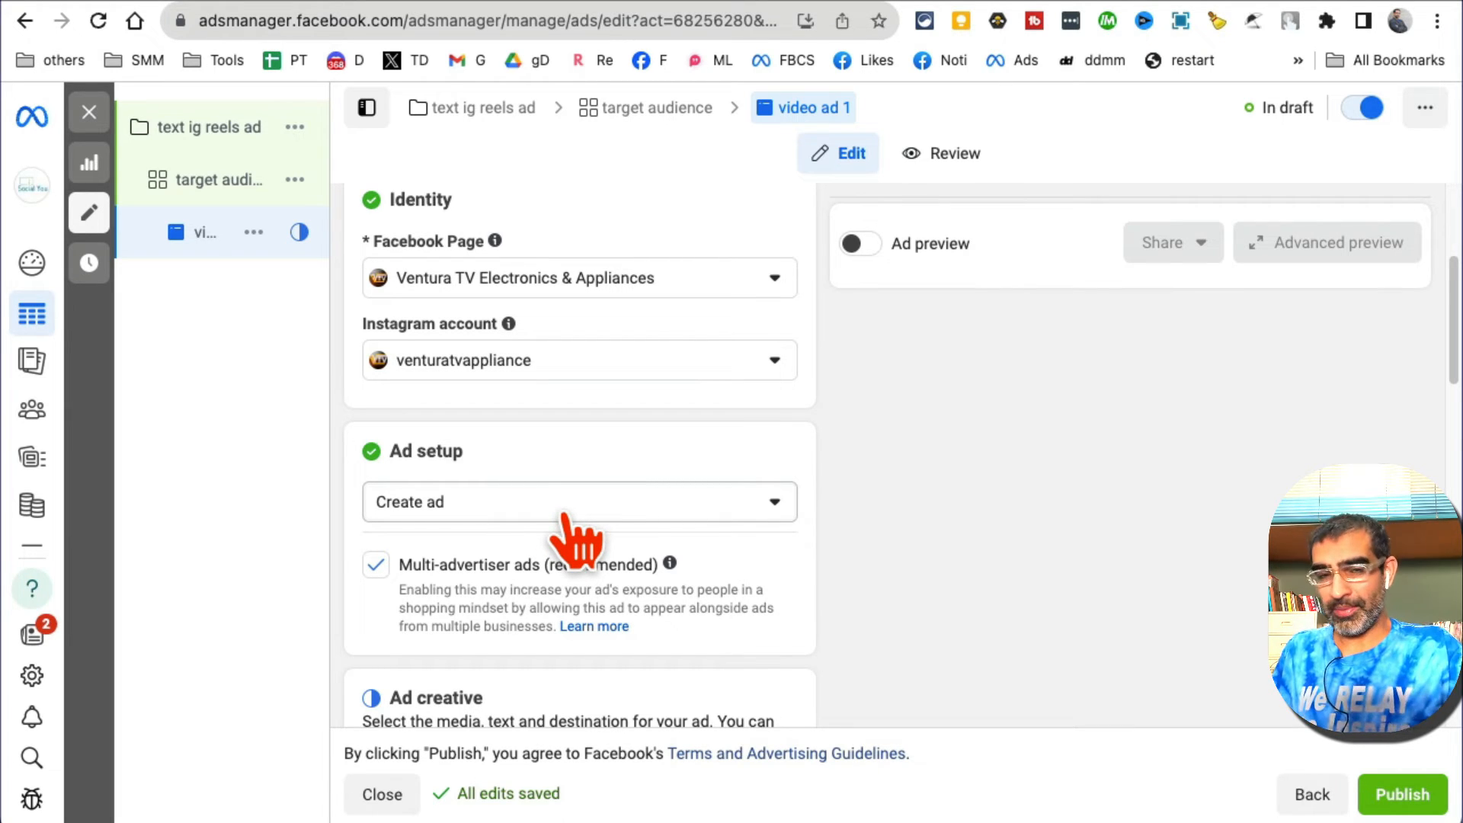
Step: Set the ad setup to Use existing post
click(578, 502)
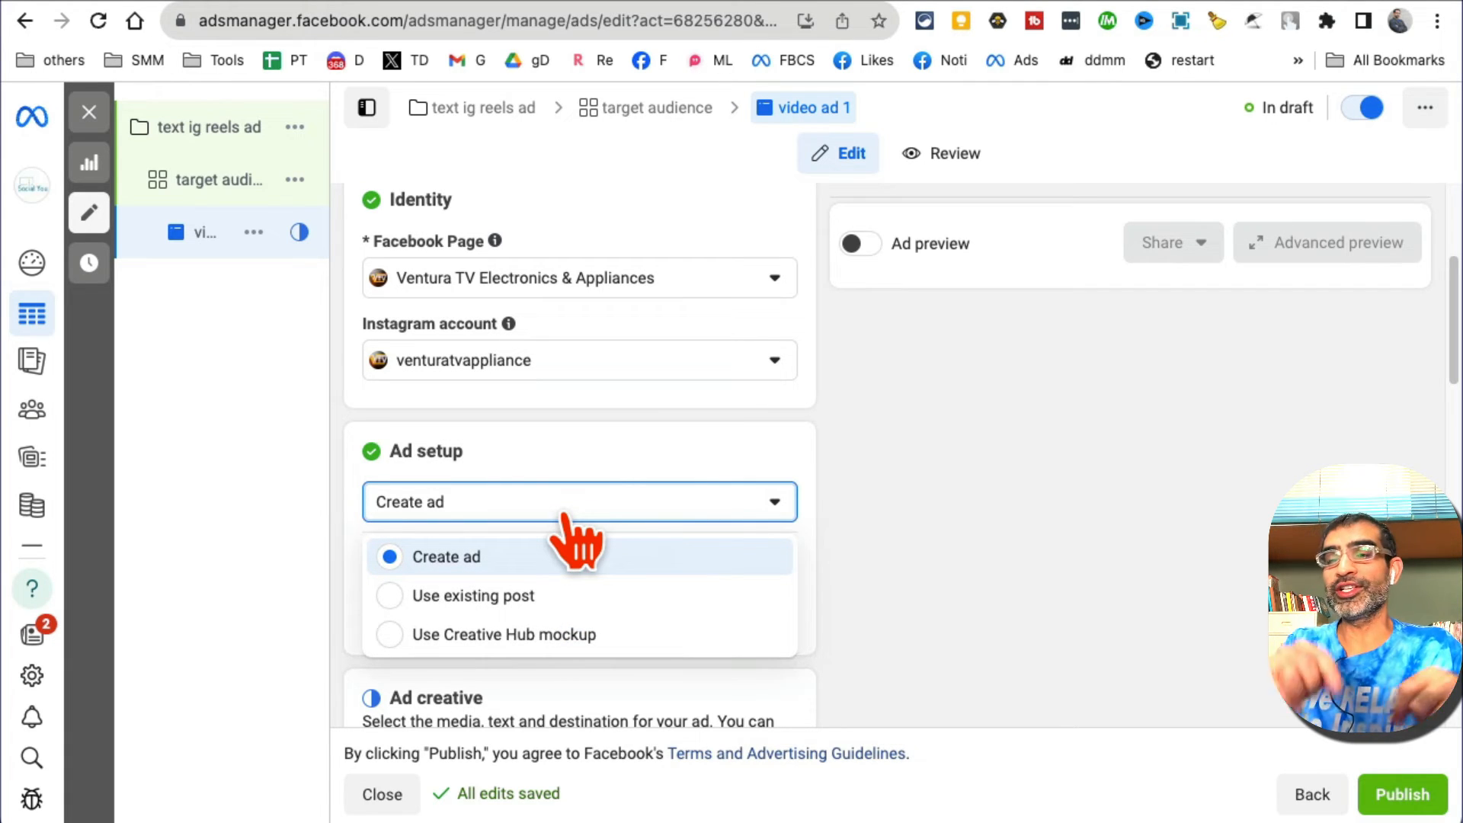
mouse_move(528, 635)
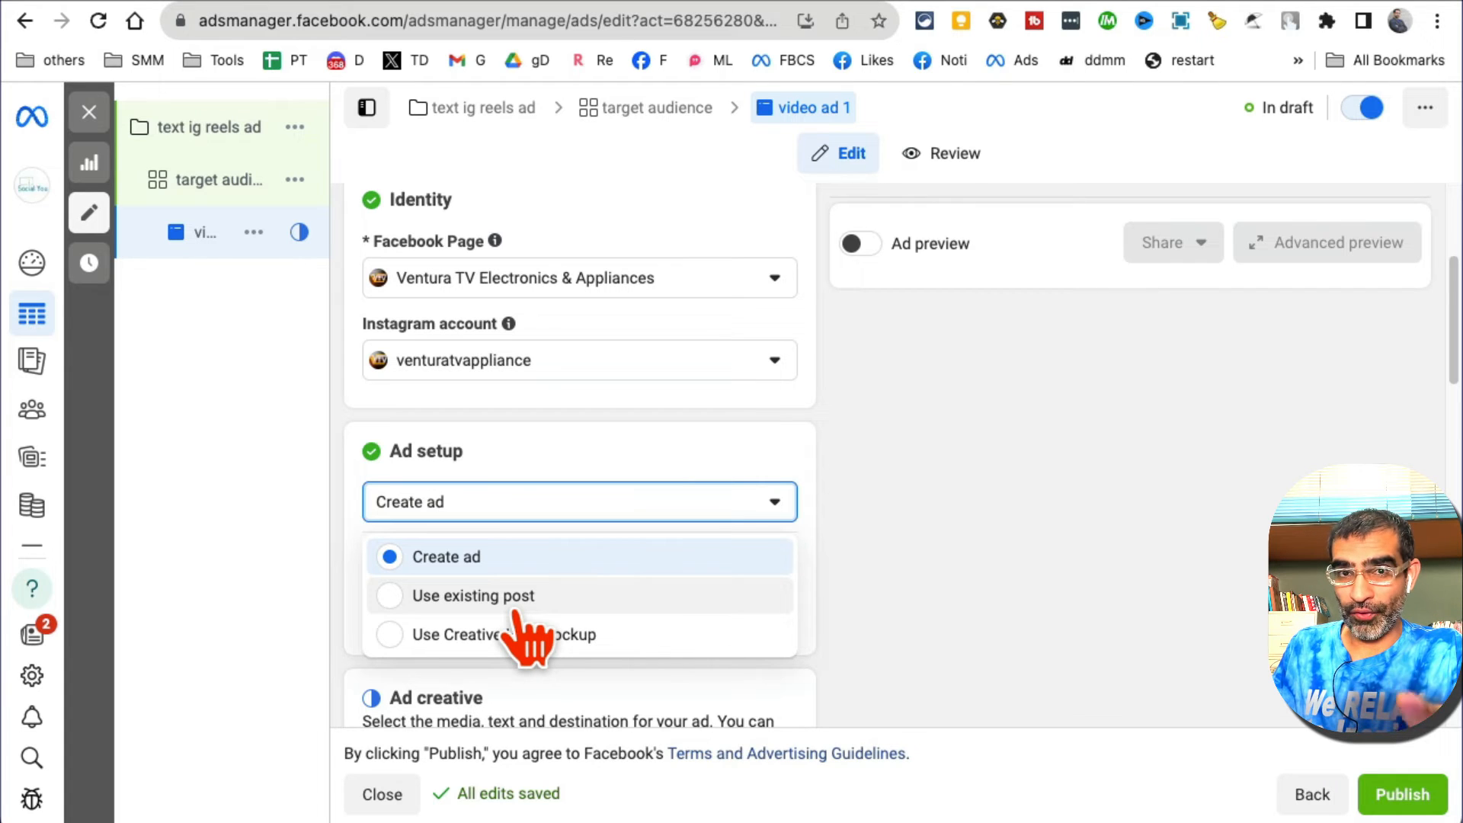
mouse_move(527, 570)
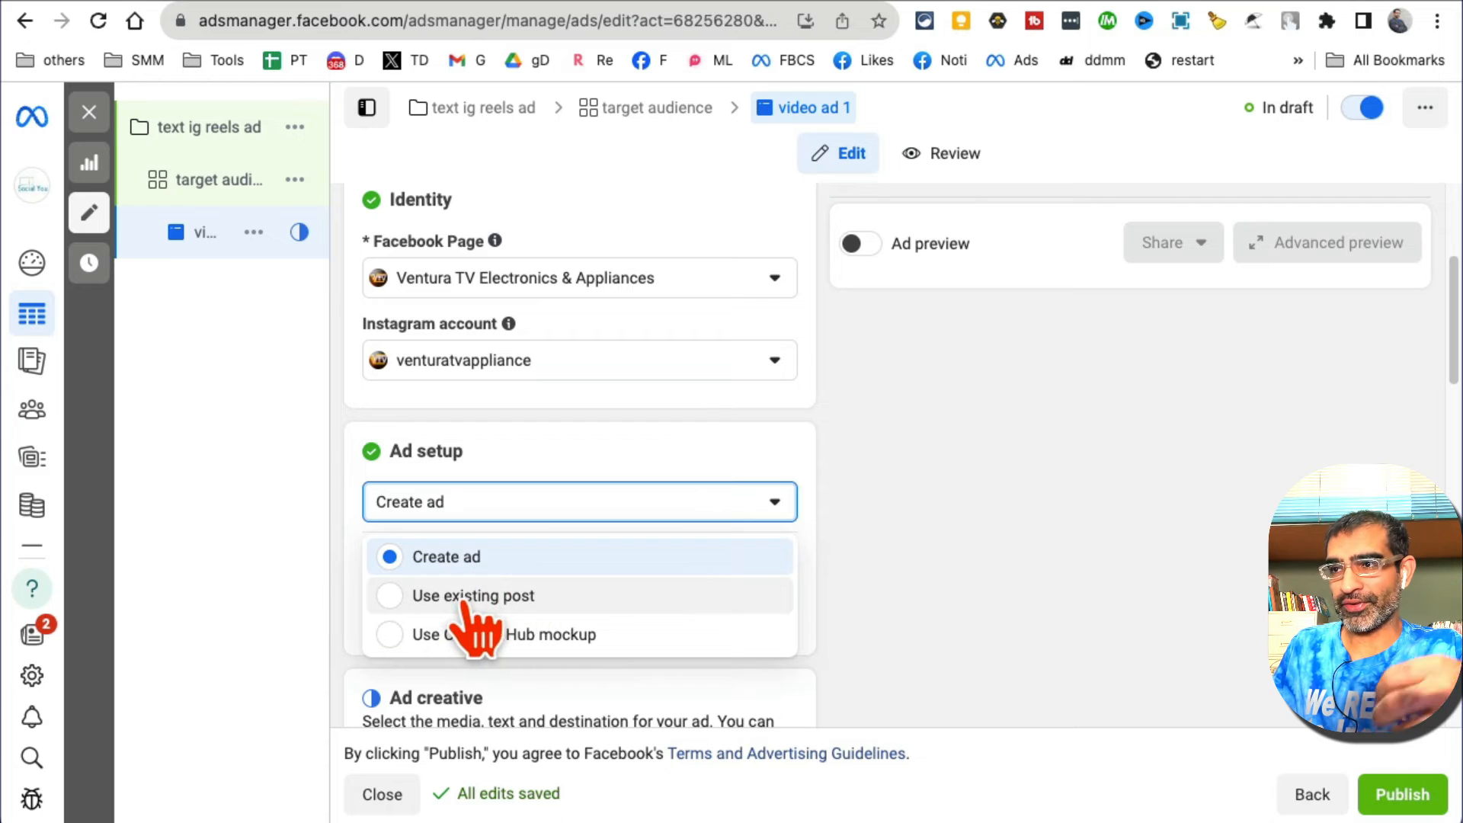
click(473, 595)
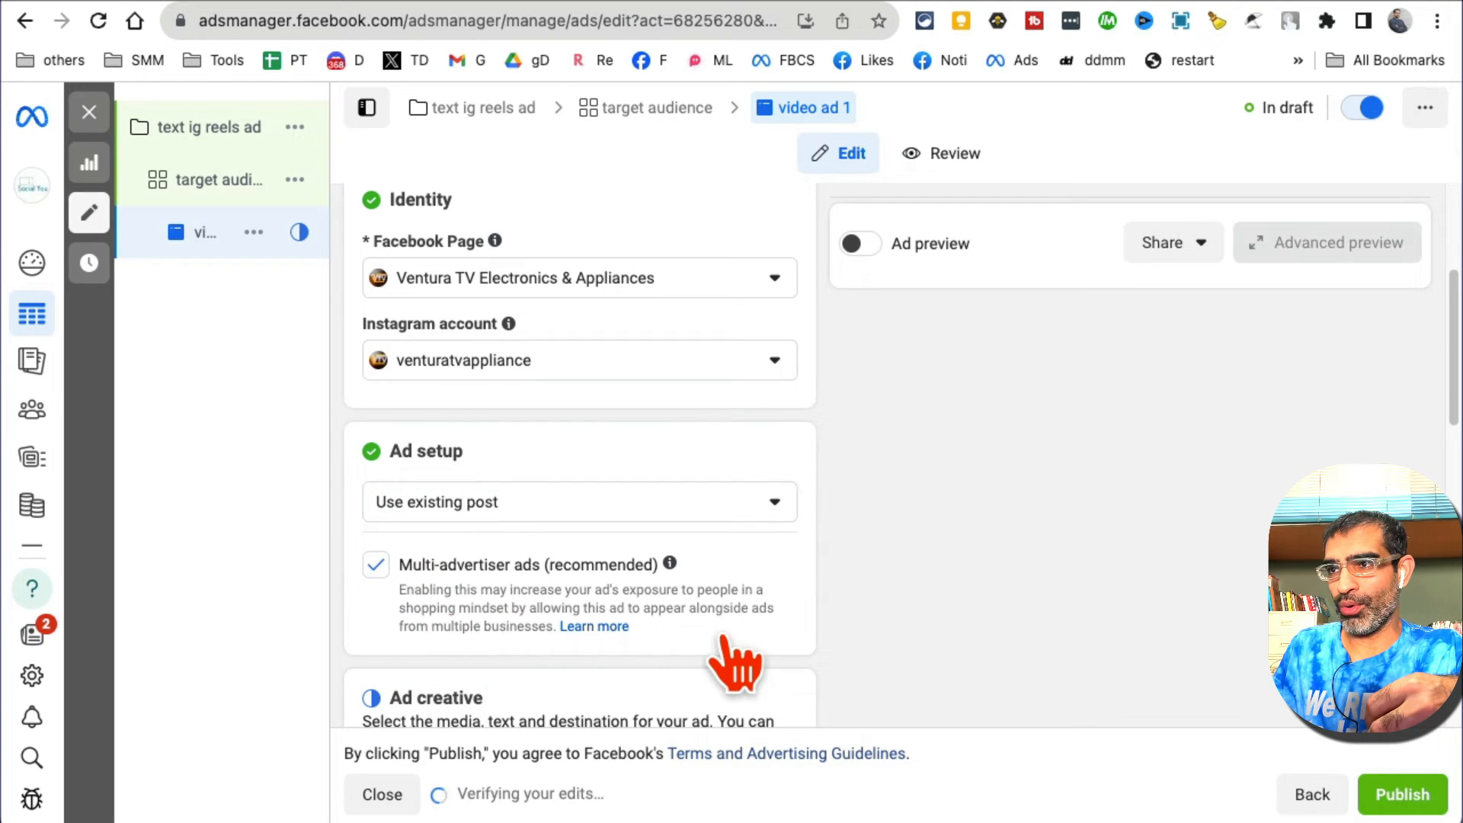
scroll(down, 3)
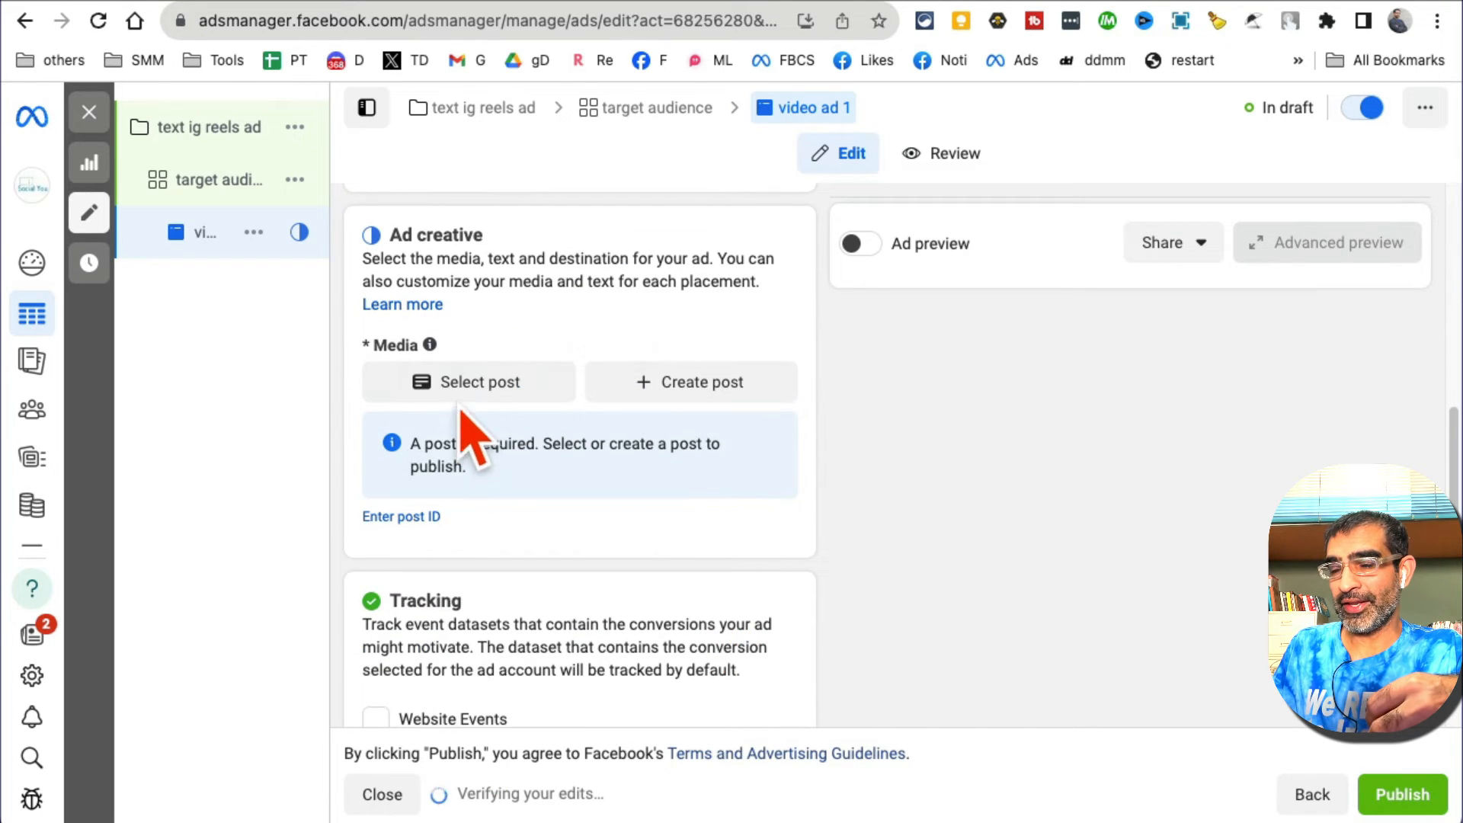
Step: Browse the Instagram reels in the post picker and close it without selecting a post
click(480, 381)
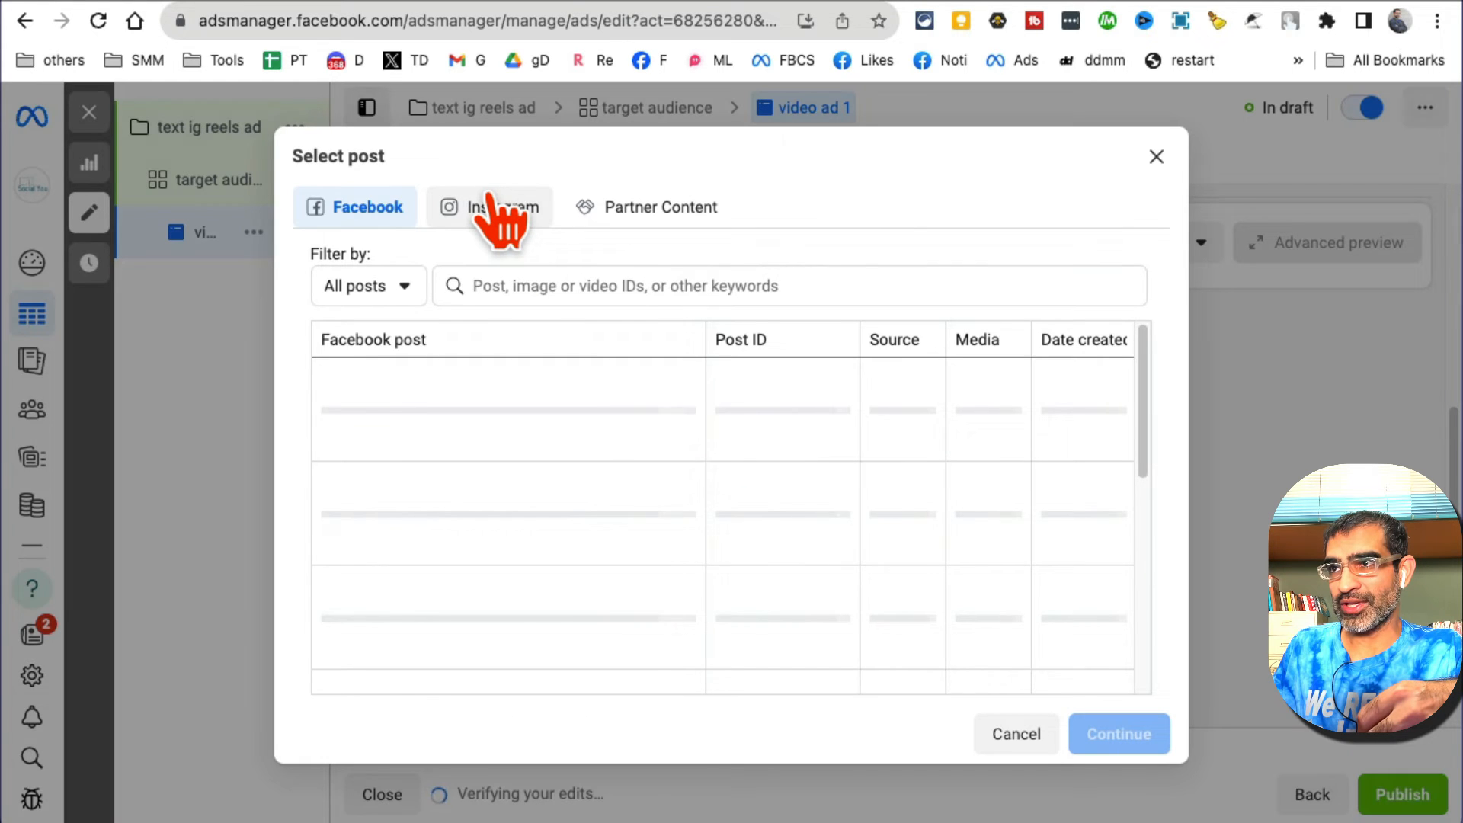
click(489, 206)
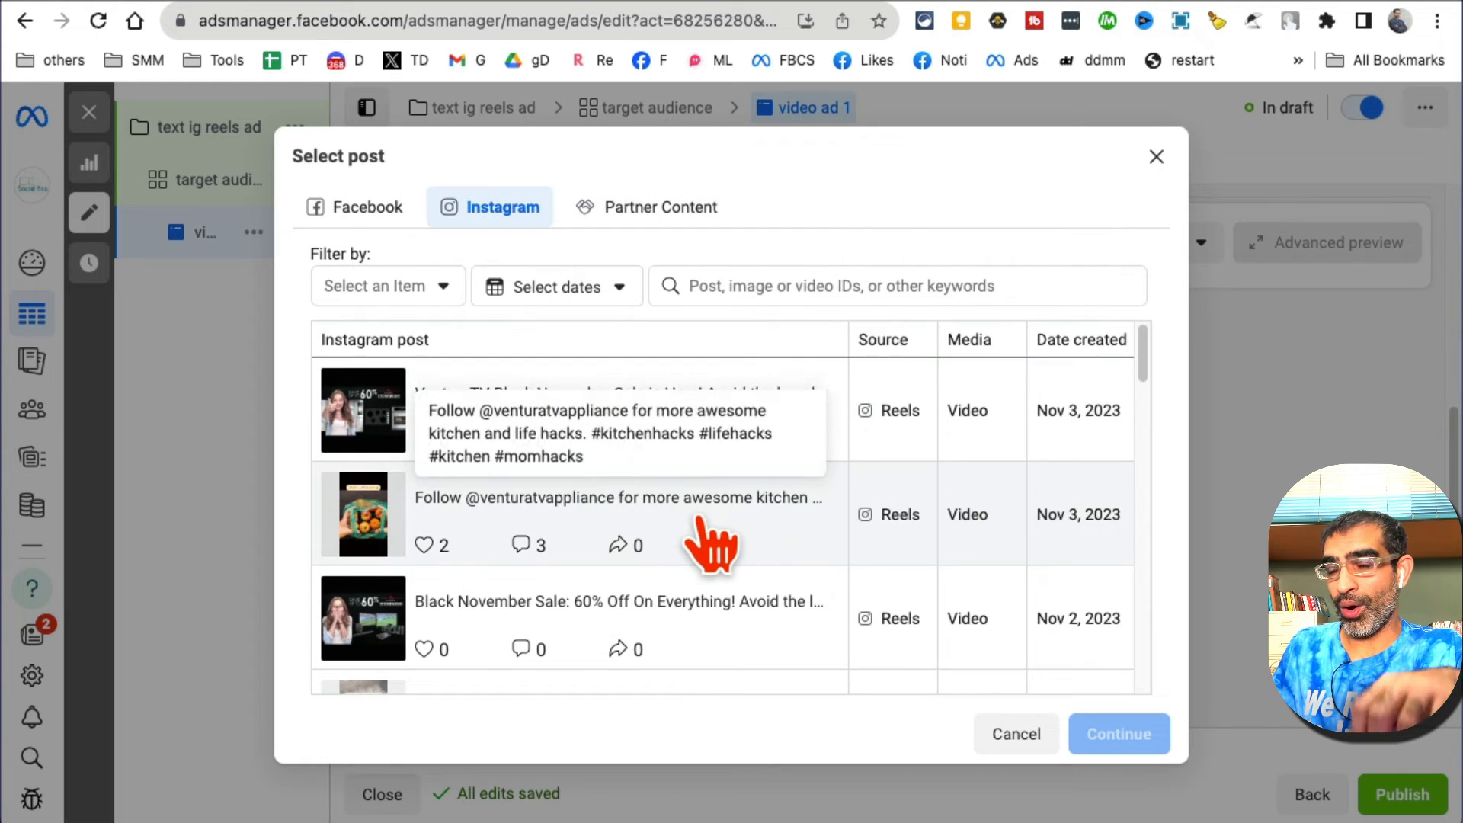
scroll(down, 3)
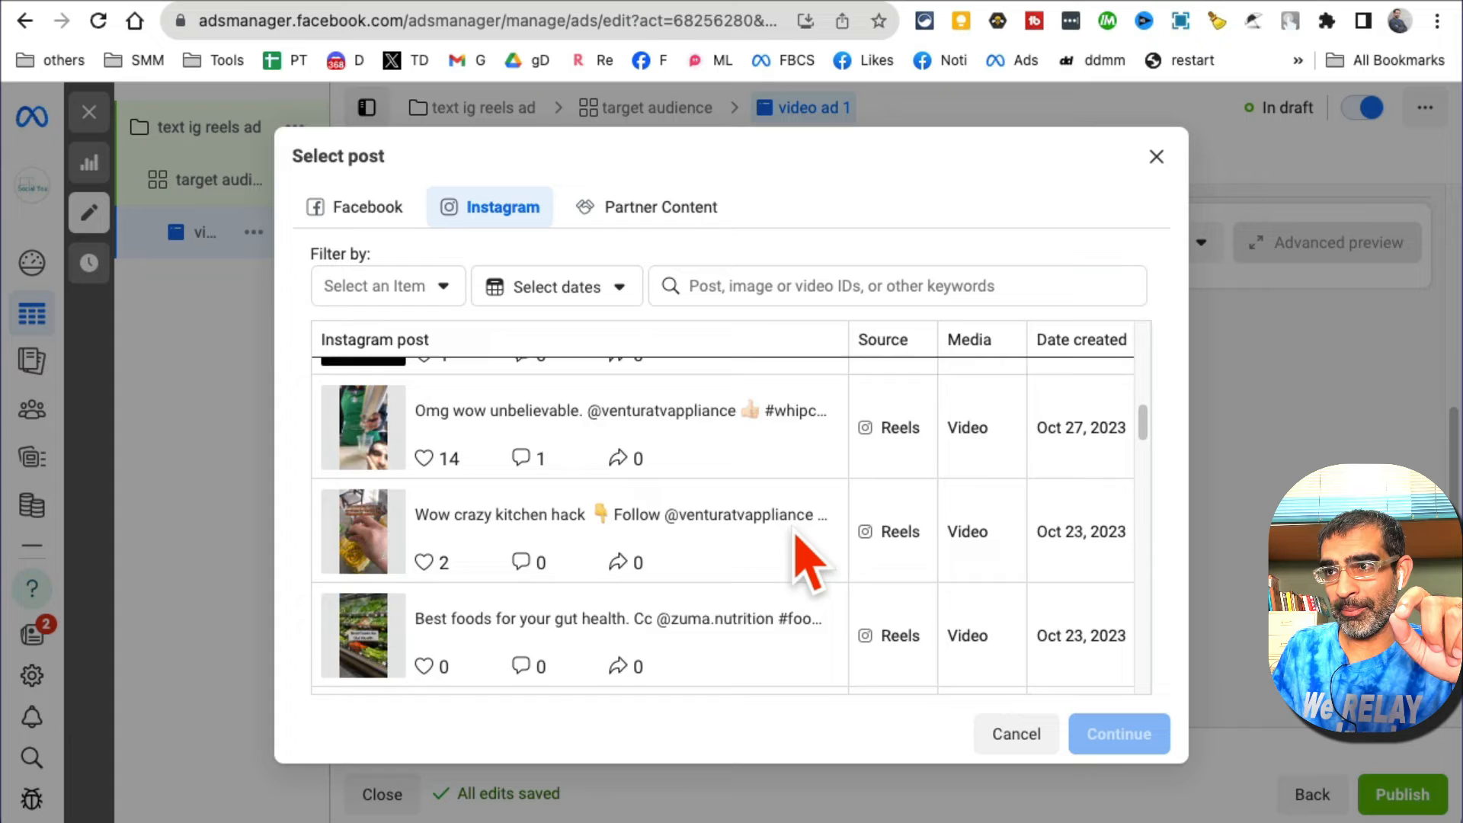
scroll(down, 3)
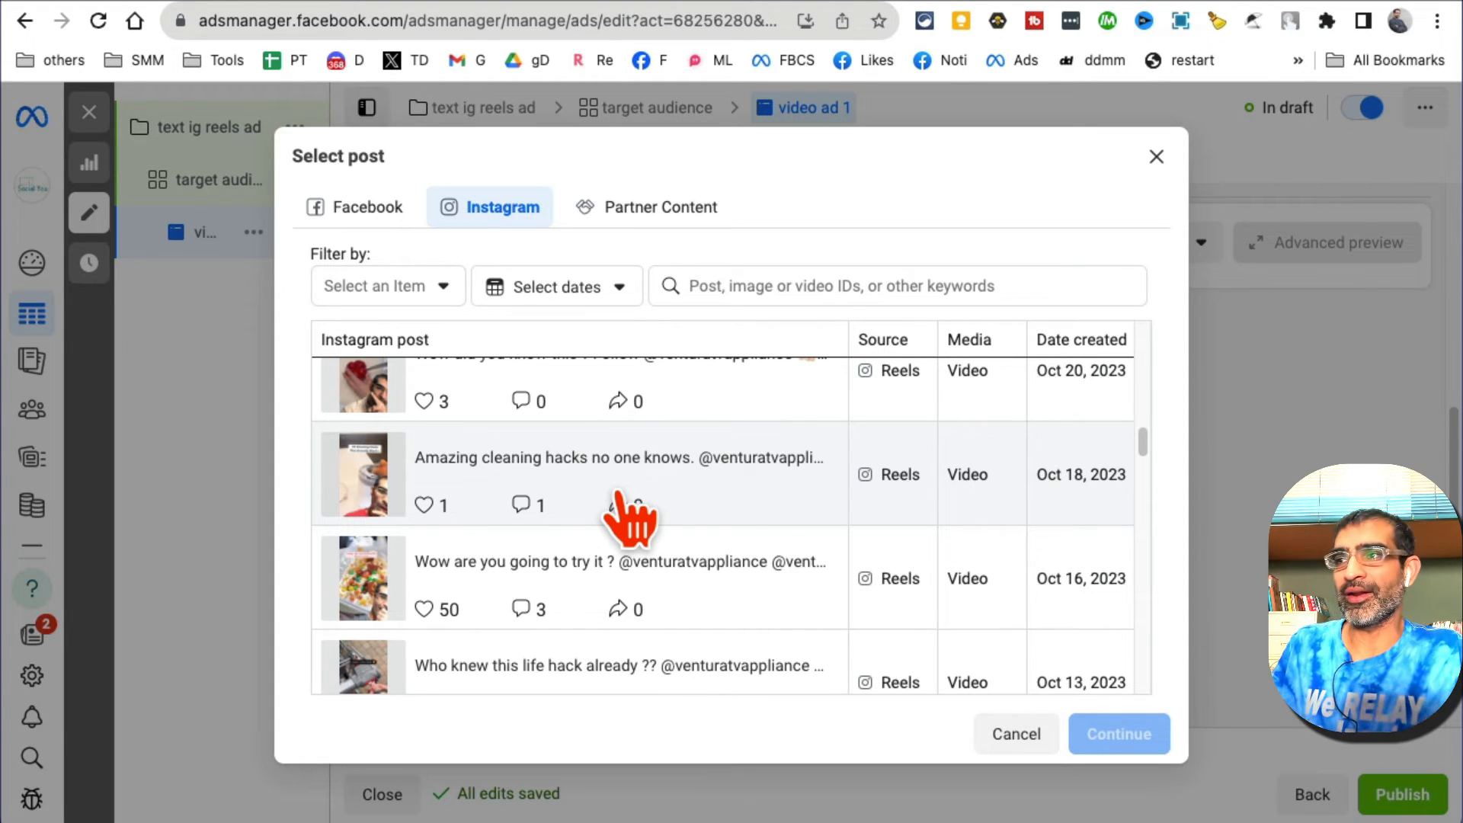
scroll(up, 3)
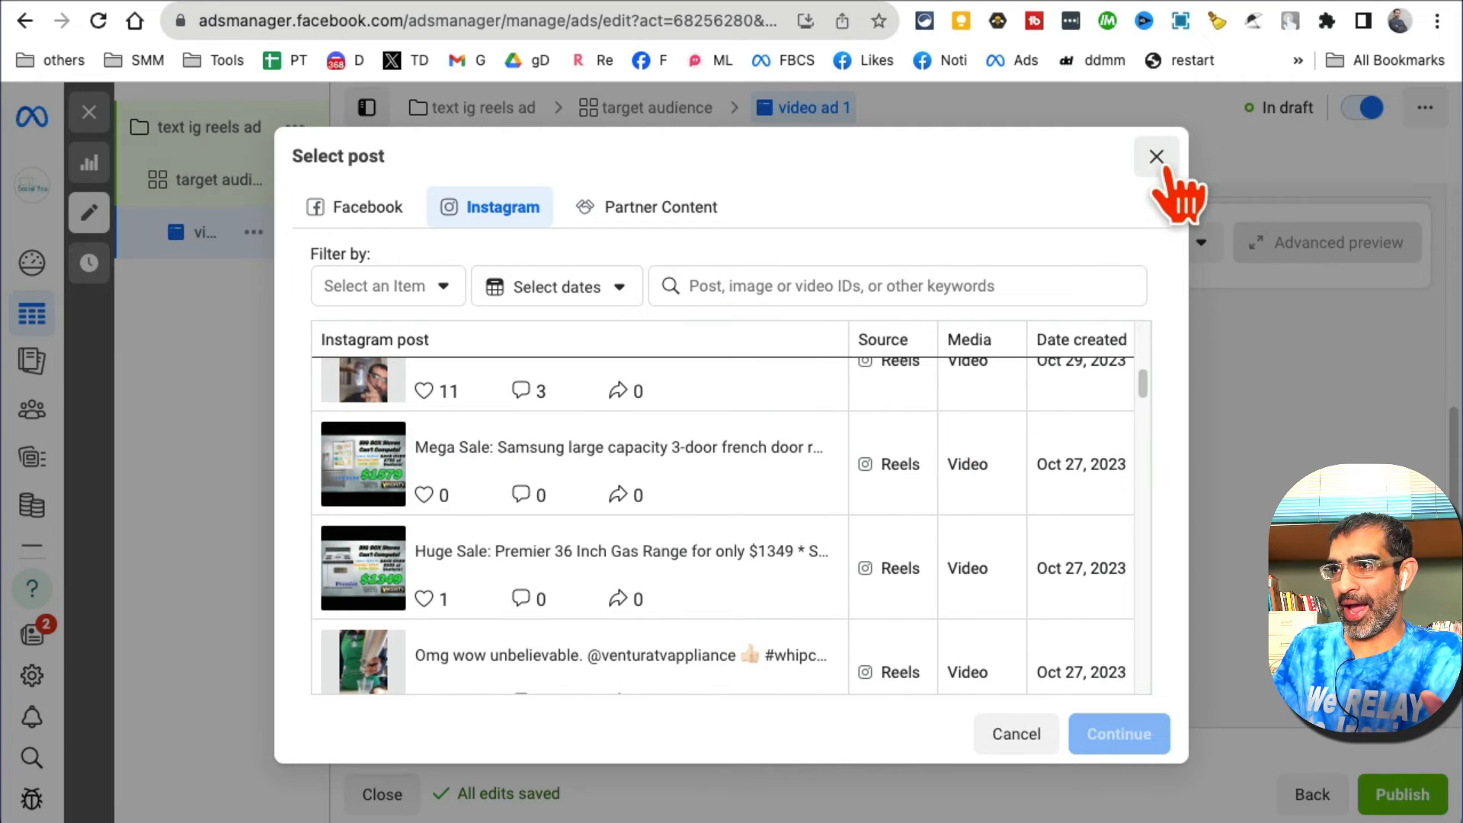
click(1156, 155)
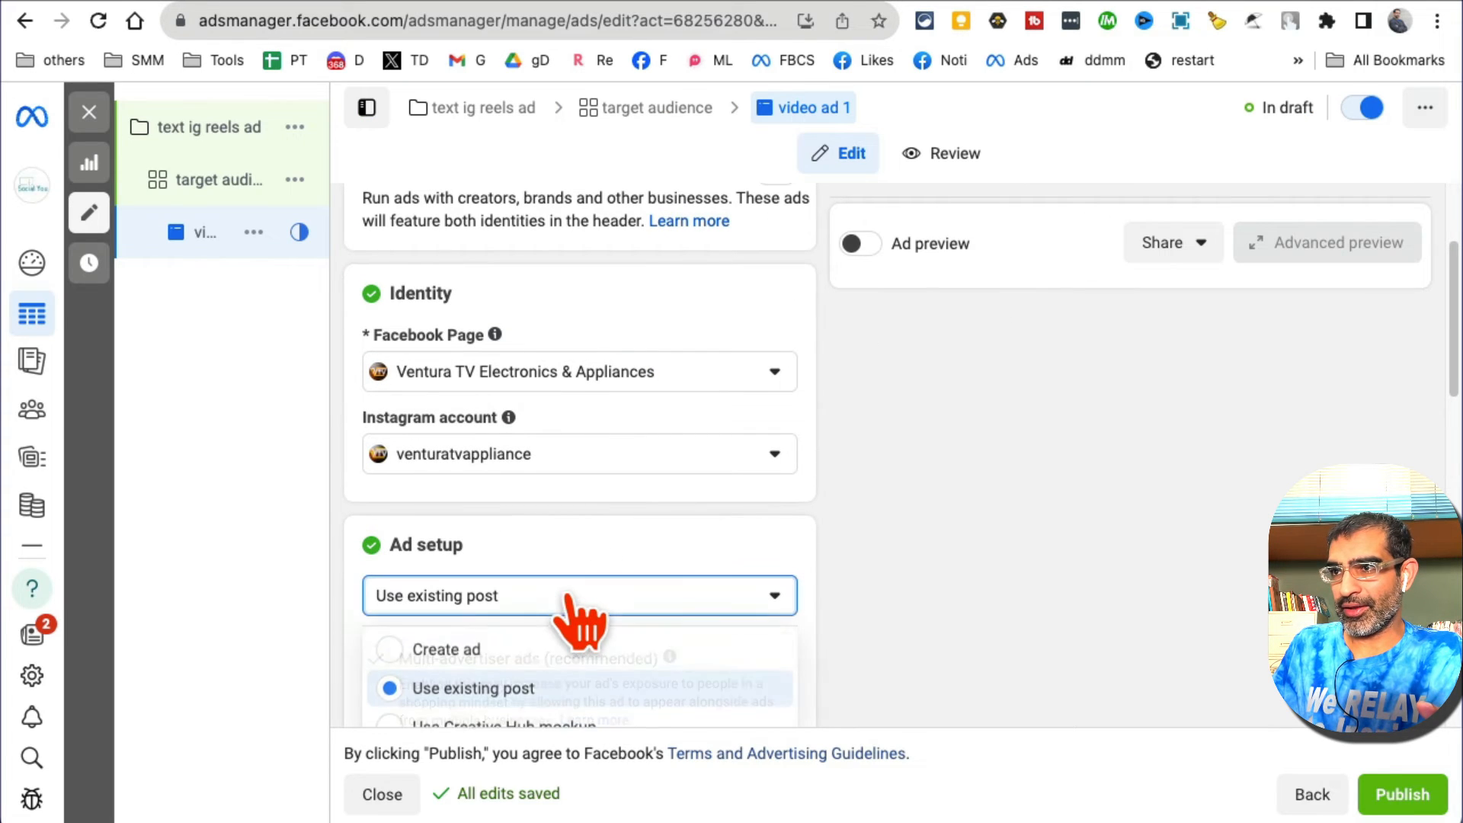
Step: Change the ad setup to Create ad with the Single video format
click(446, 649)
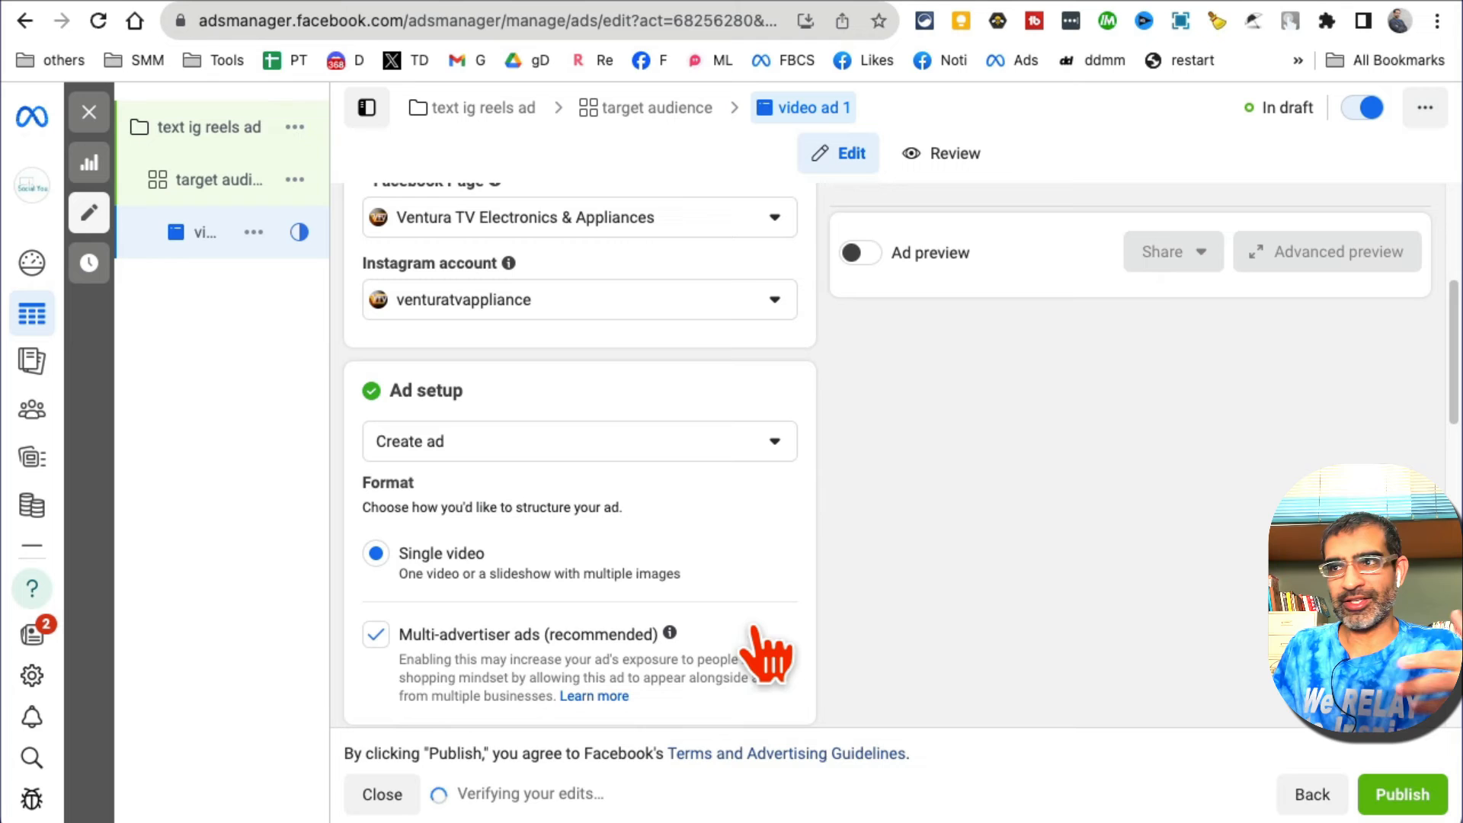
scroll(down, 3)
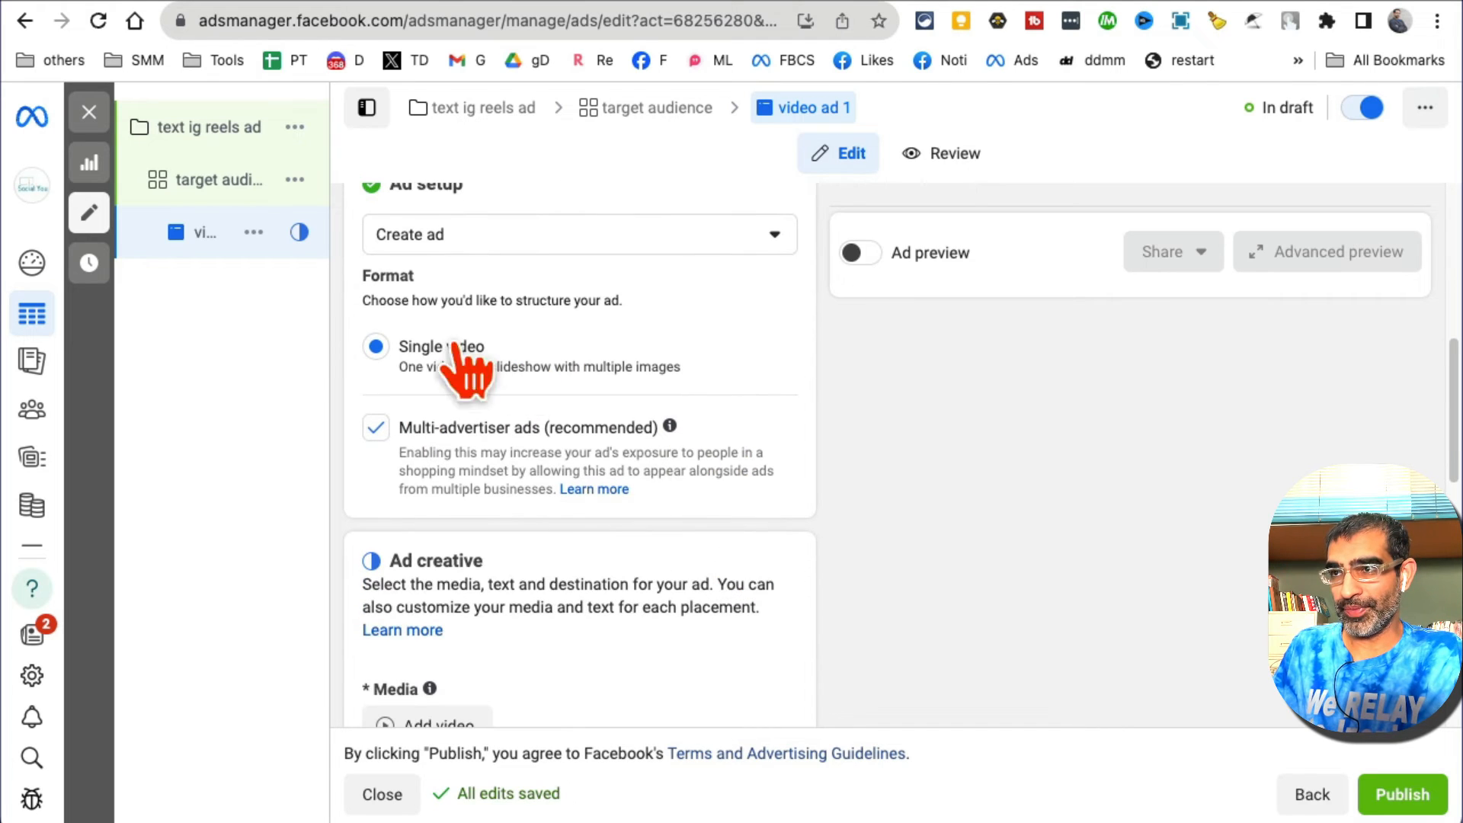
mouse_move(854, 560)
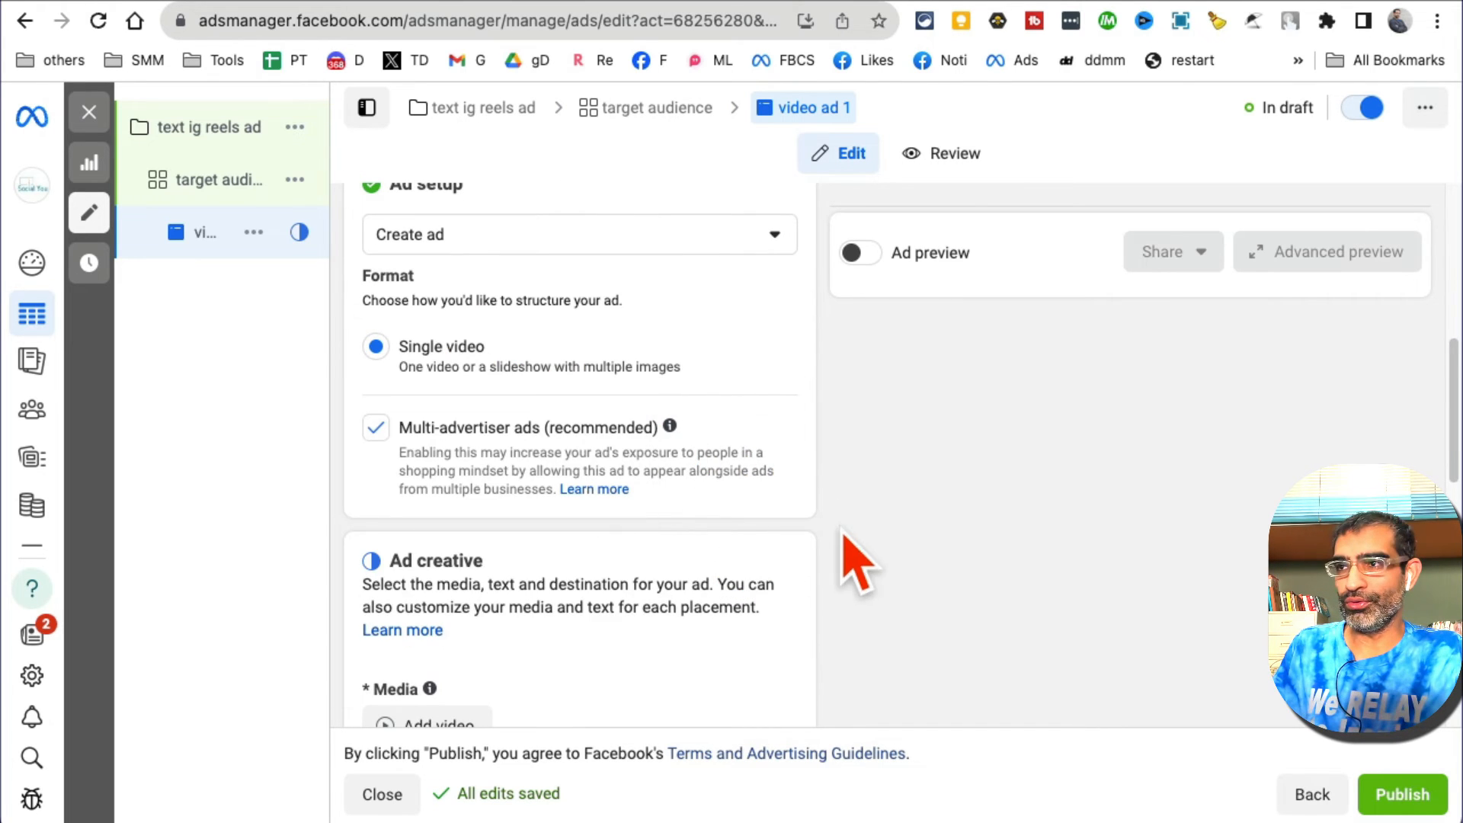
scroll(down, 3)
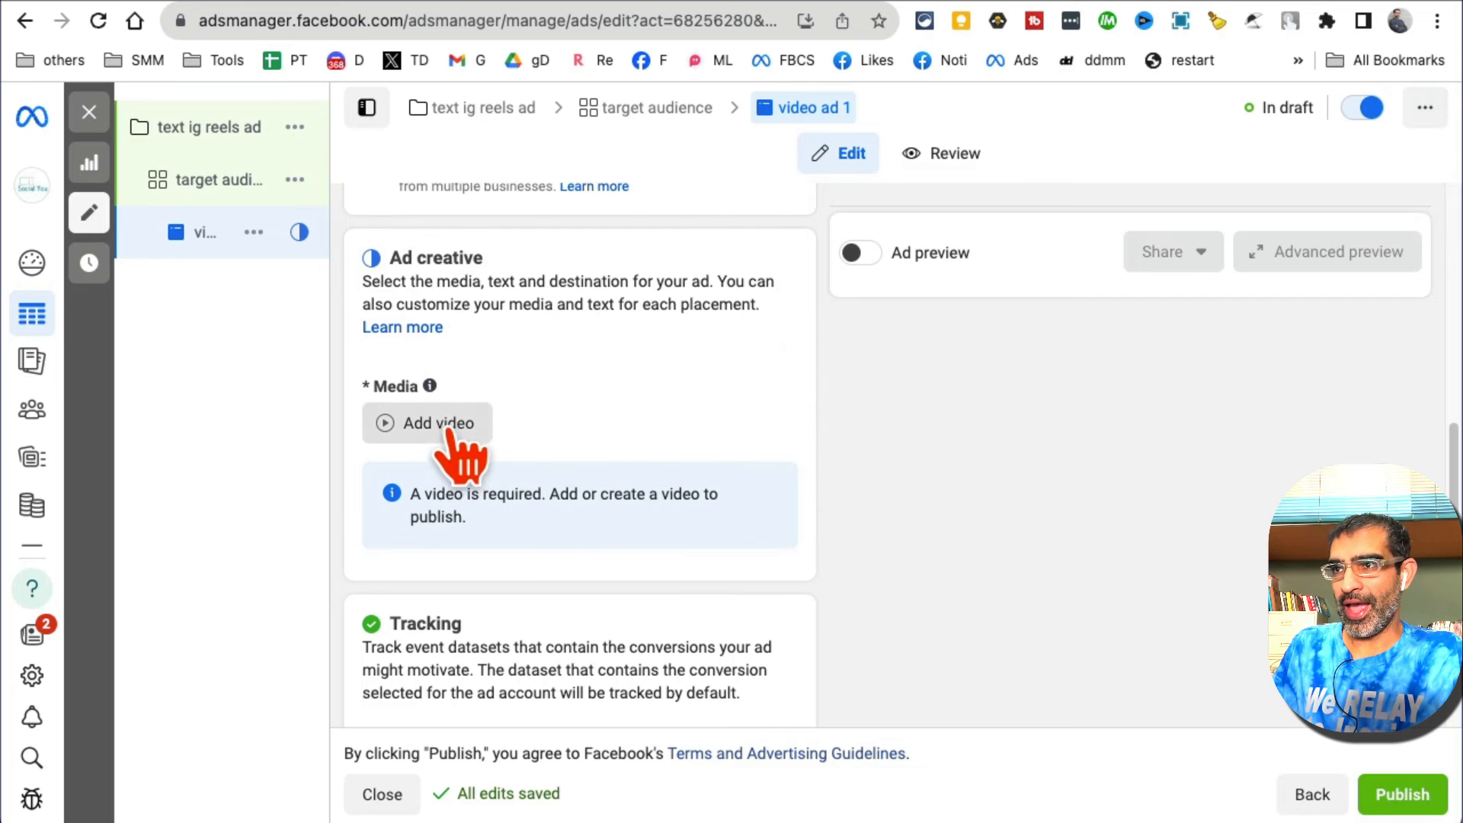
Step: Add the 'vtv ig reel 1' vertical video from the media library, previewed as Instagram Reels
click(426, 423)
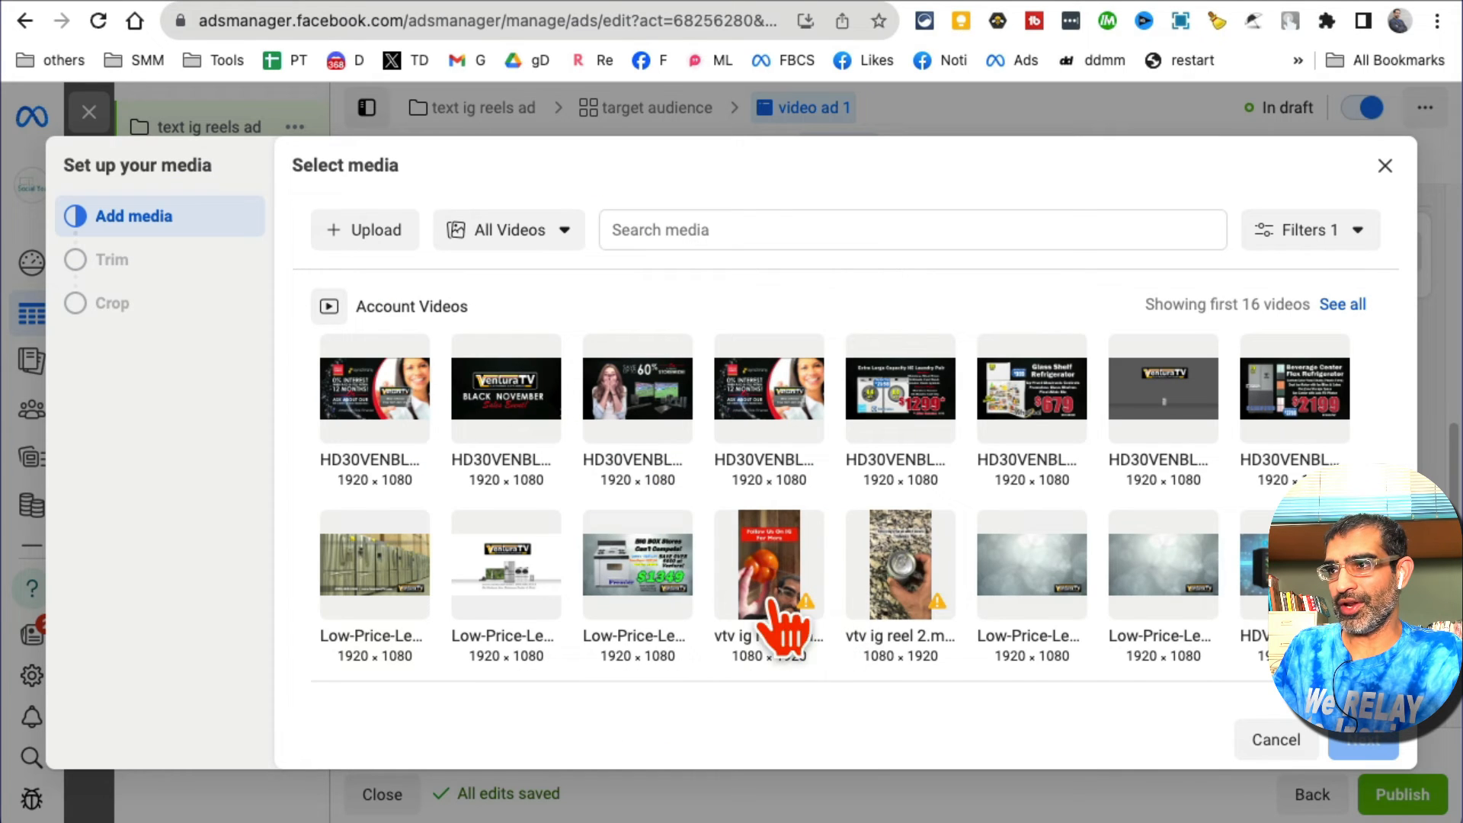
click(768, 564)
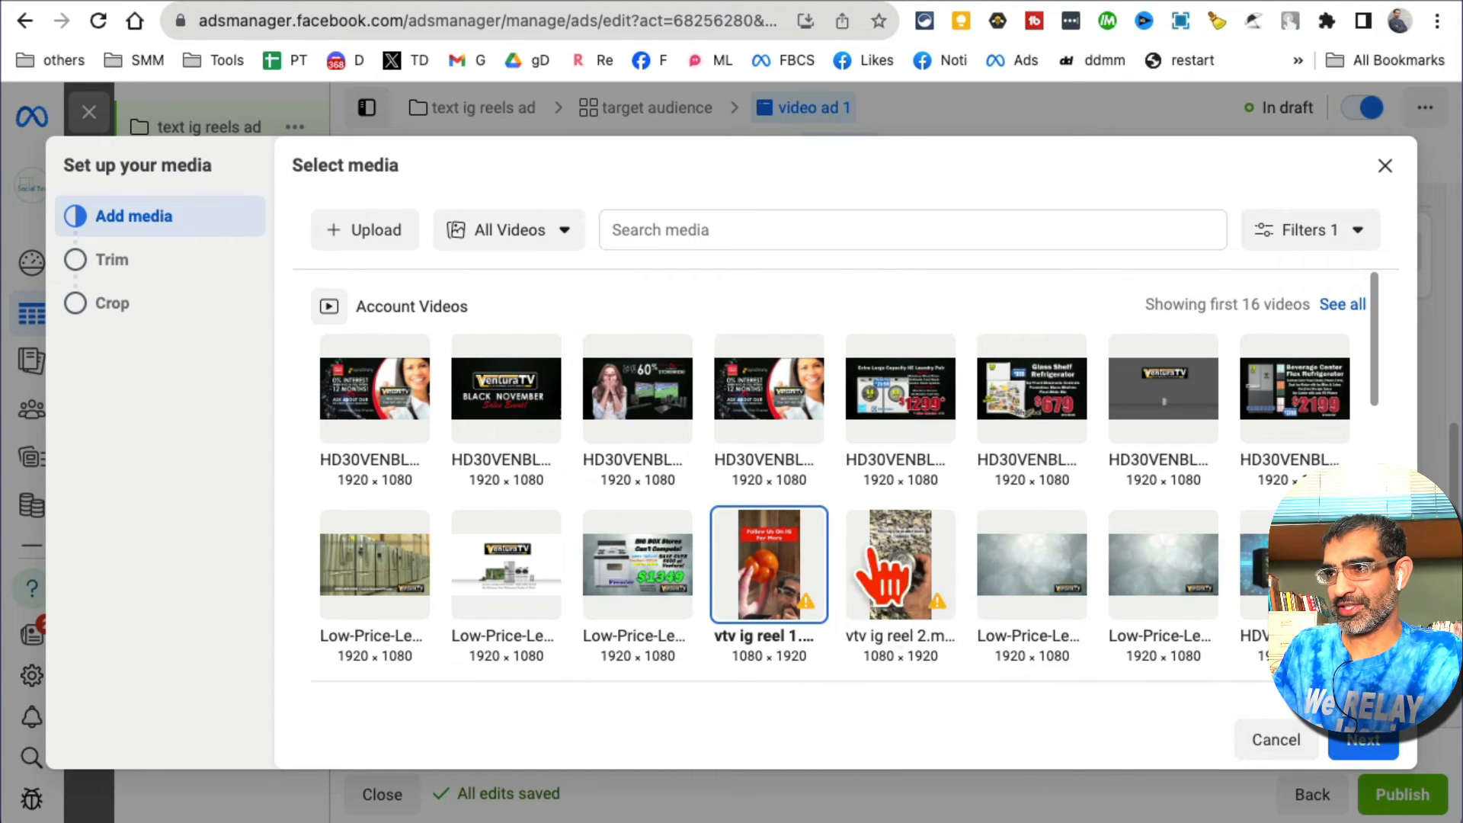
click(1363, 740)
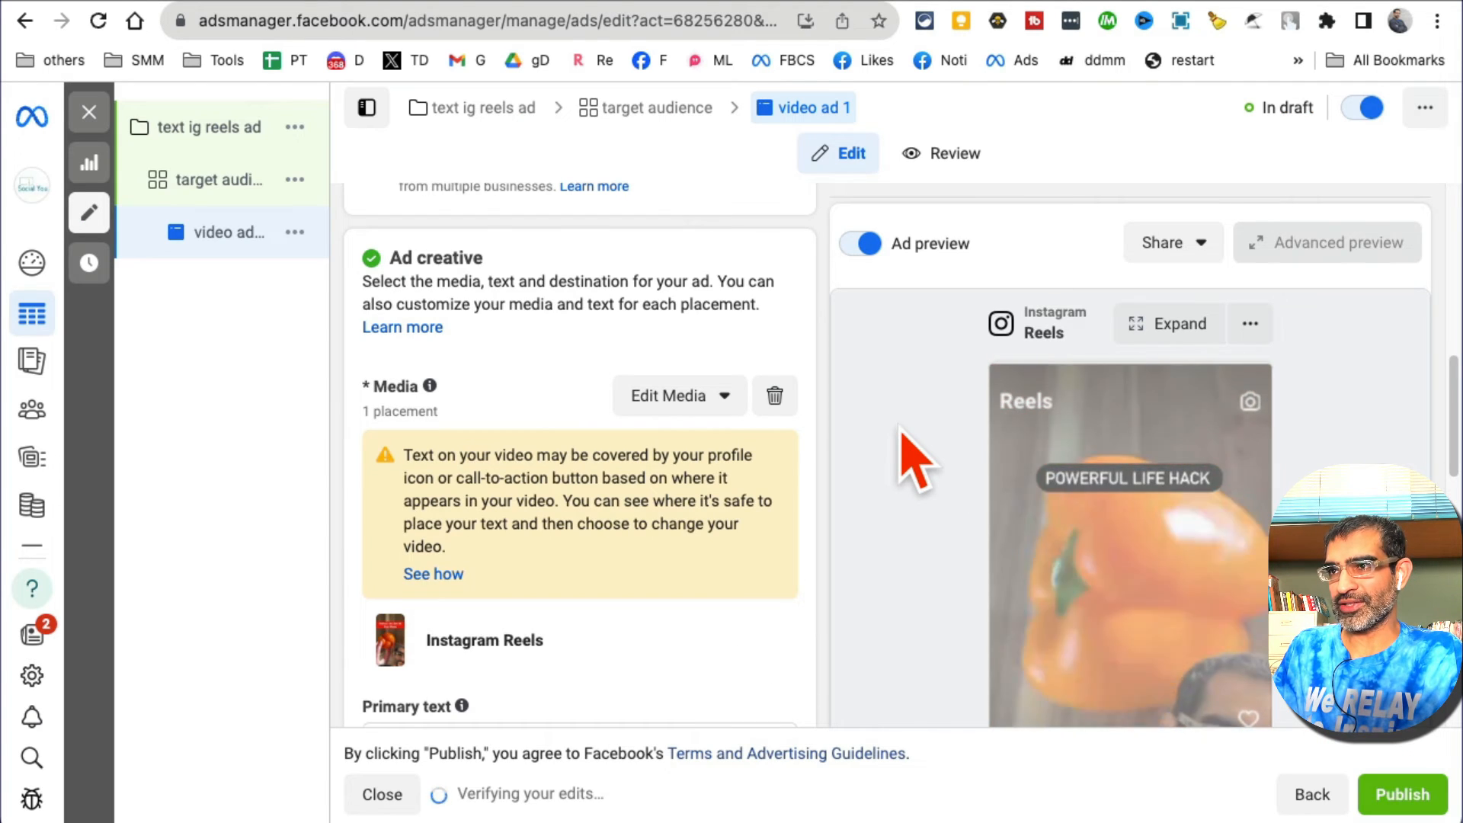
Step: Enter "follow us for more hacks and tips" as the ad's Primary text
scroll(down, 3)
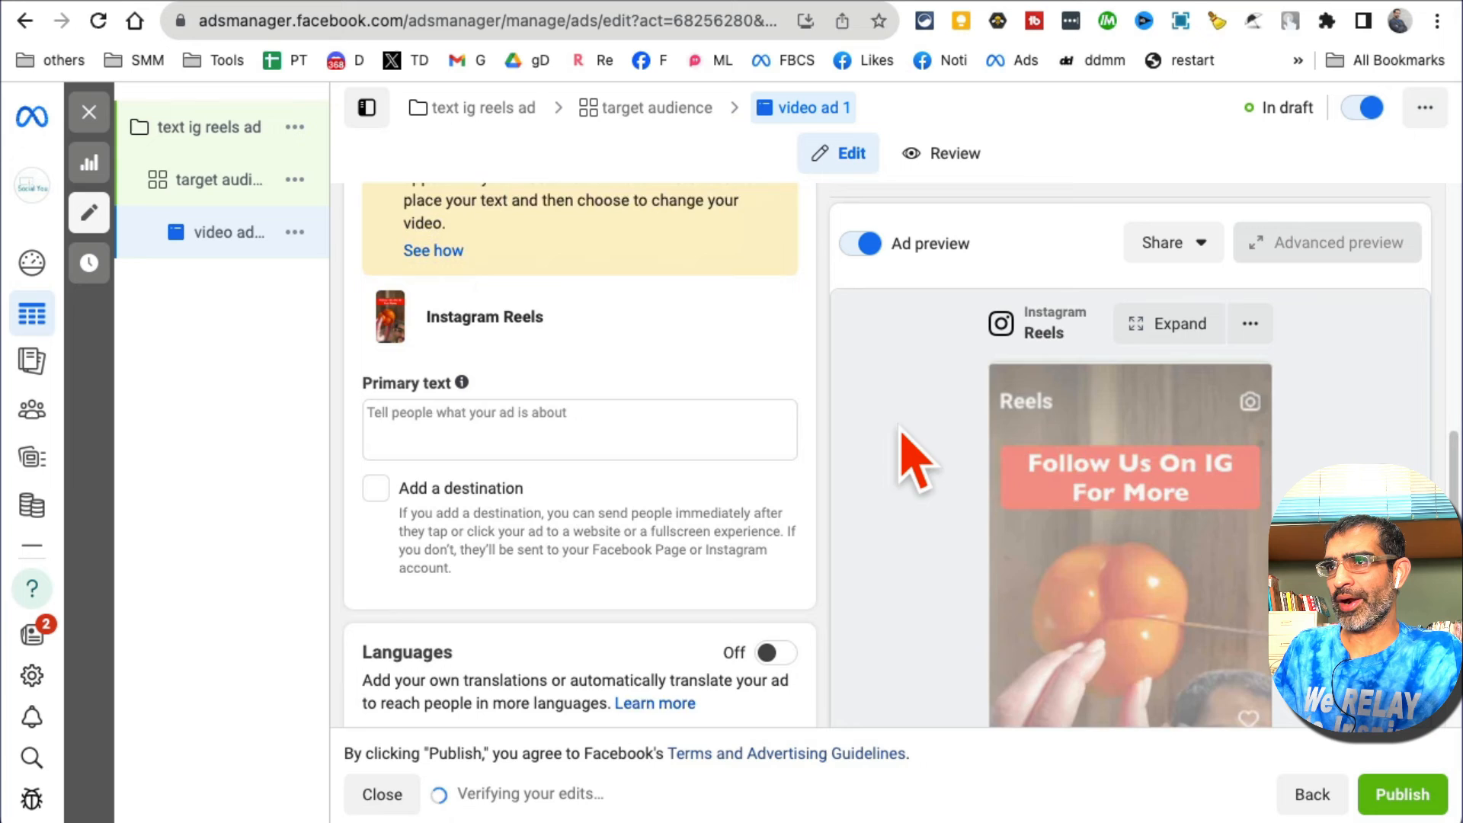
click(579, 429)
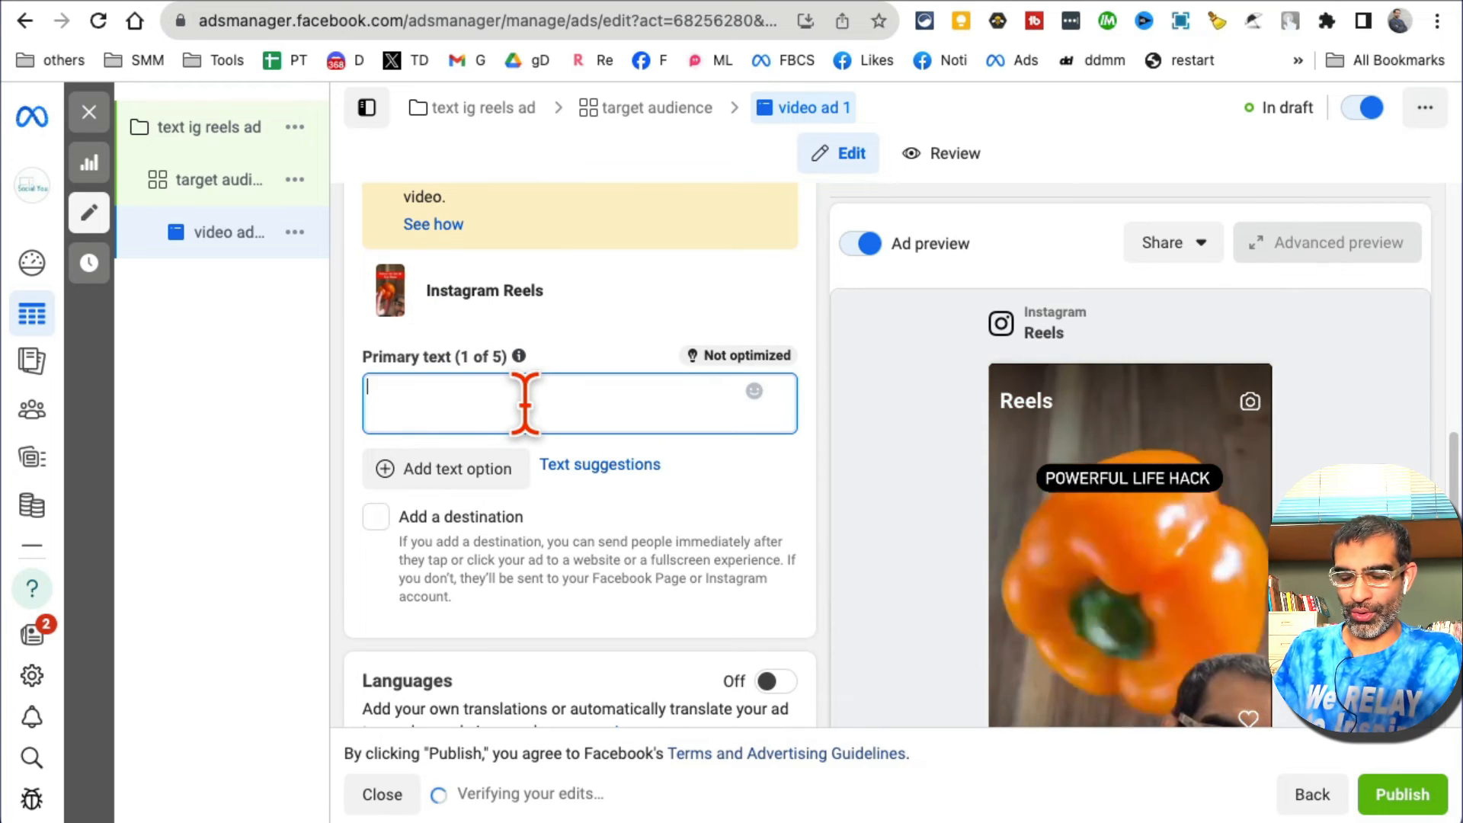
text(f)
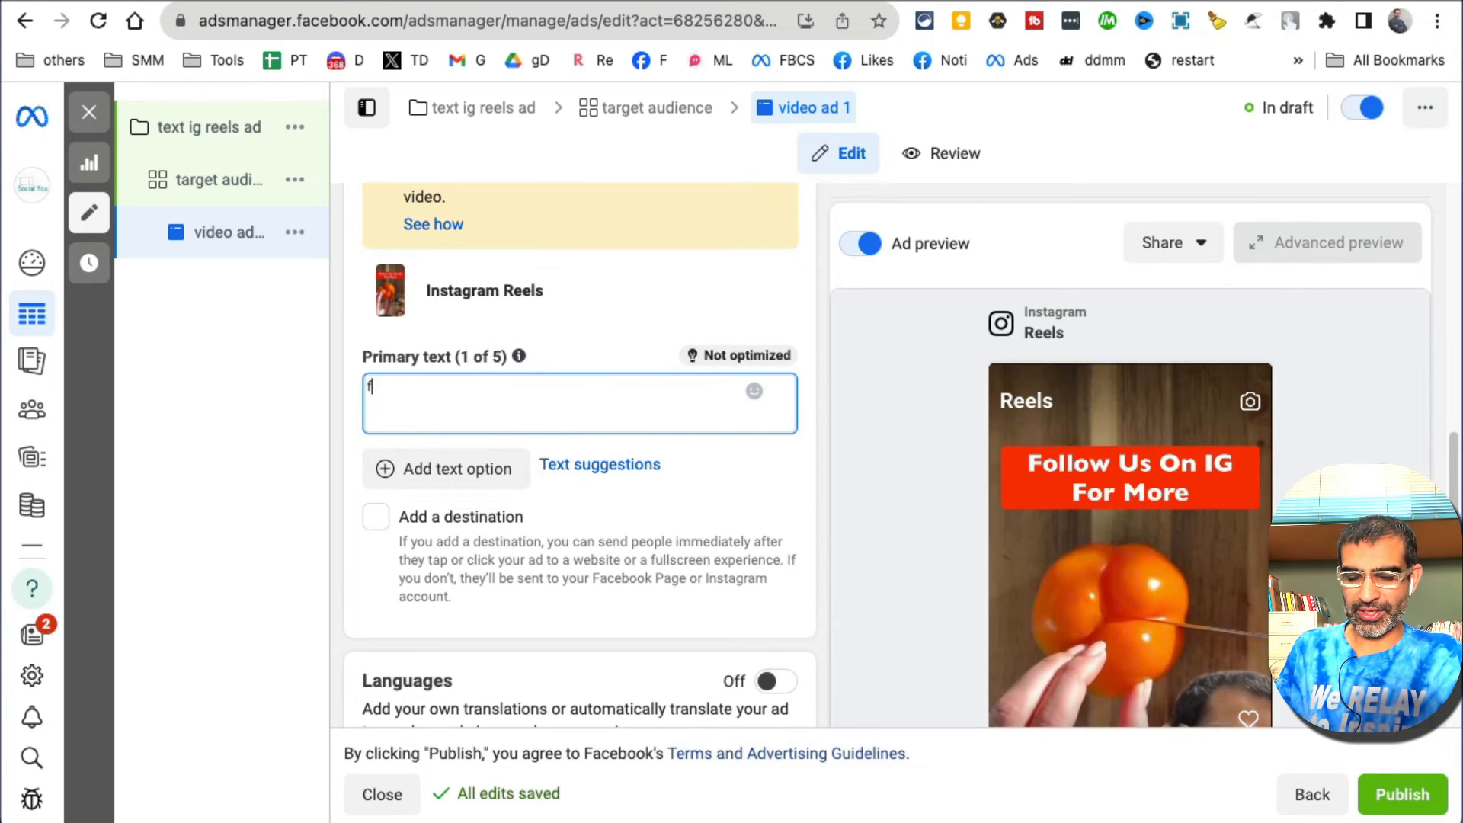
text(ollow us for)
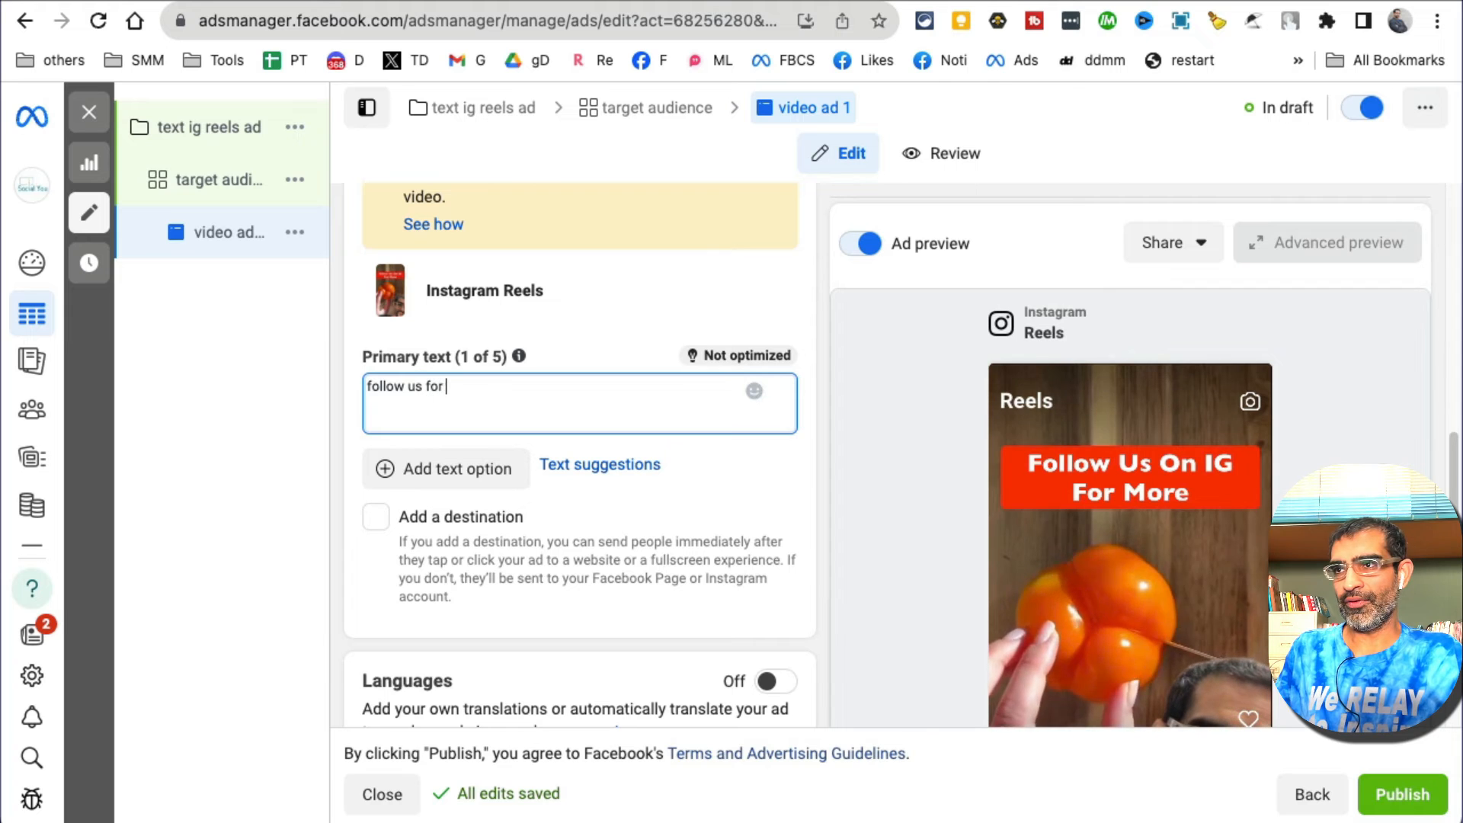
text(more had)
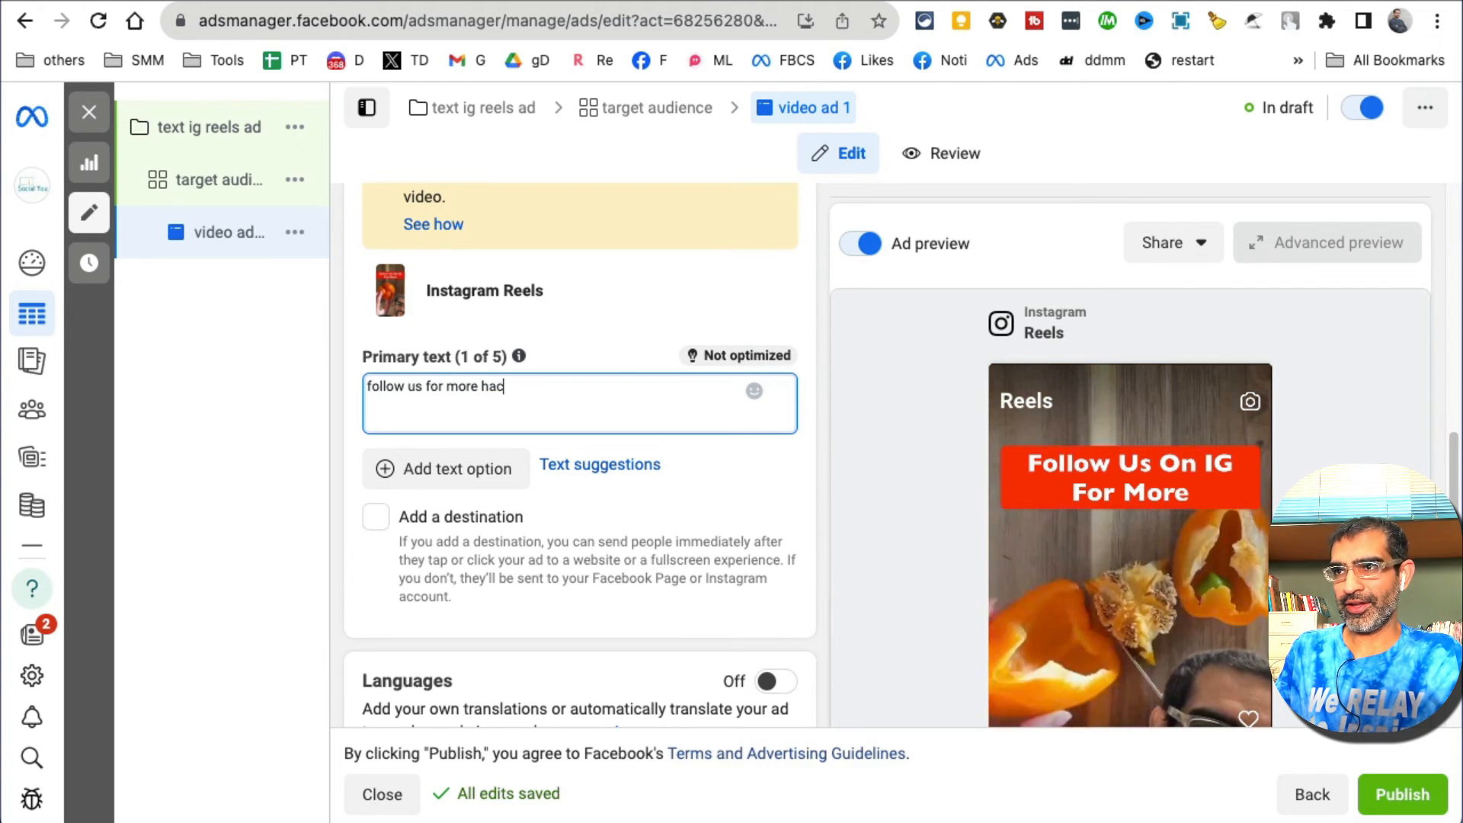
text(ks and t)
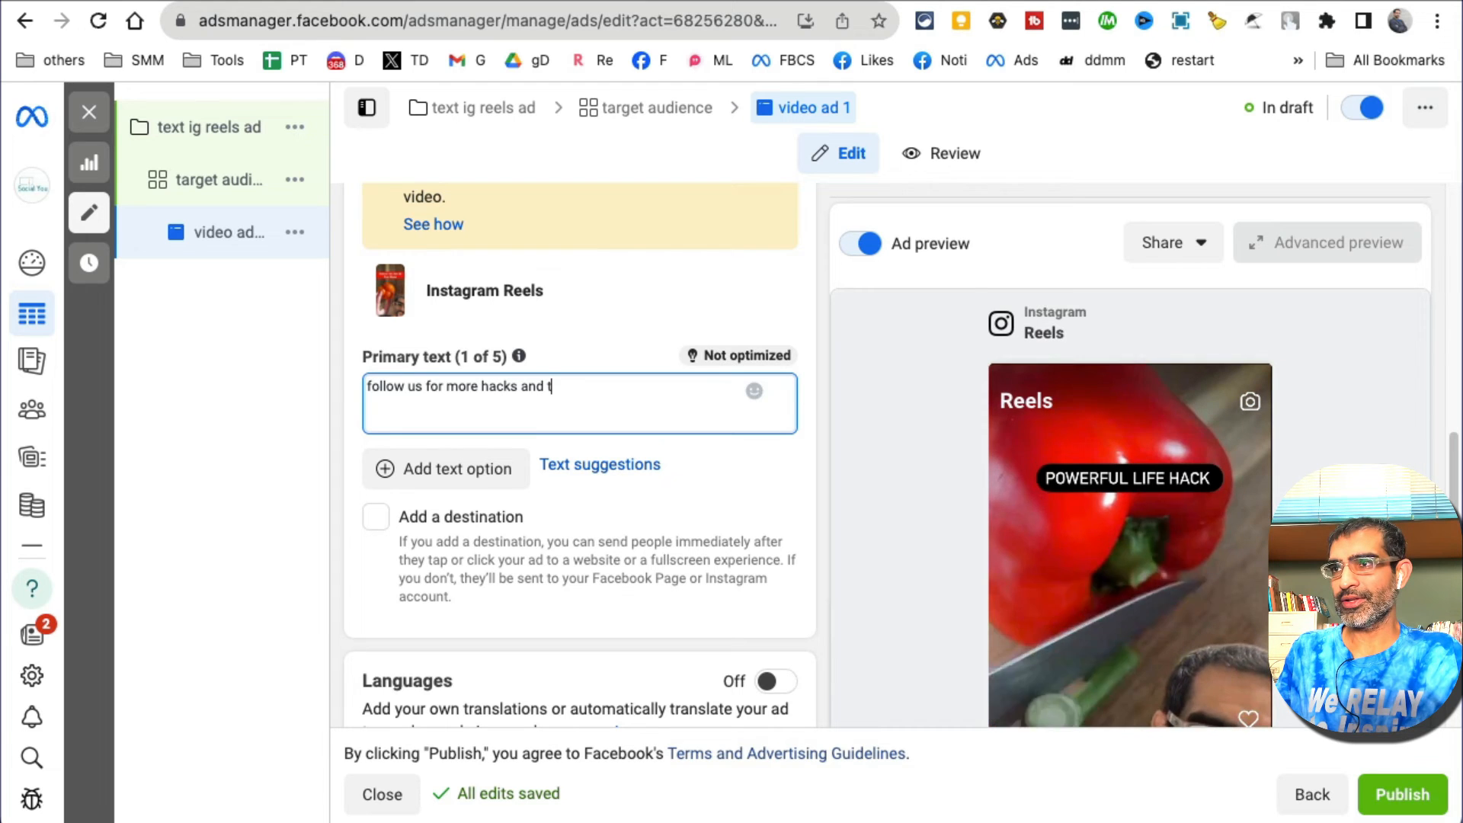
text(ips)
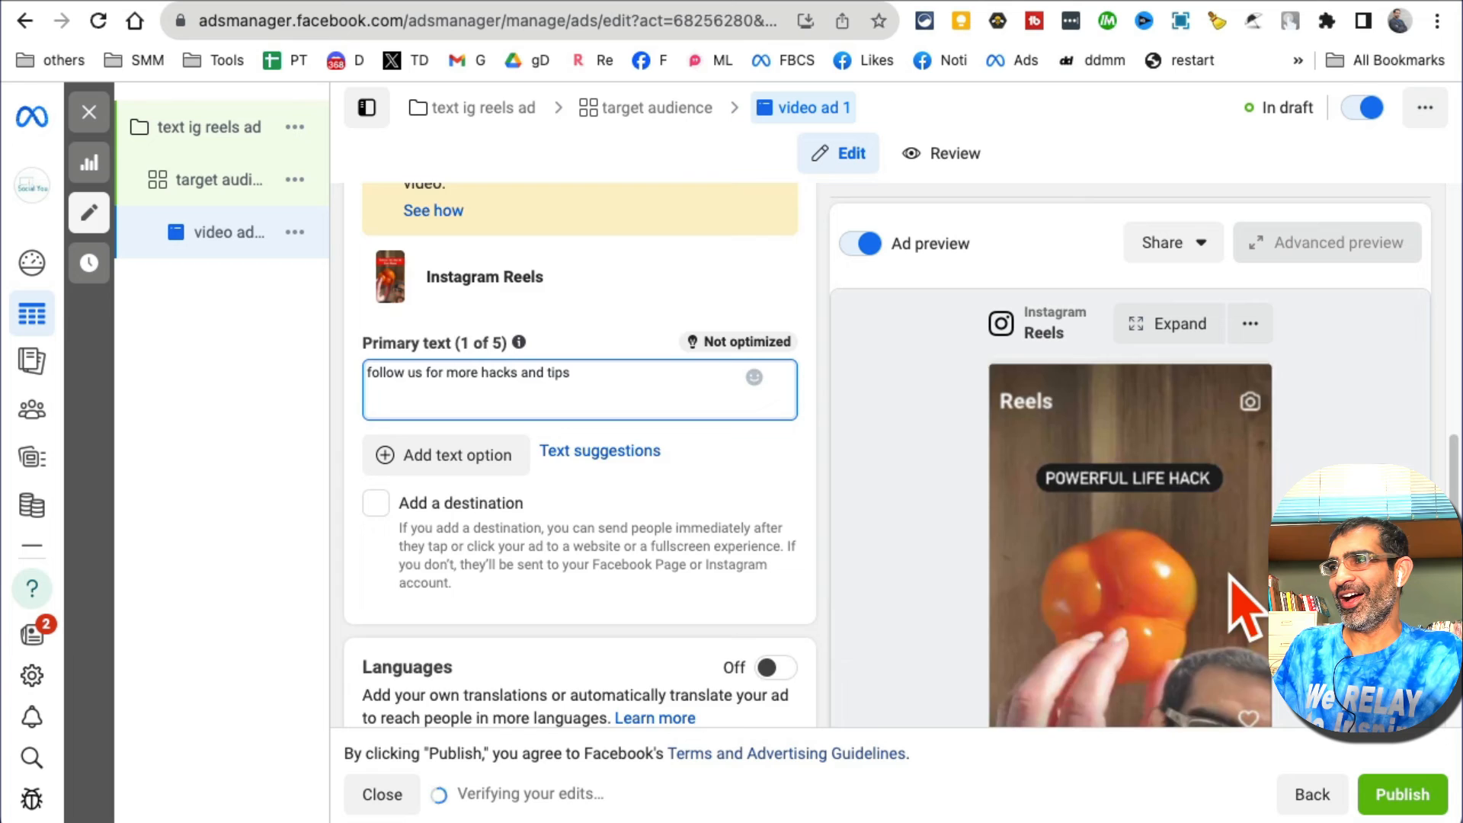
scroll(down, 3)
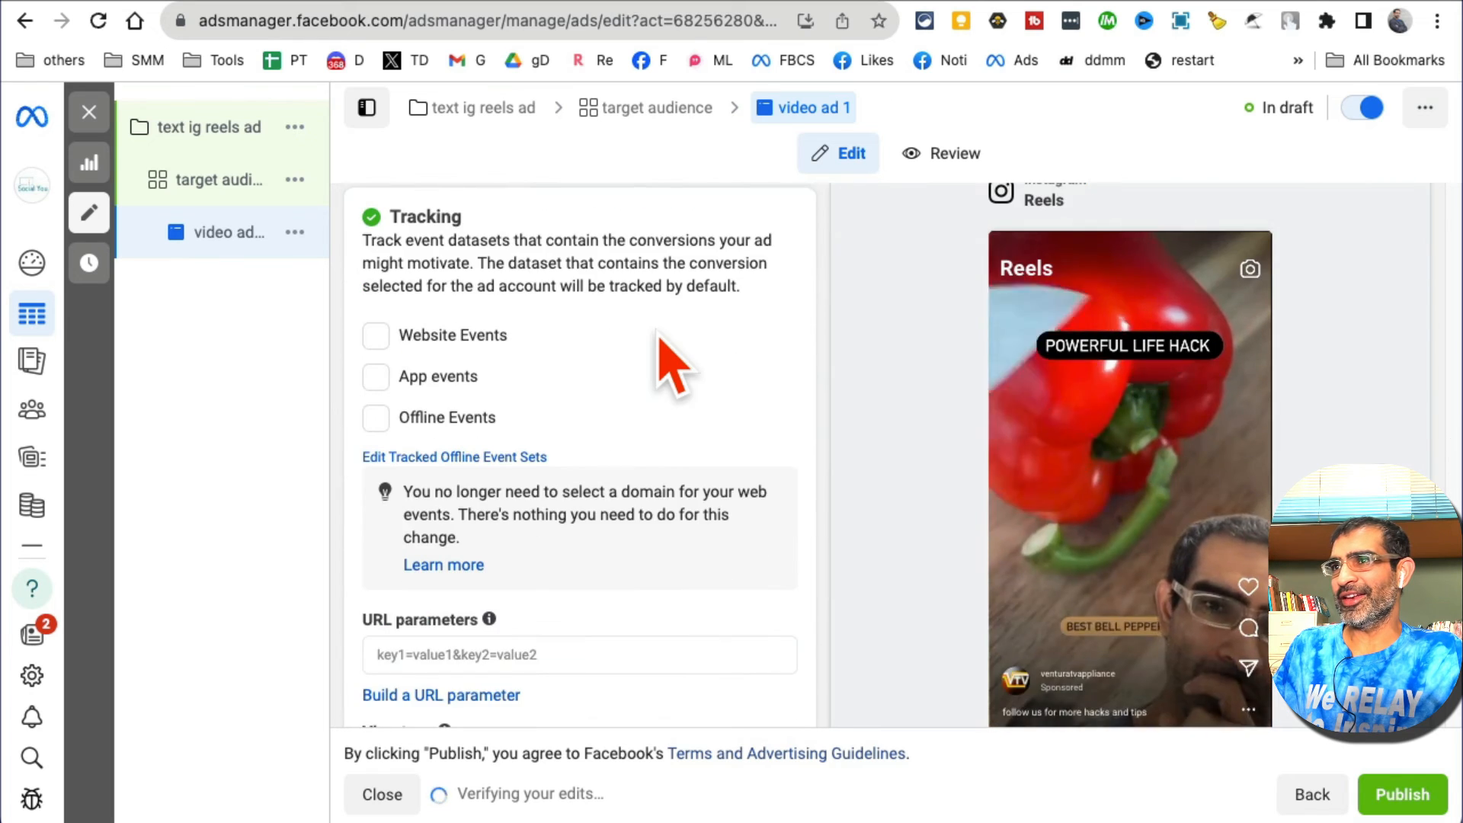
scroll(up, 3)
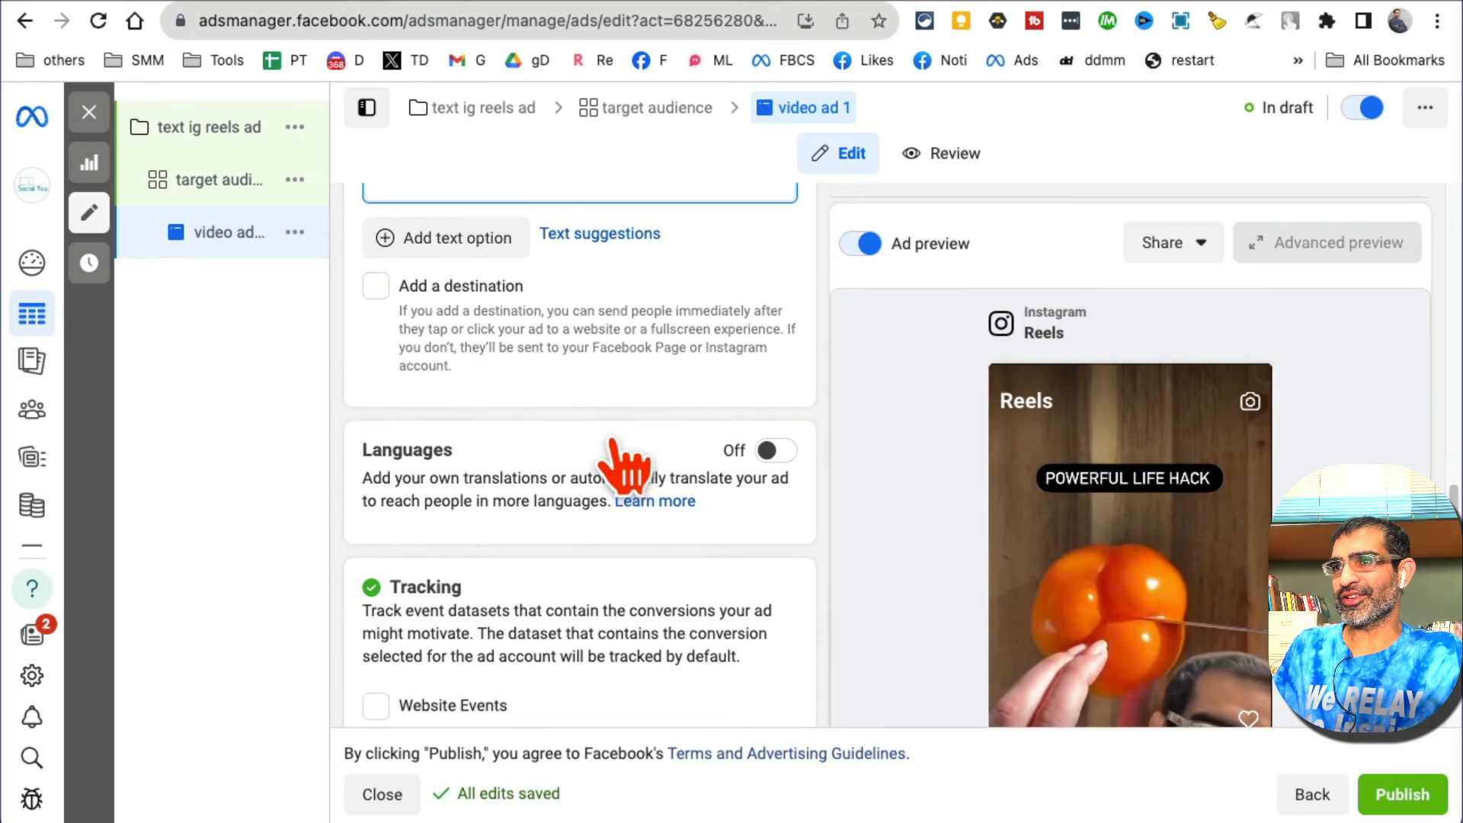
scroll(down, 3)
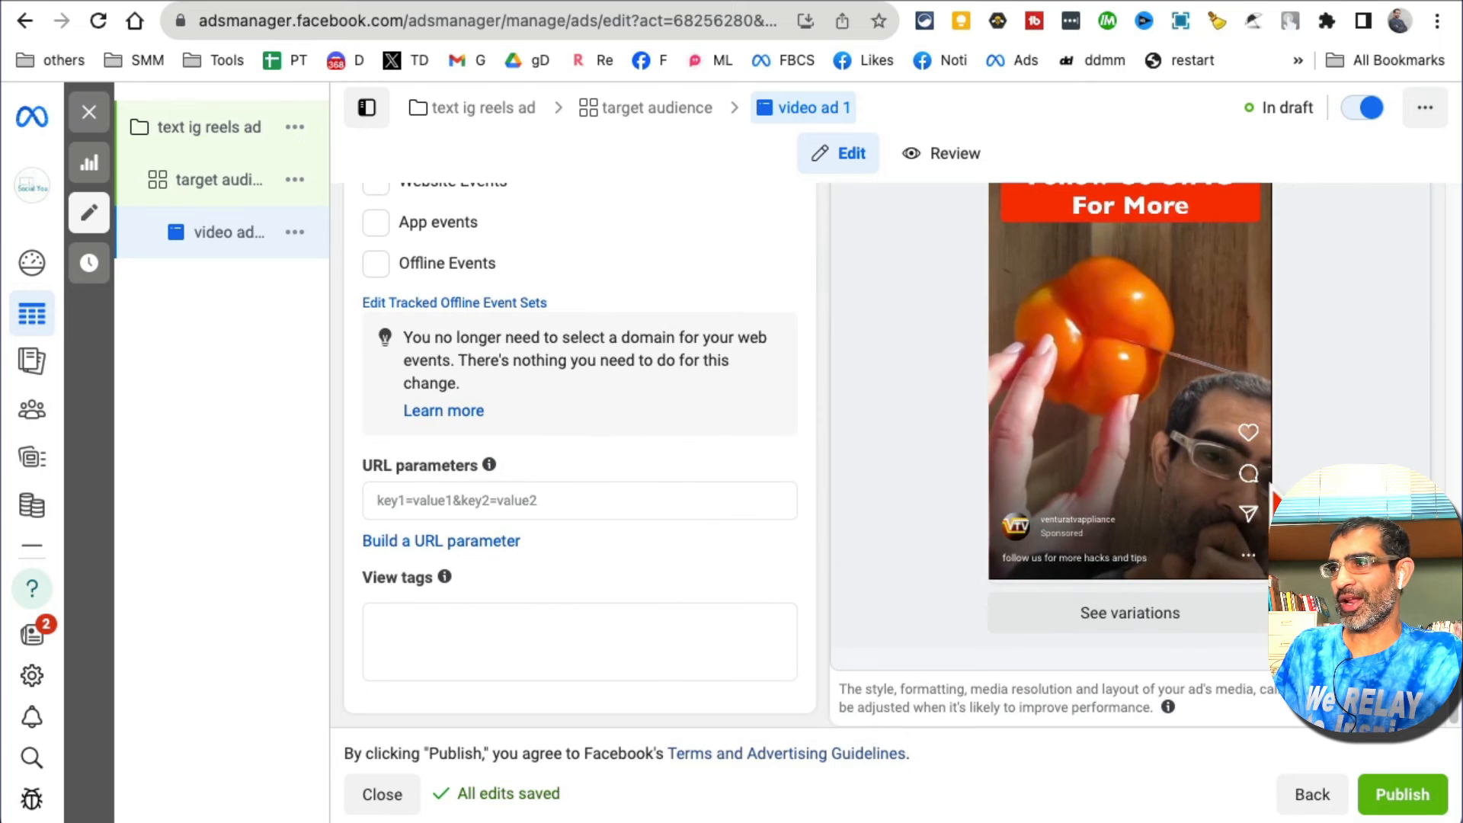
scroll(up, 3)
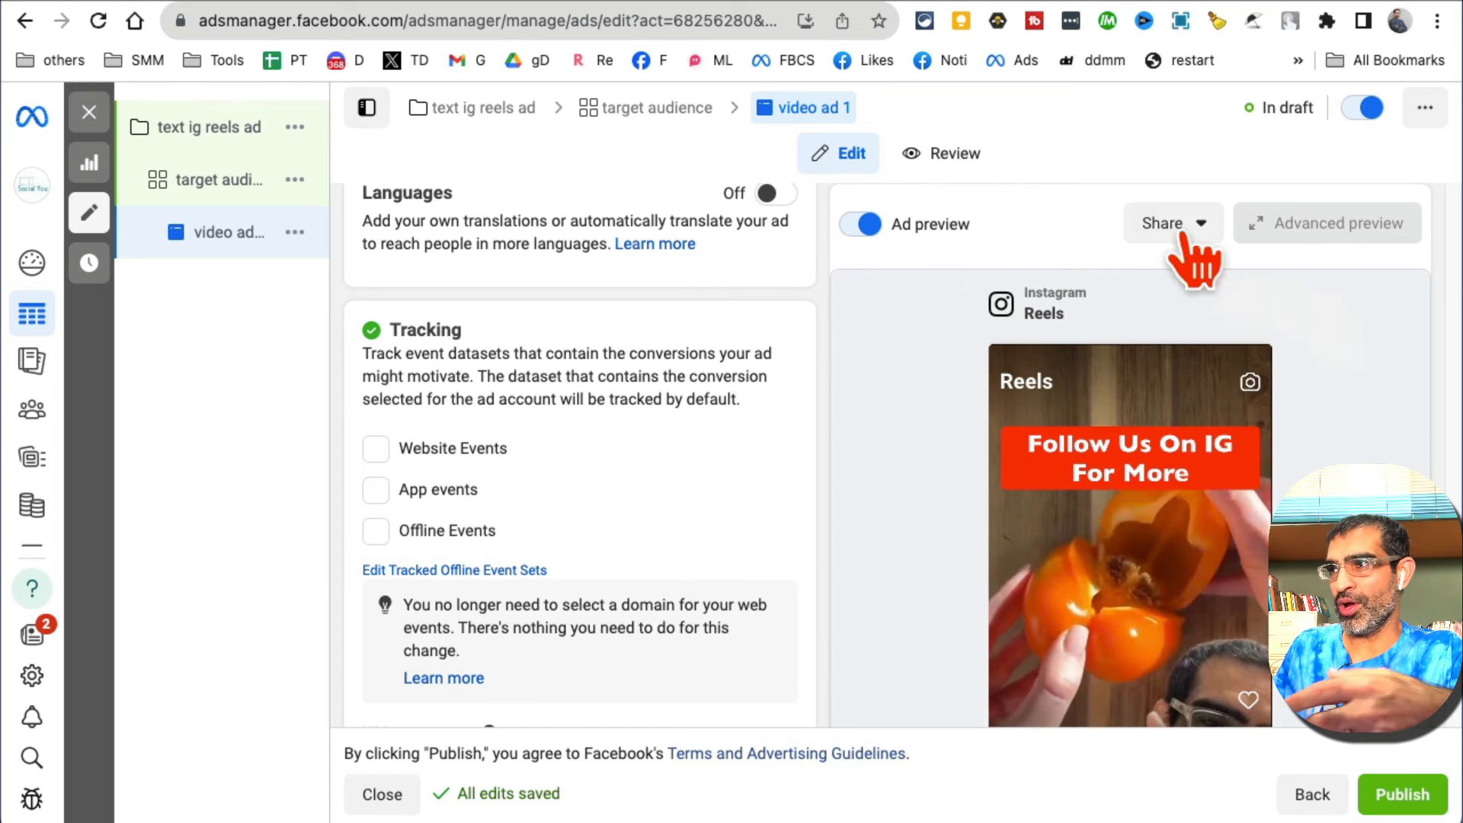
mouse_move(1087, 364)
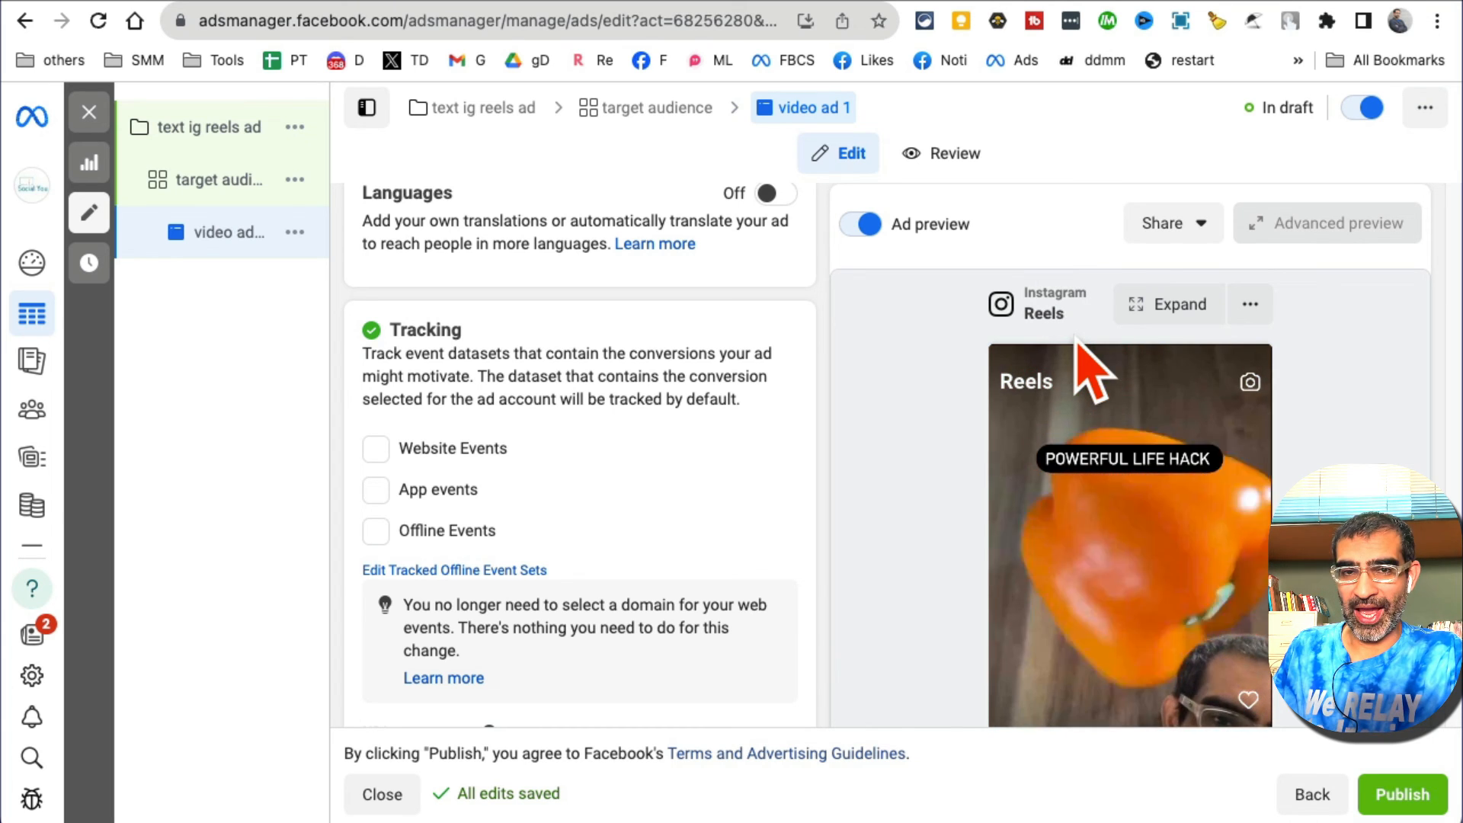
scroll(down, 3)
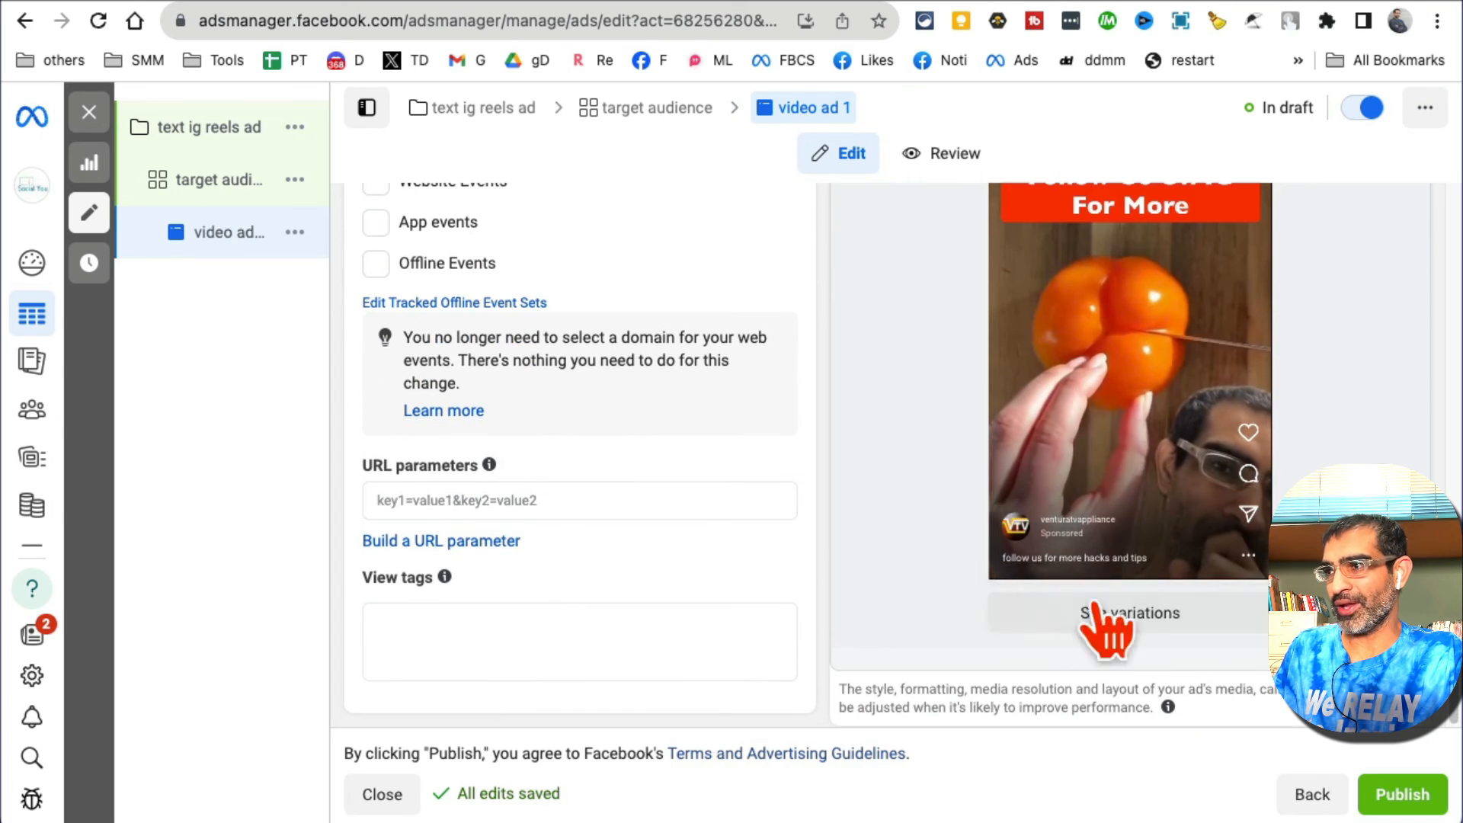